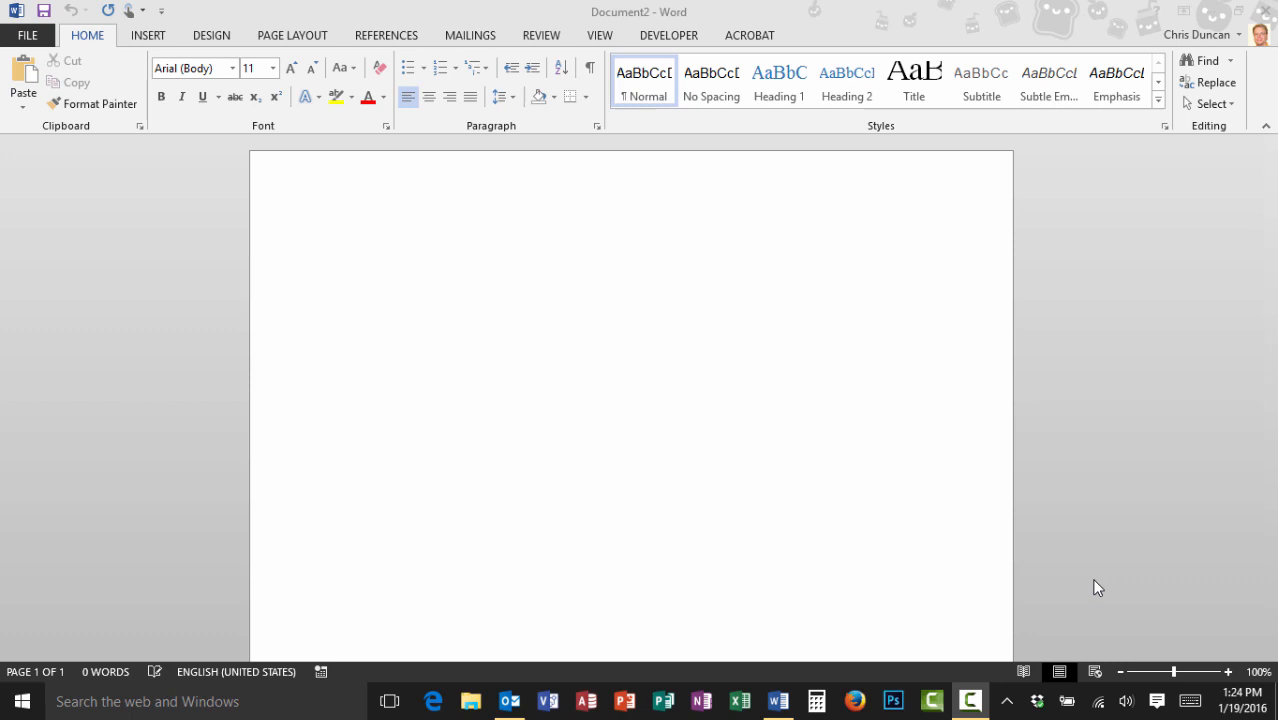
mouse_move(984, 469)
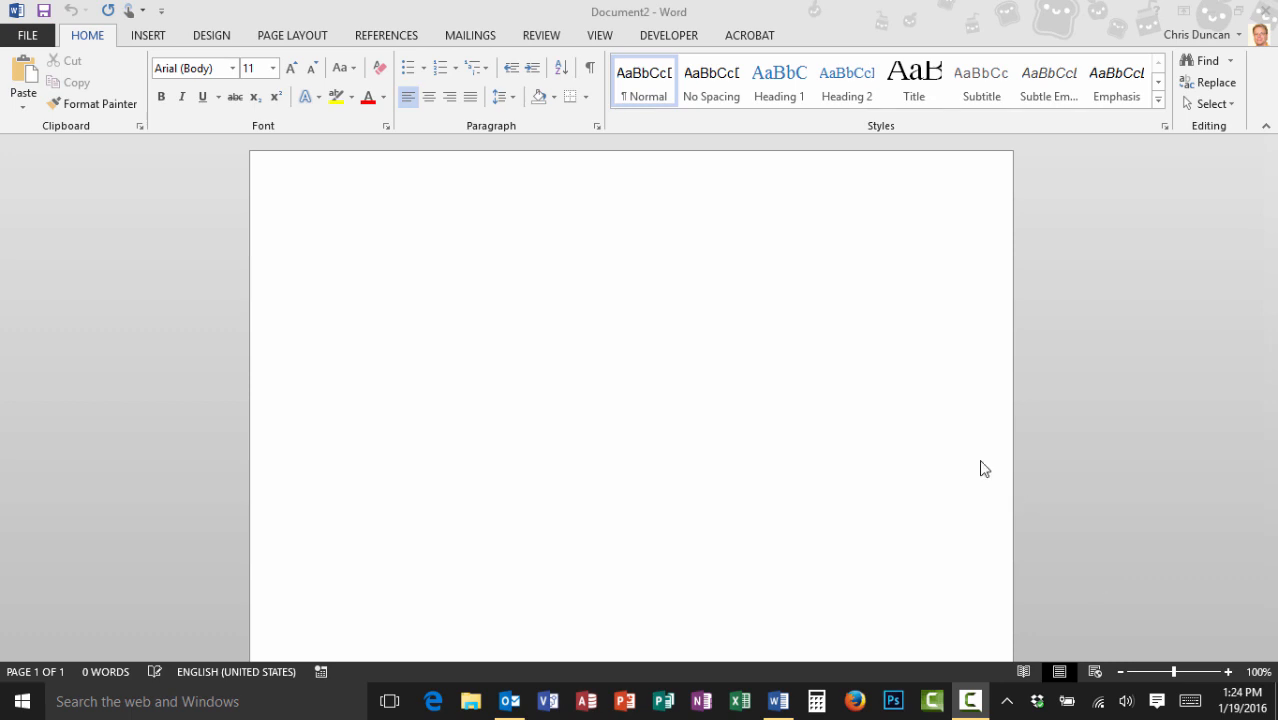
mouse_move(962, 136)
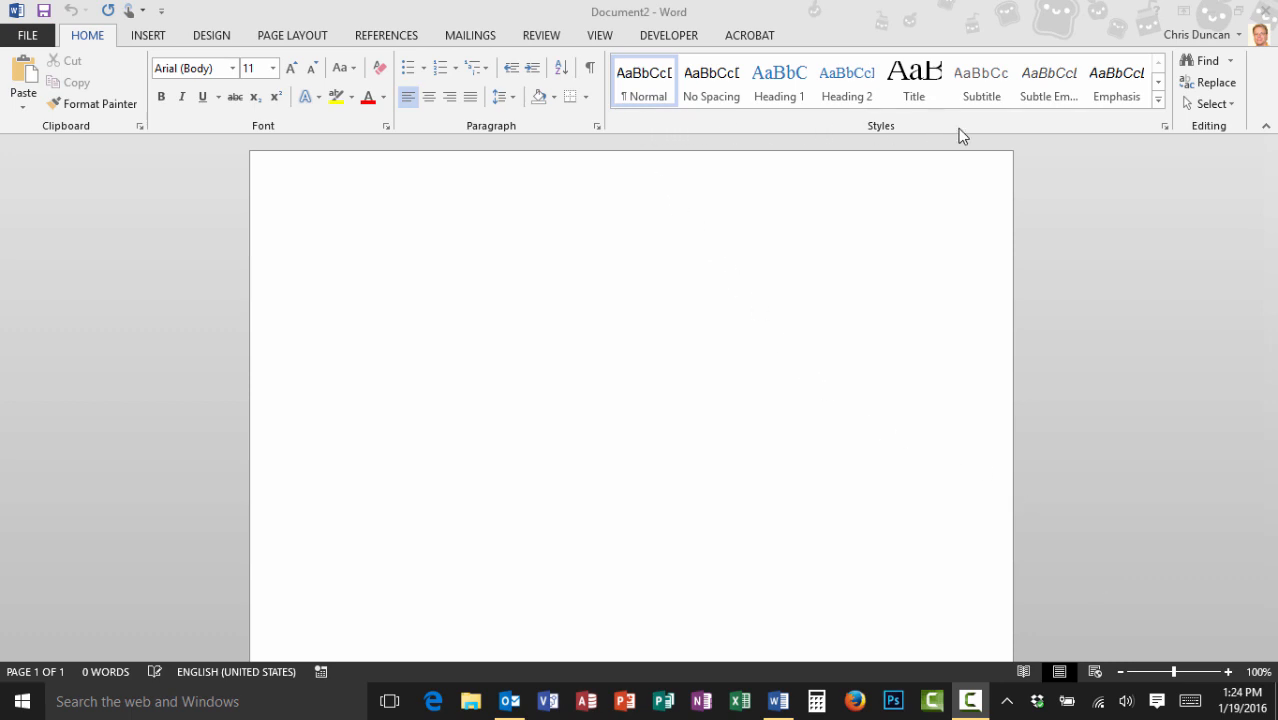
mouse_move(781, 349)
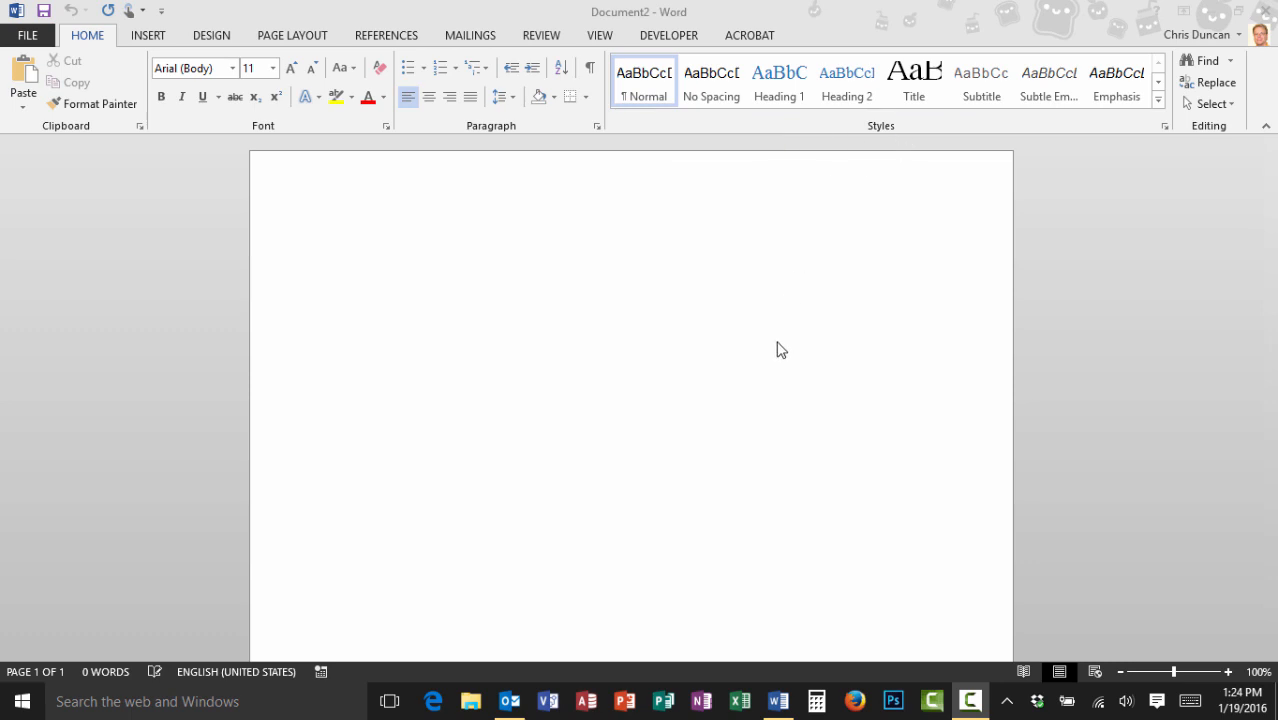
mouse_move(777, 353)
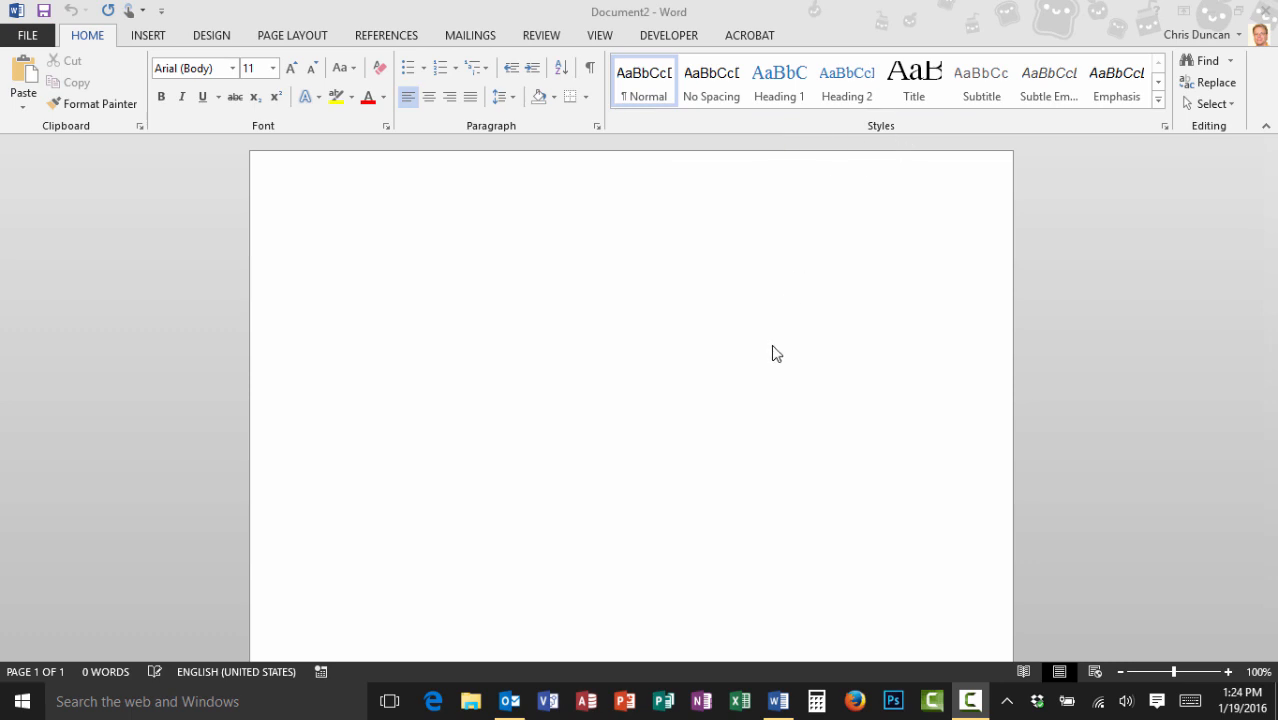
mouse_move(728, 369)
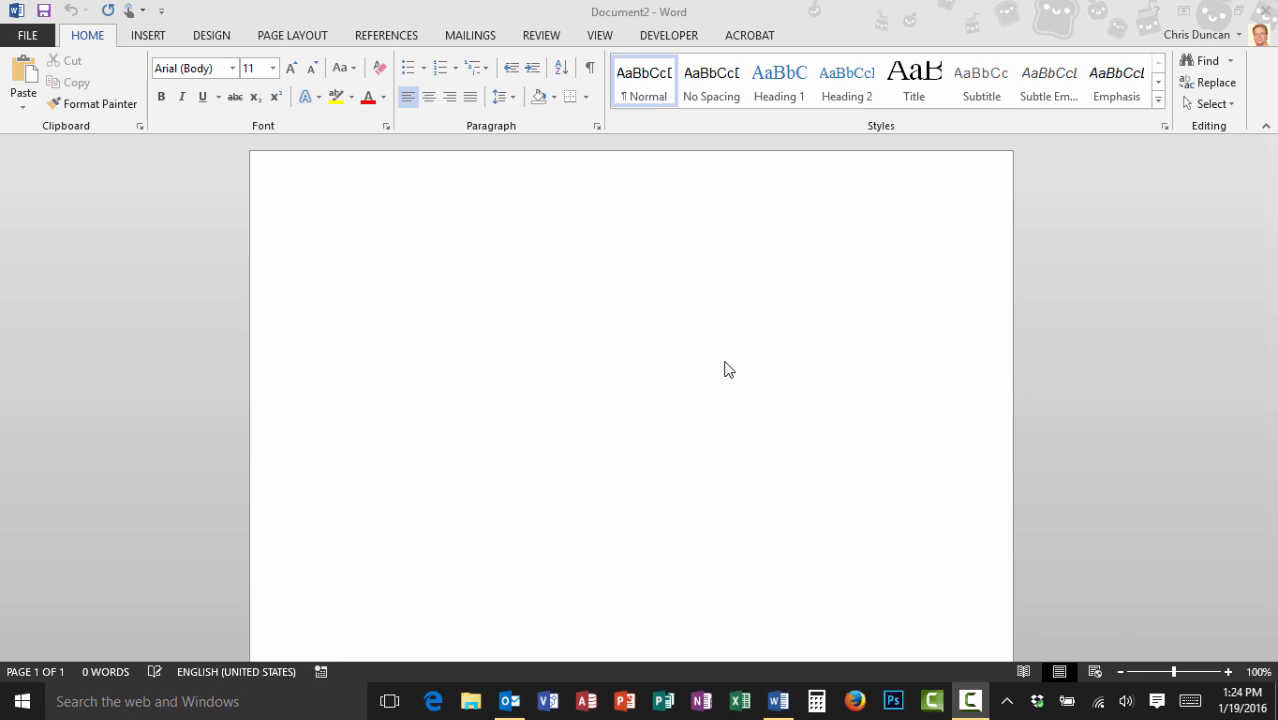
mouse_move(635, 324)
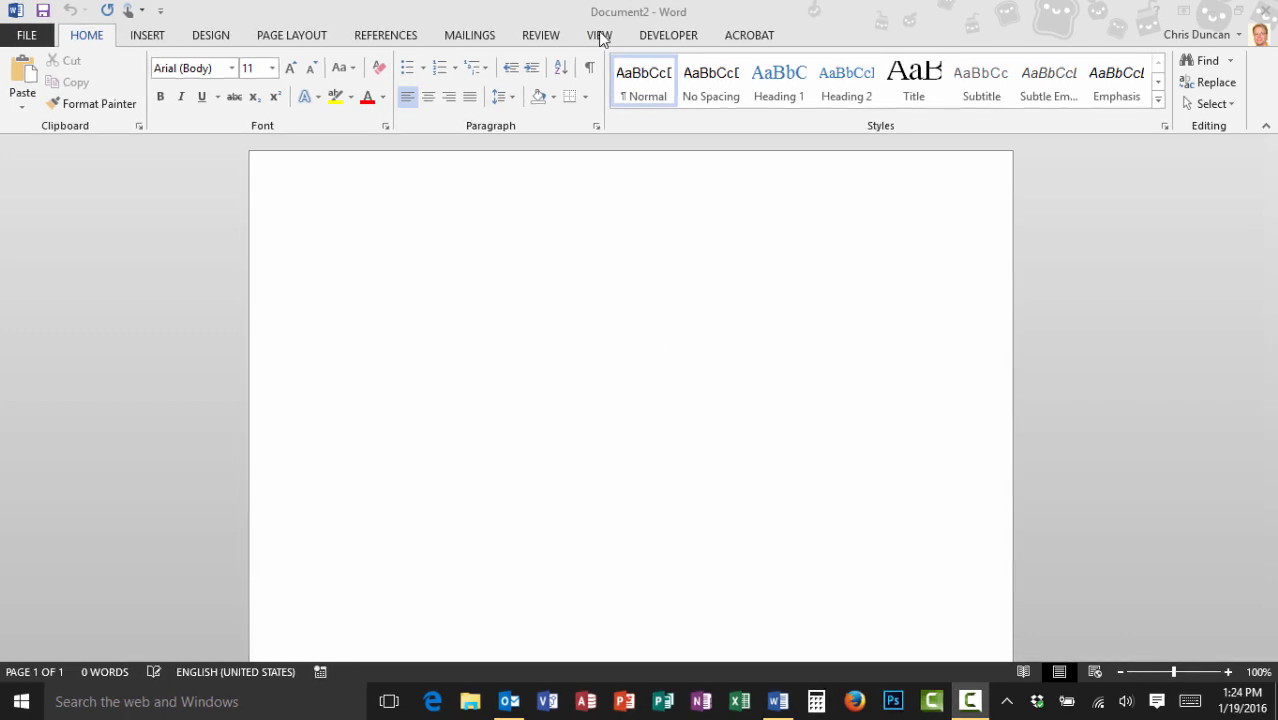
Show the ruler from the View tab, then return to the Home tab.
click(599, 34)
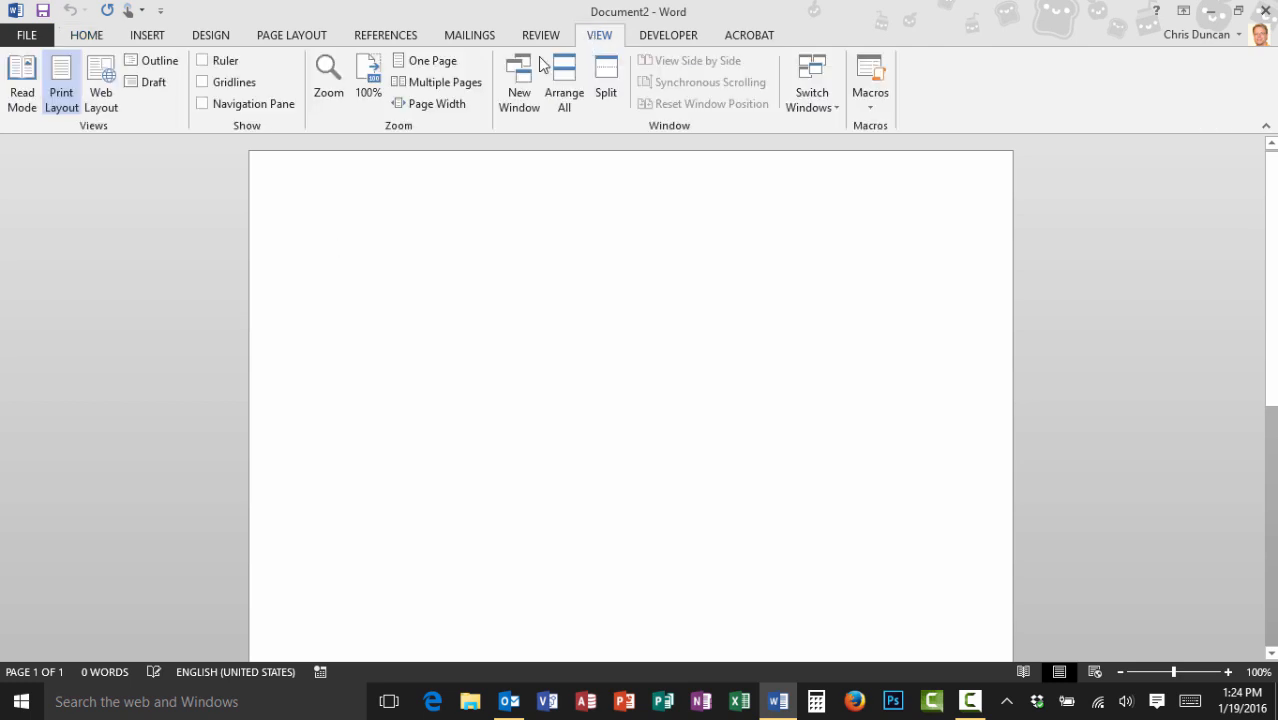
click(202, 60)
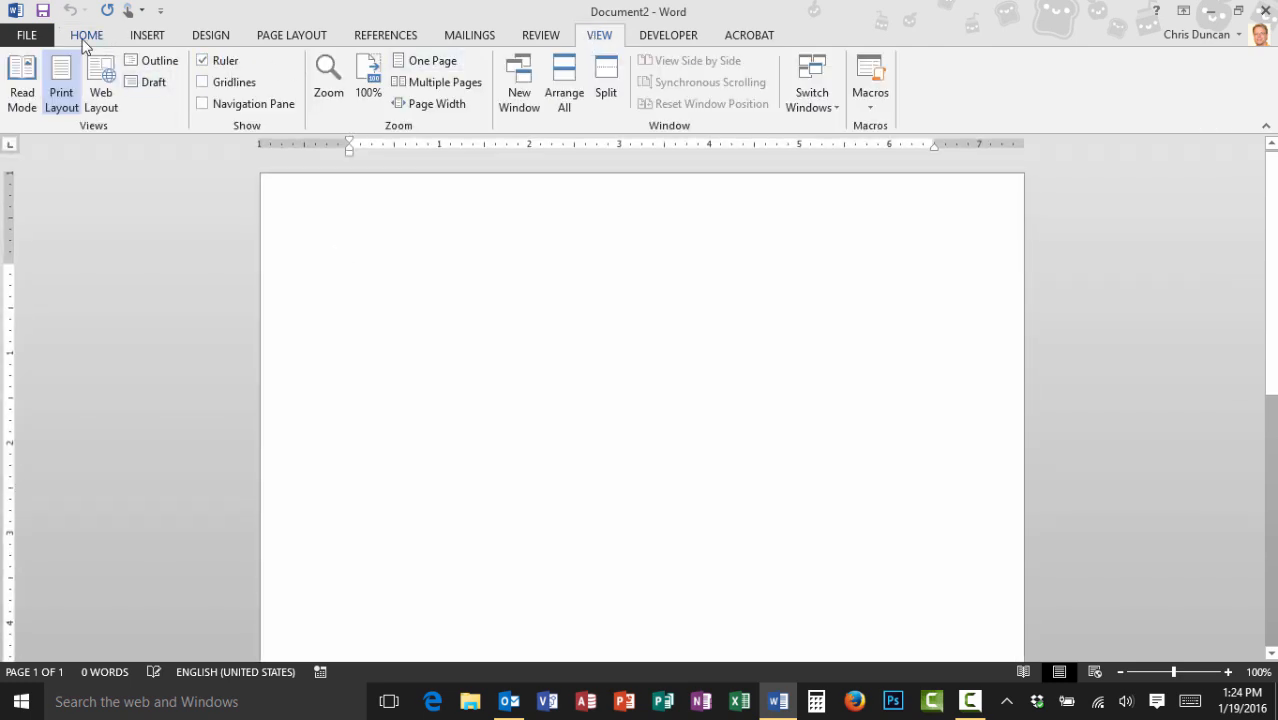
click(86, 34)
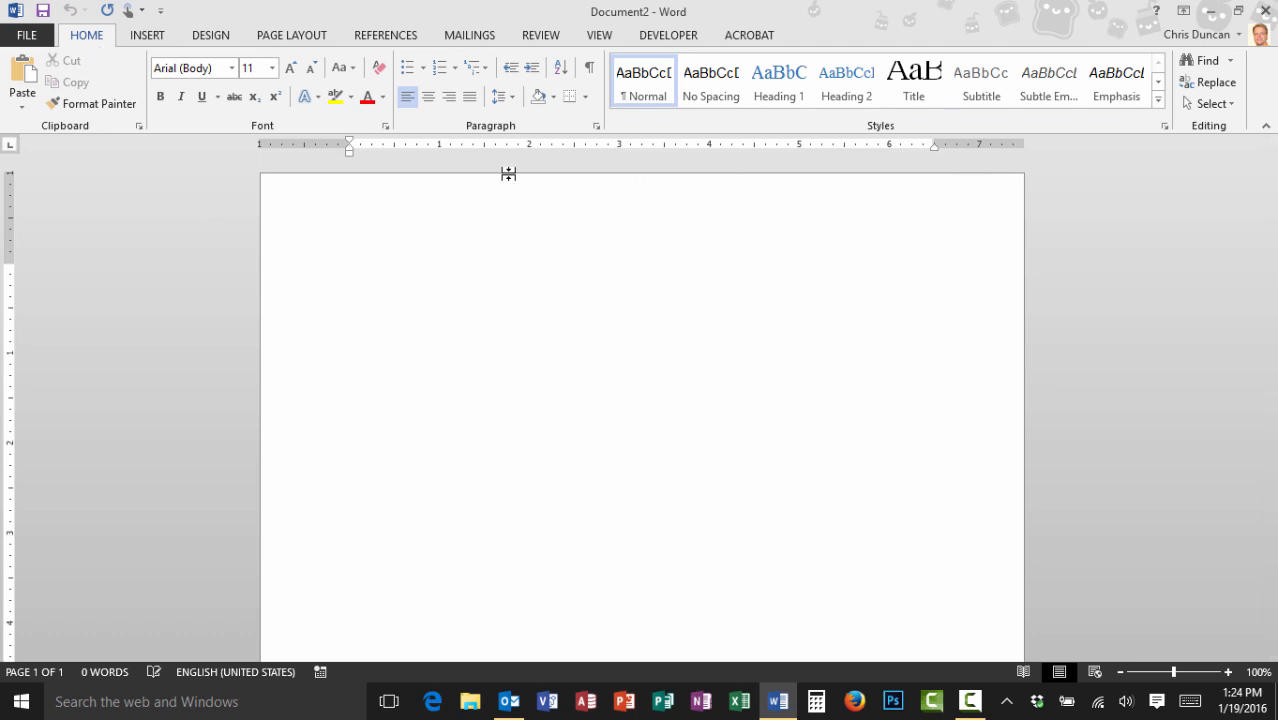
mouse_move(935, 172)
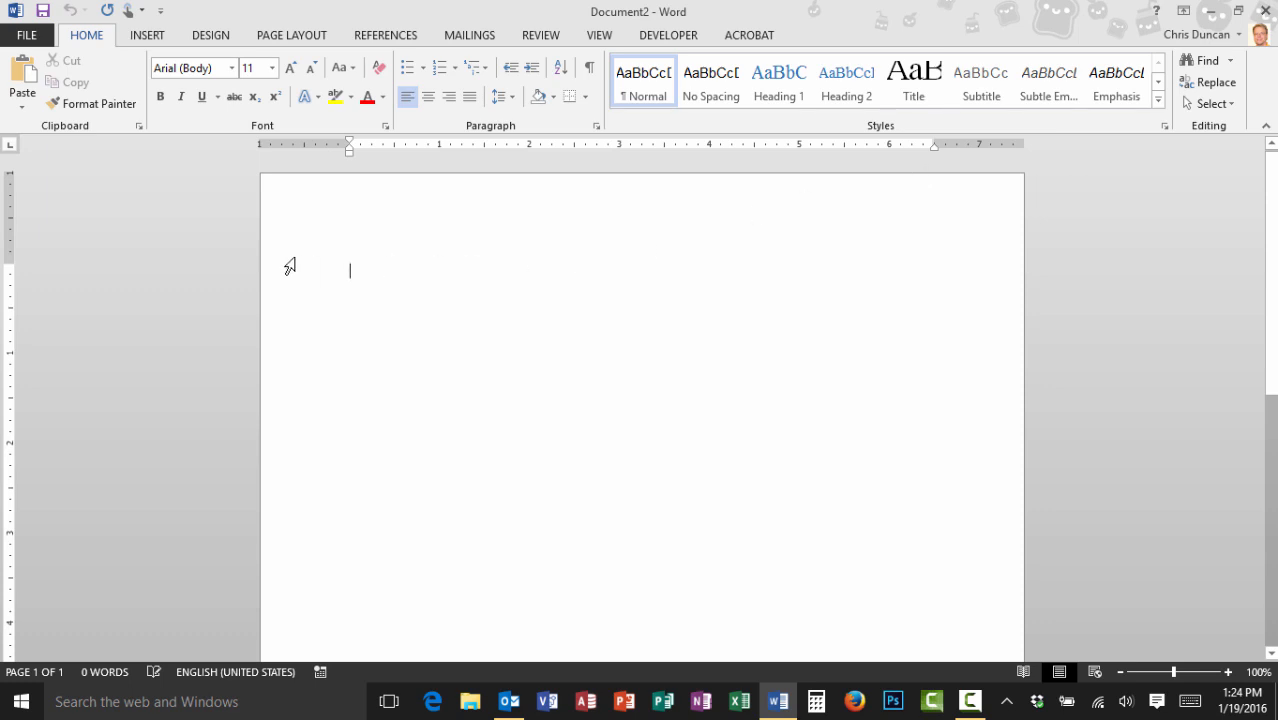
mouse_move(990, 268)
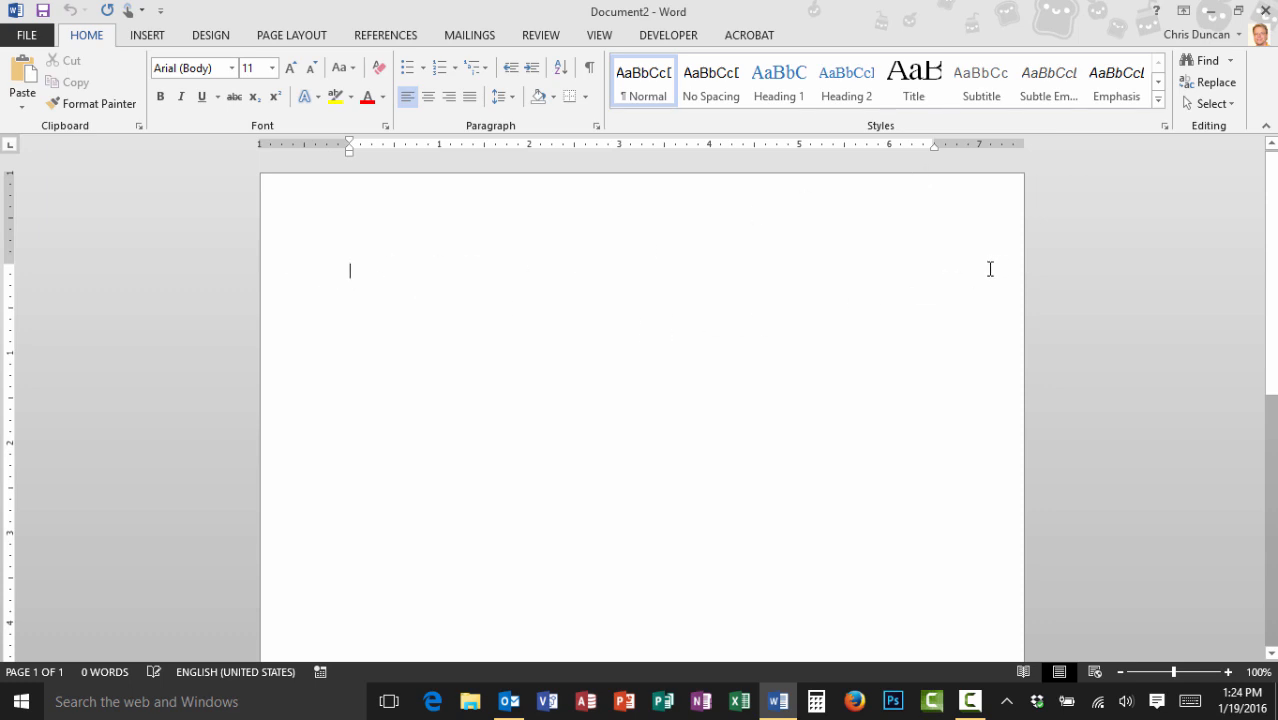
mouse_move(484, 287)
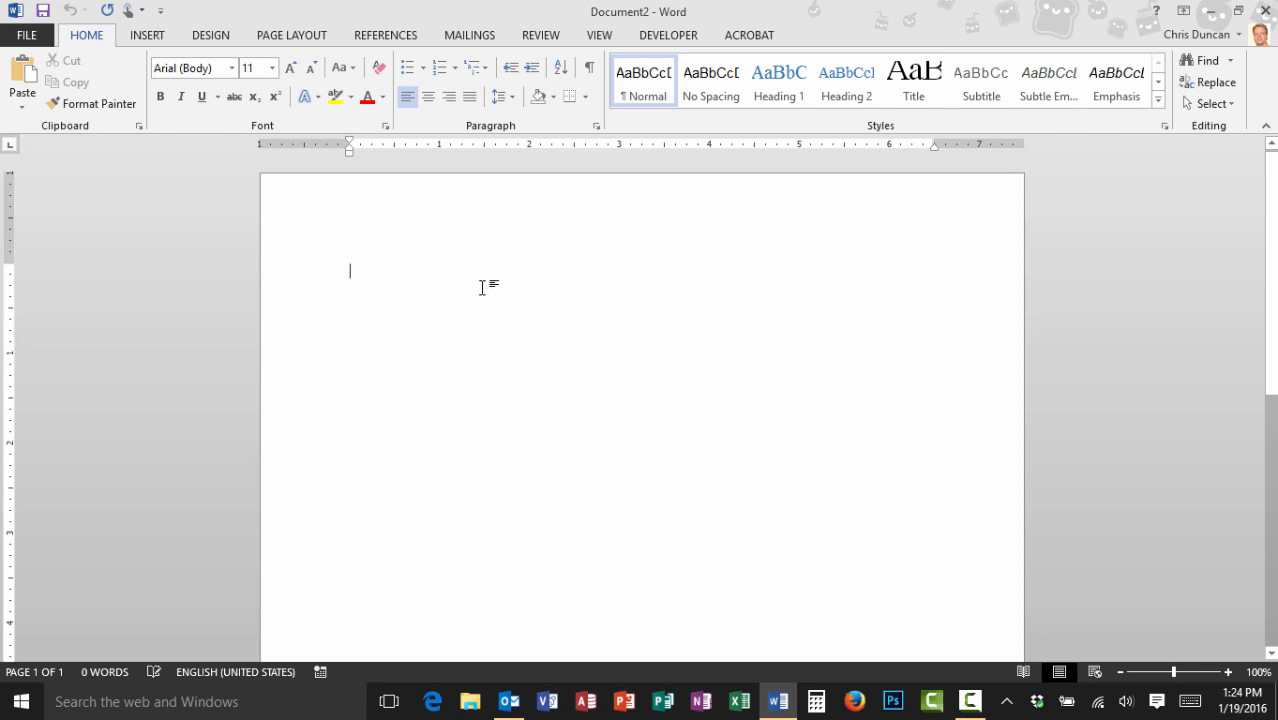
mouse_move(710, 315)
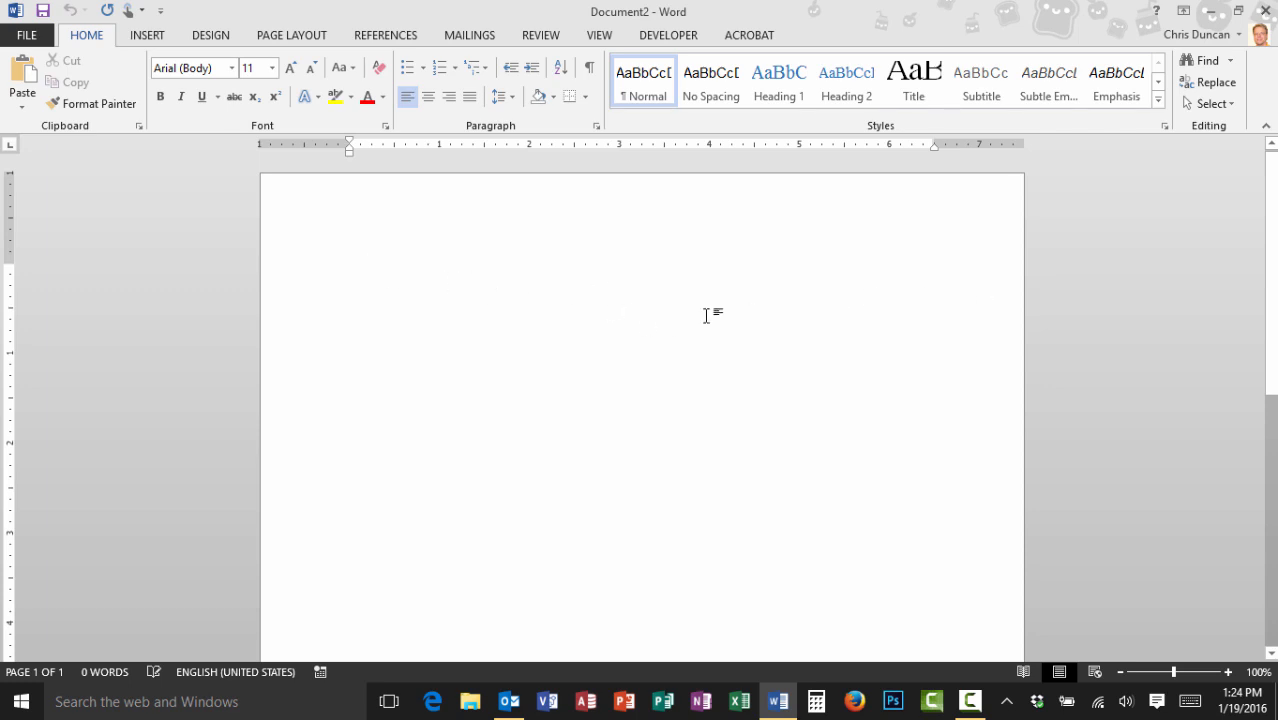
mouse_move(883, 308)
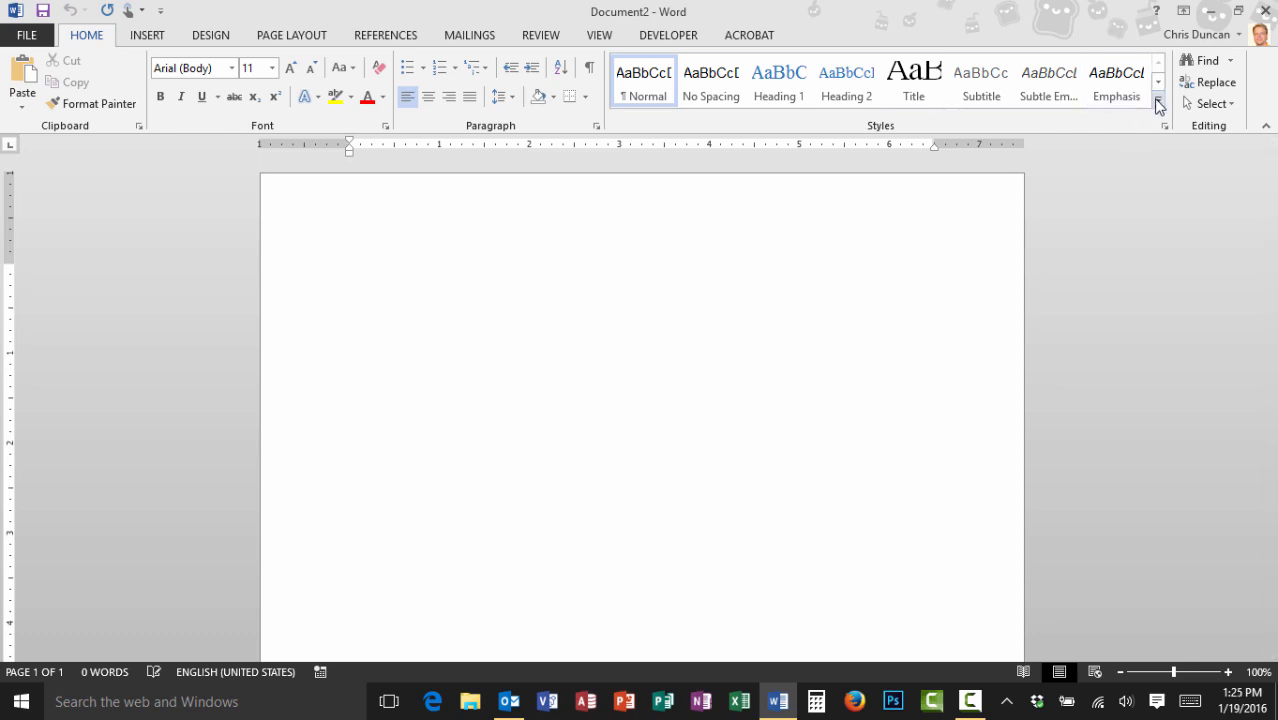
Create a new paragraph style named 'Form 1 Line' and open its Modify settings.
click(1158, 105)
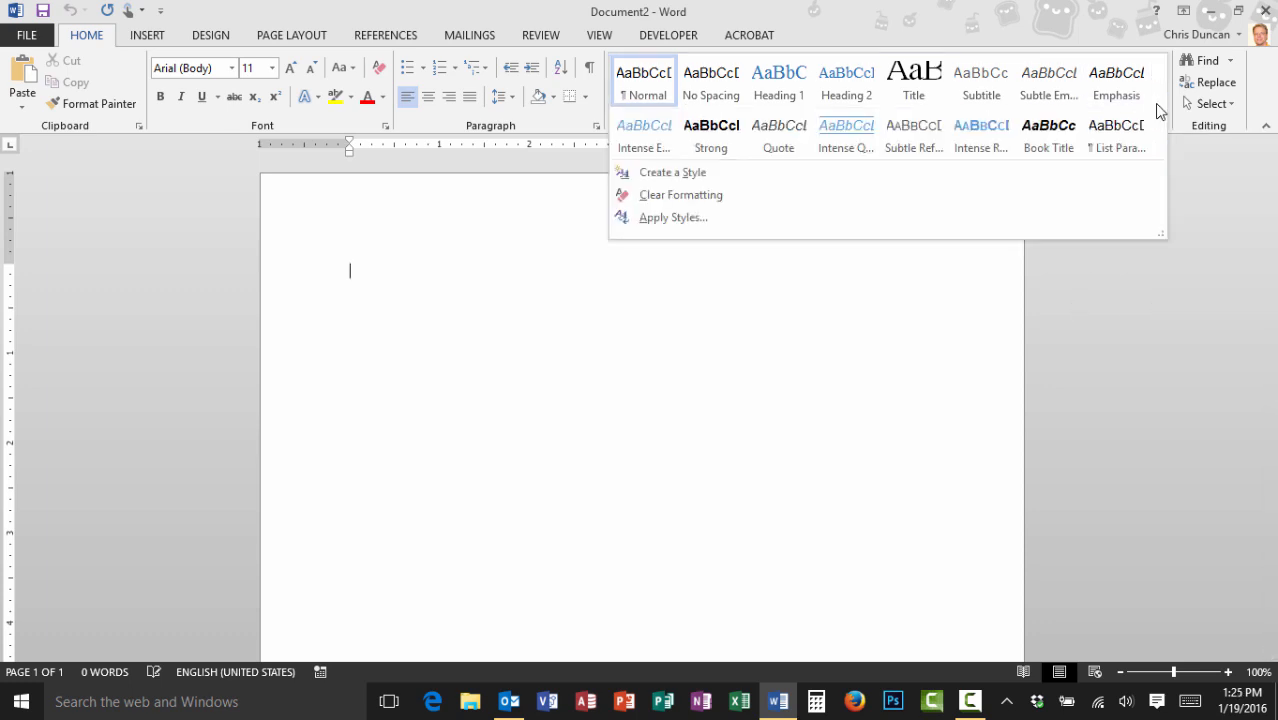
click(672, 171)
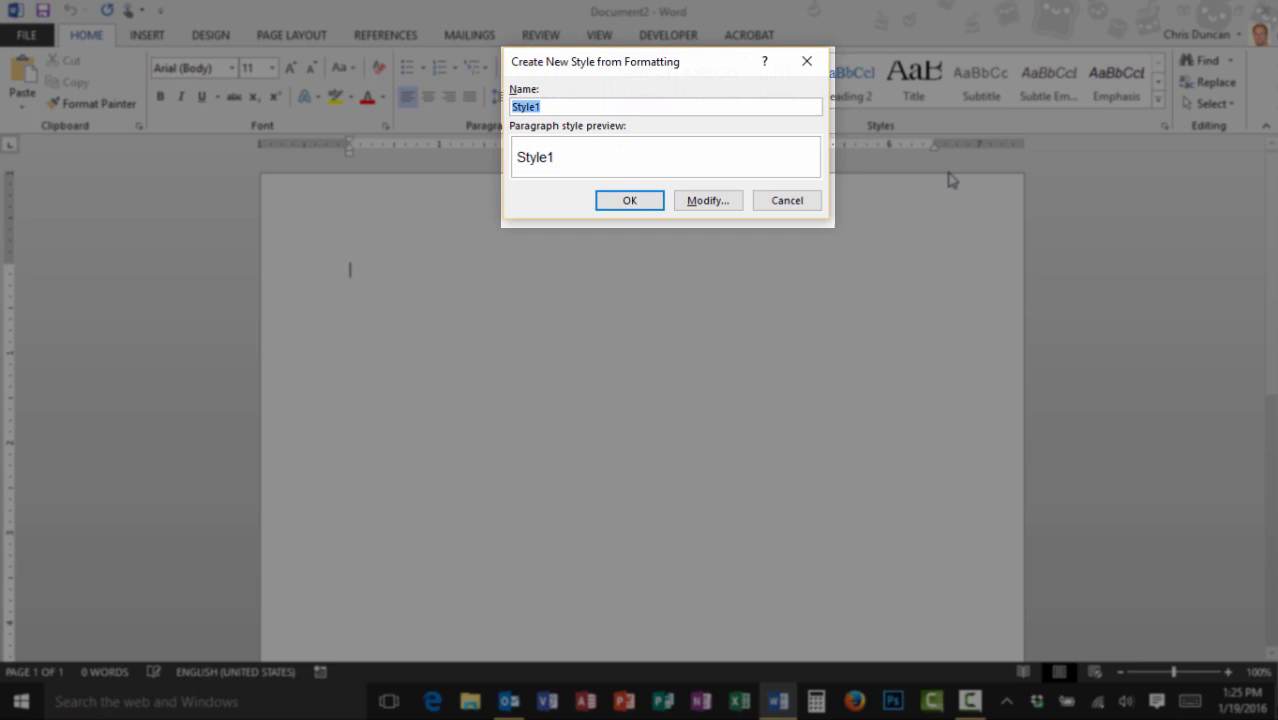
mouse_move(938, 181)
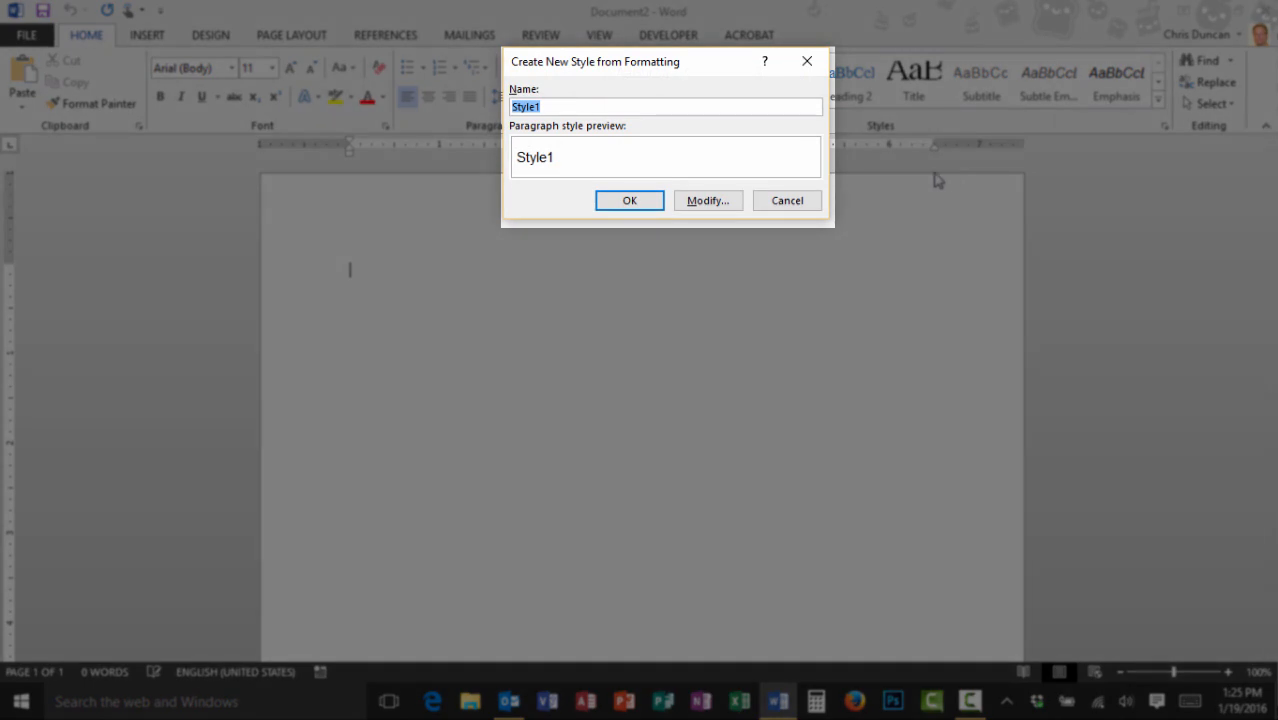
text(Form 1)
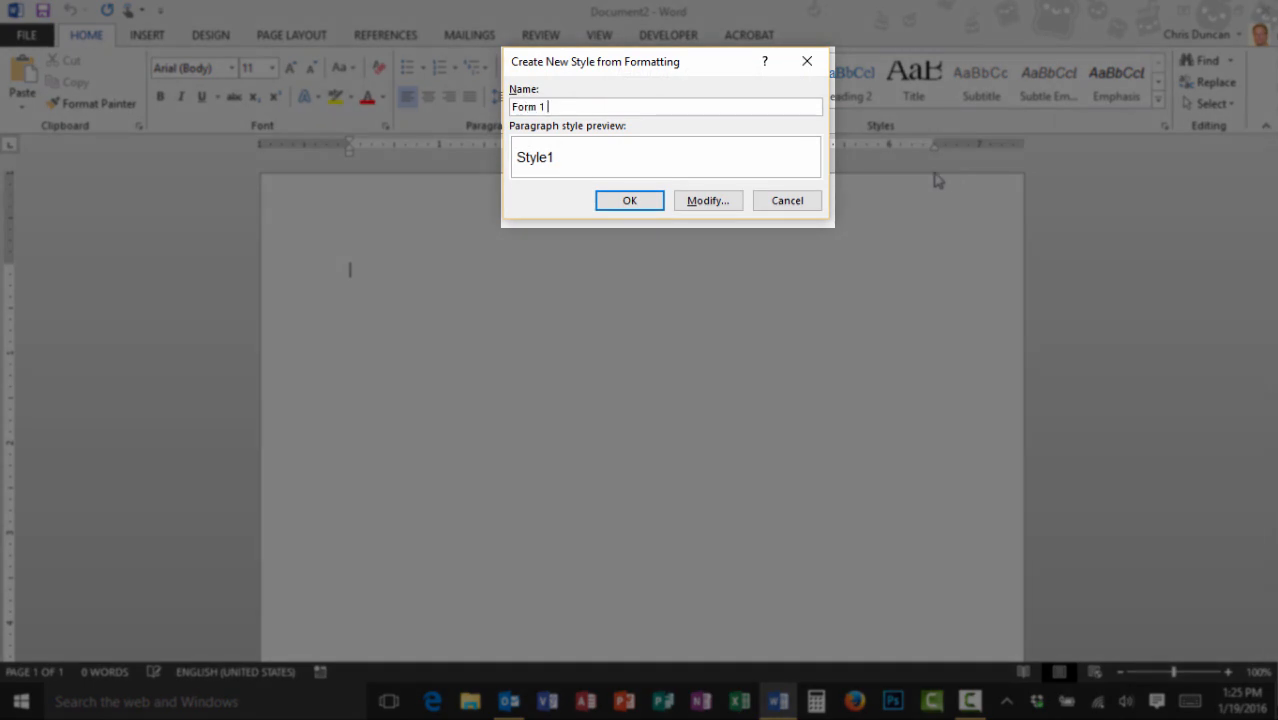
text(Line)
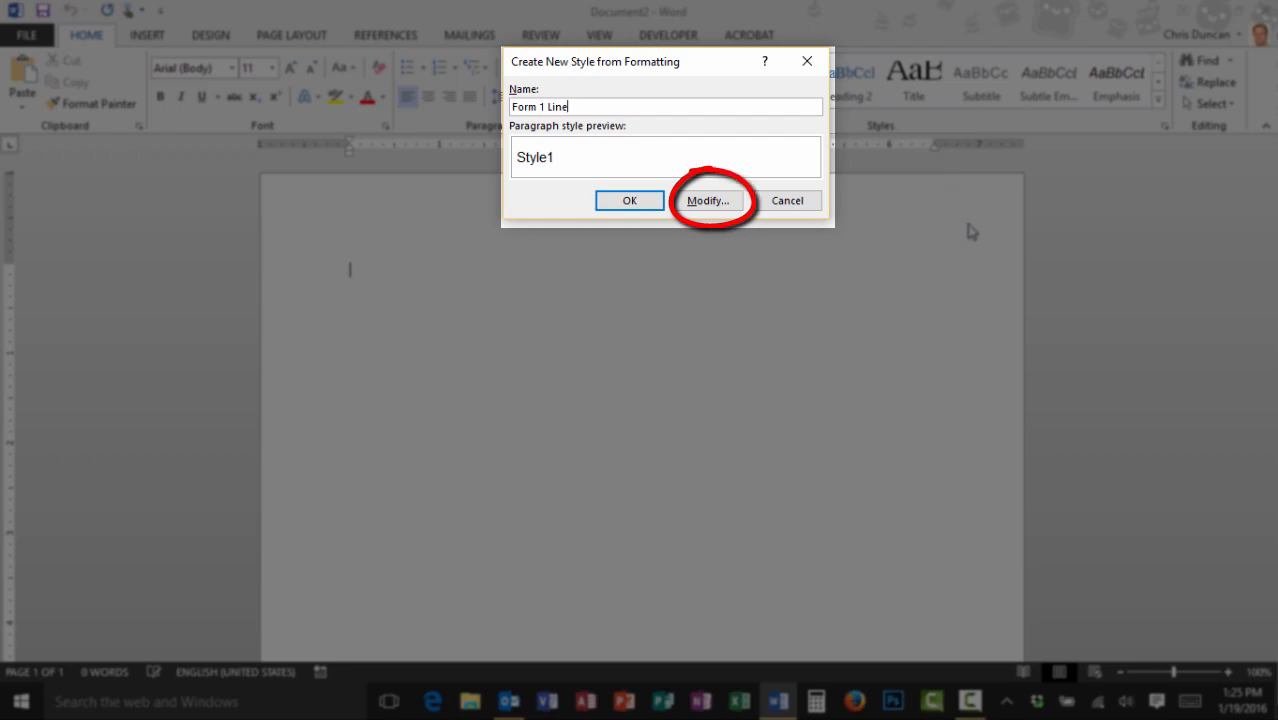
click(710, 200)
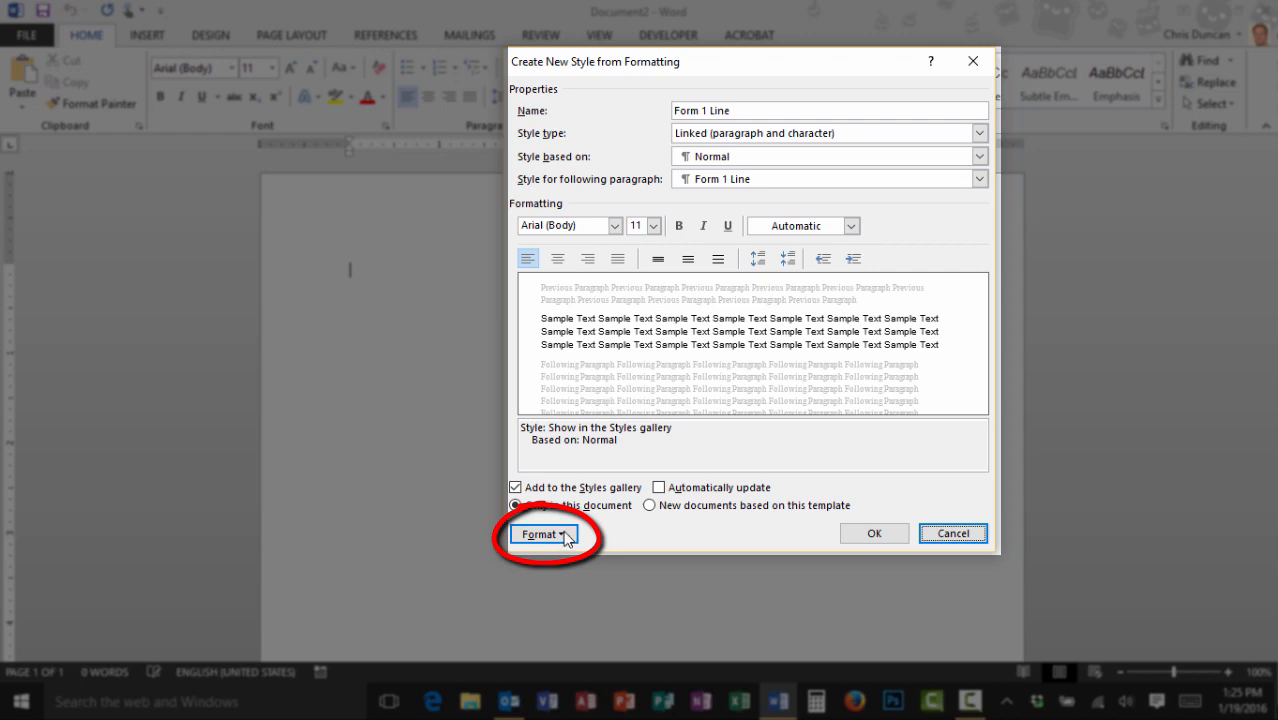
Set 24 pt of space before paragraphs in the Form 1 Line style.
click(544, 533)
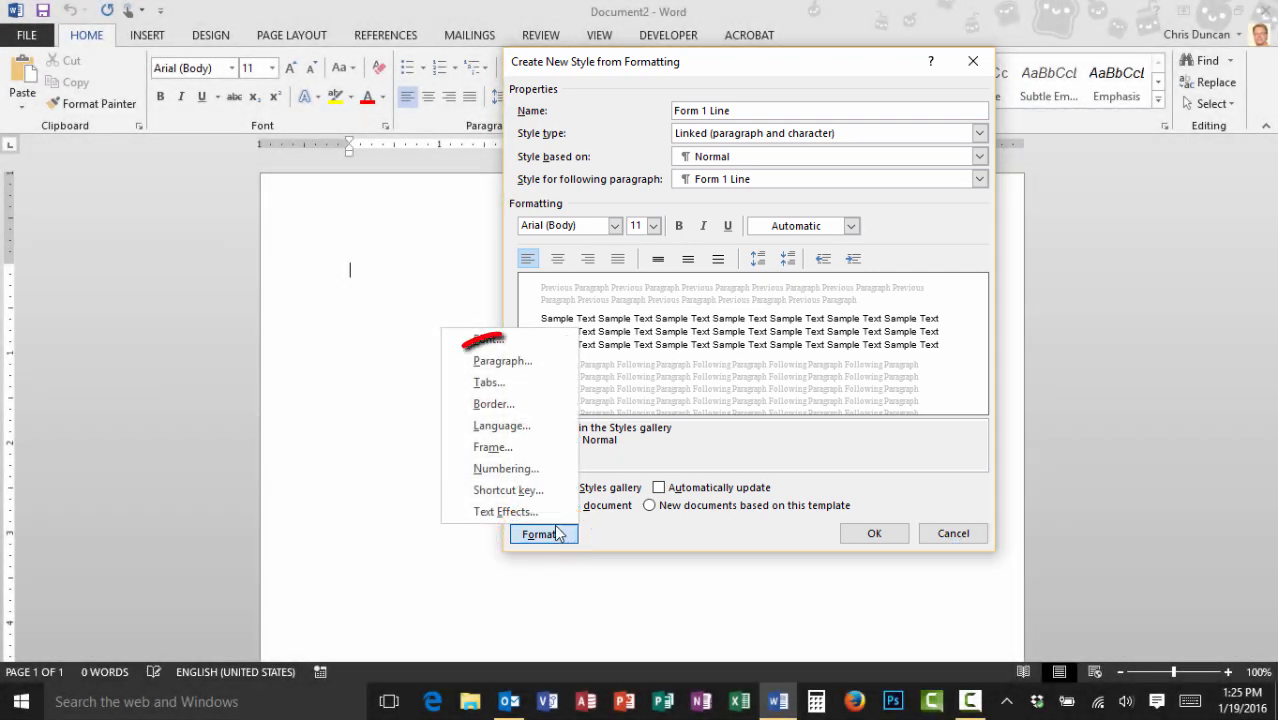
click(502, 360)
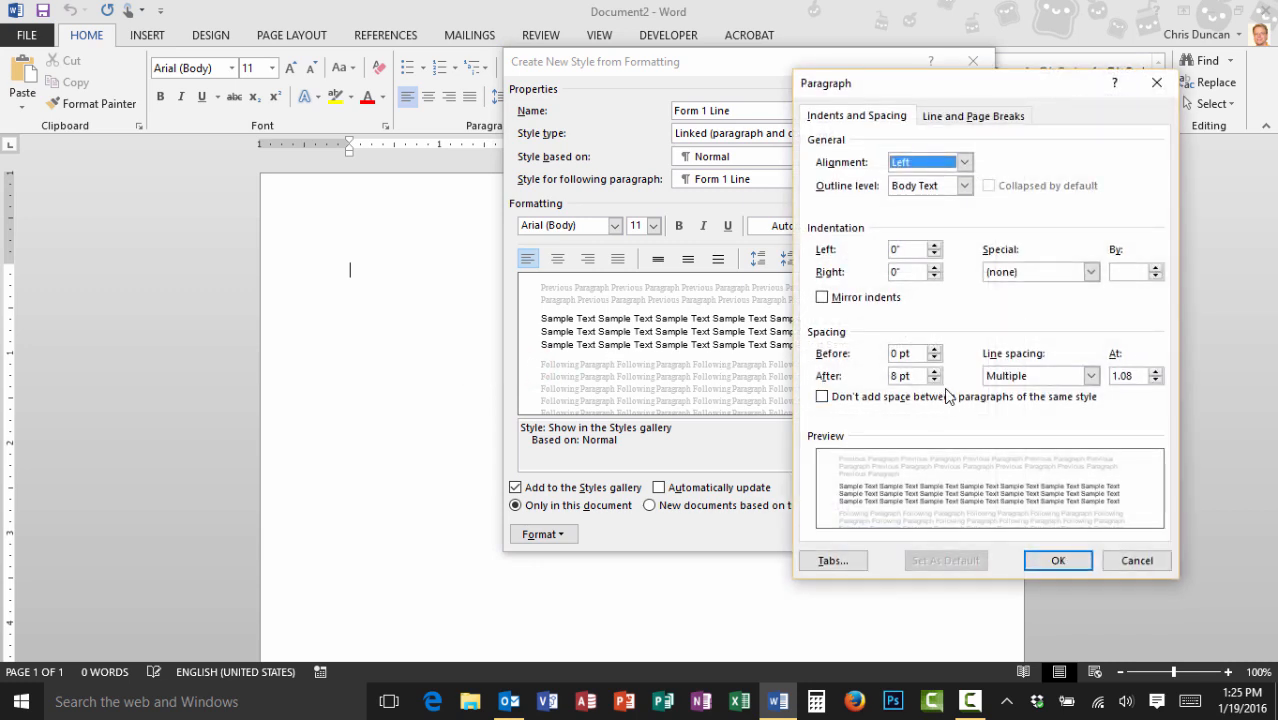
mouse_move(947, 396)
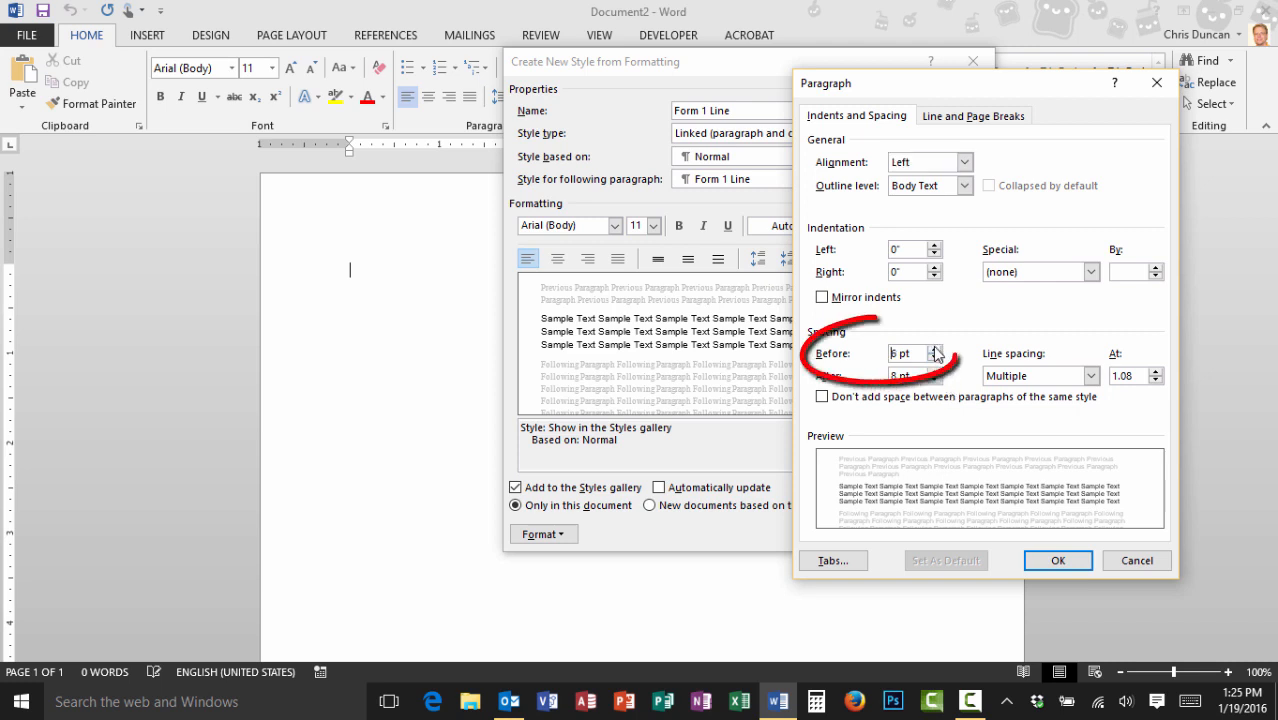
click(937, 348)
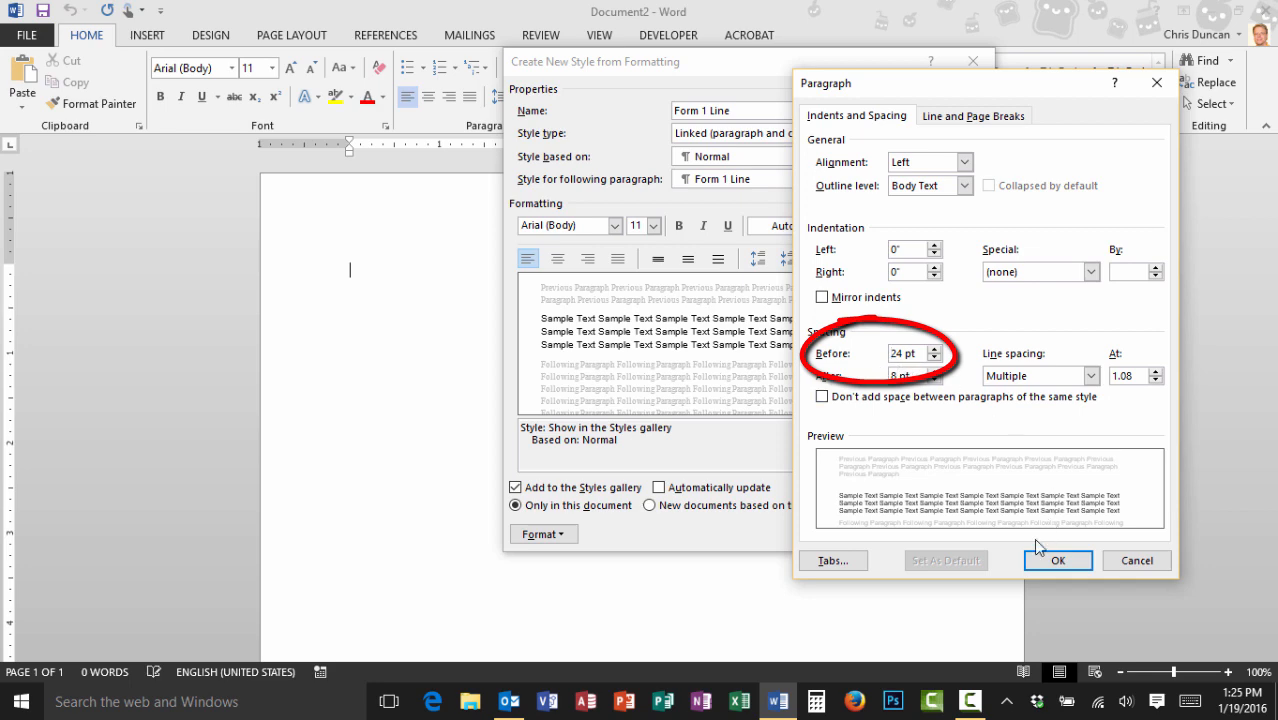
click(1058, 560)
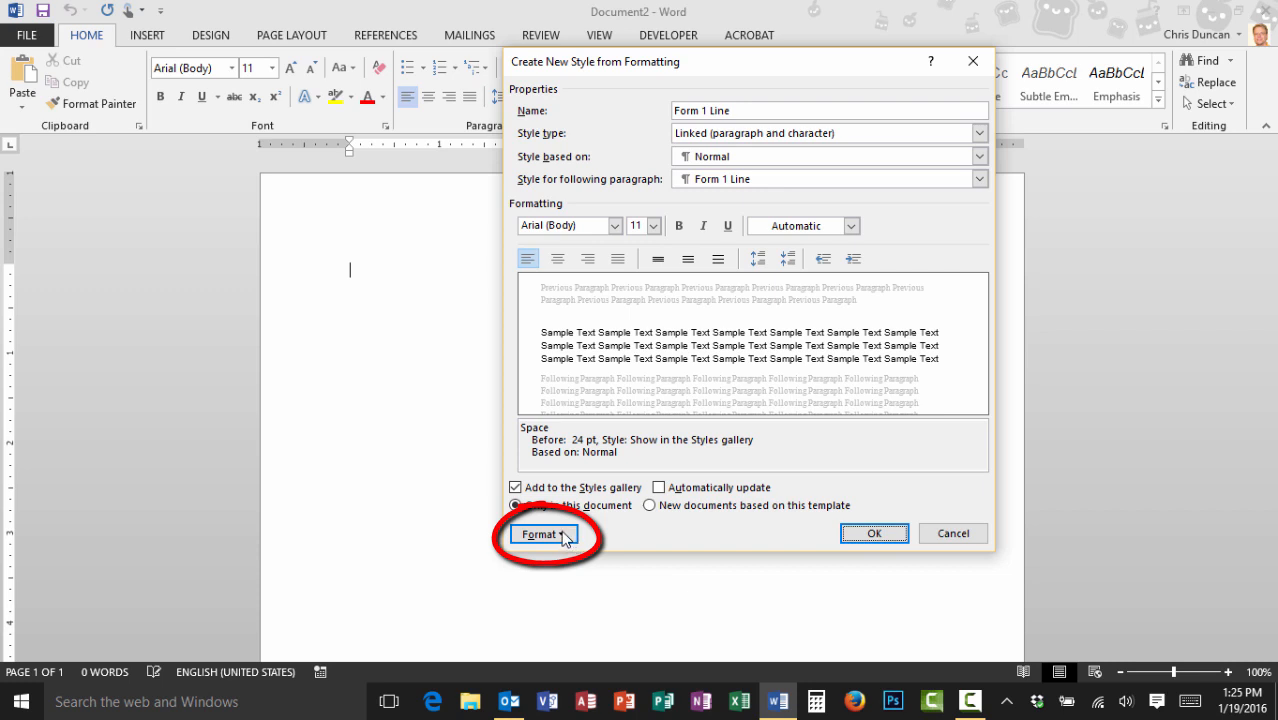
Add a 6.5-inch right tab stop with underline leader 4 and save the style.
click(543, 533)
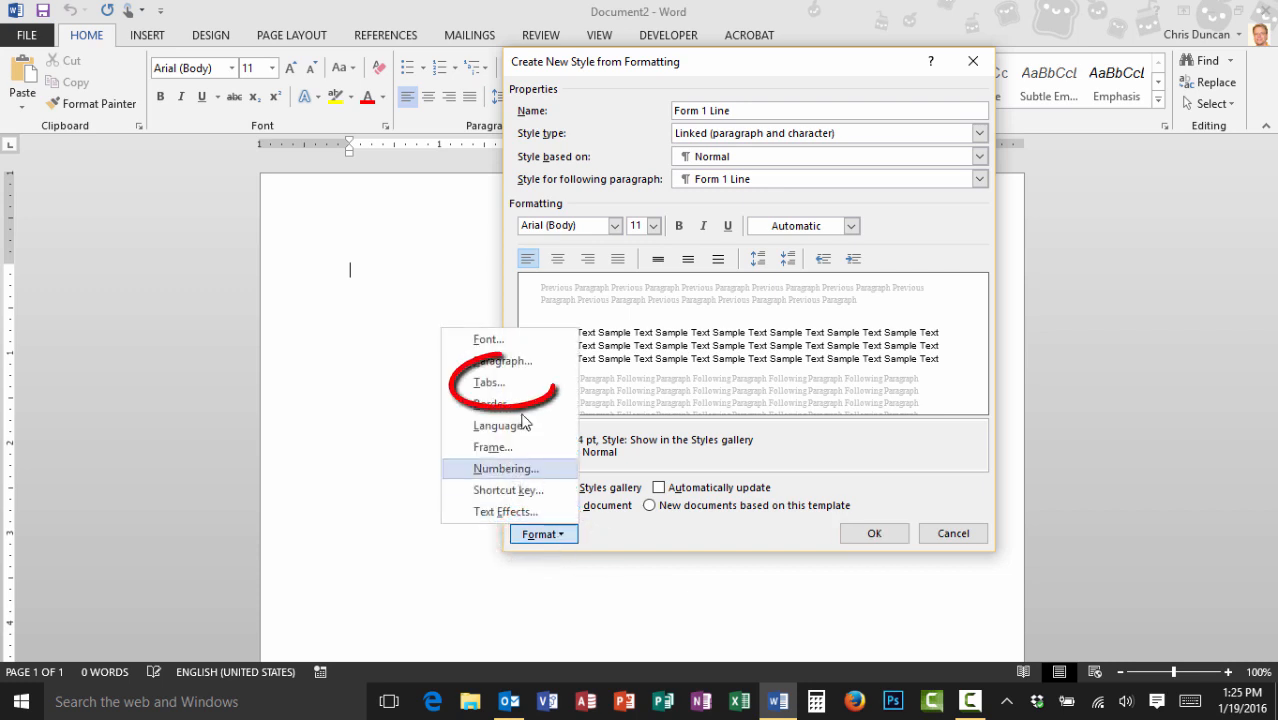
click(489, 382)
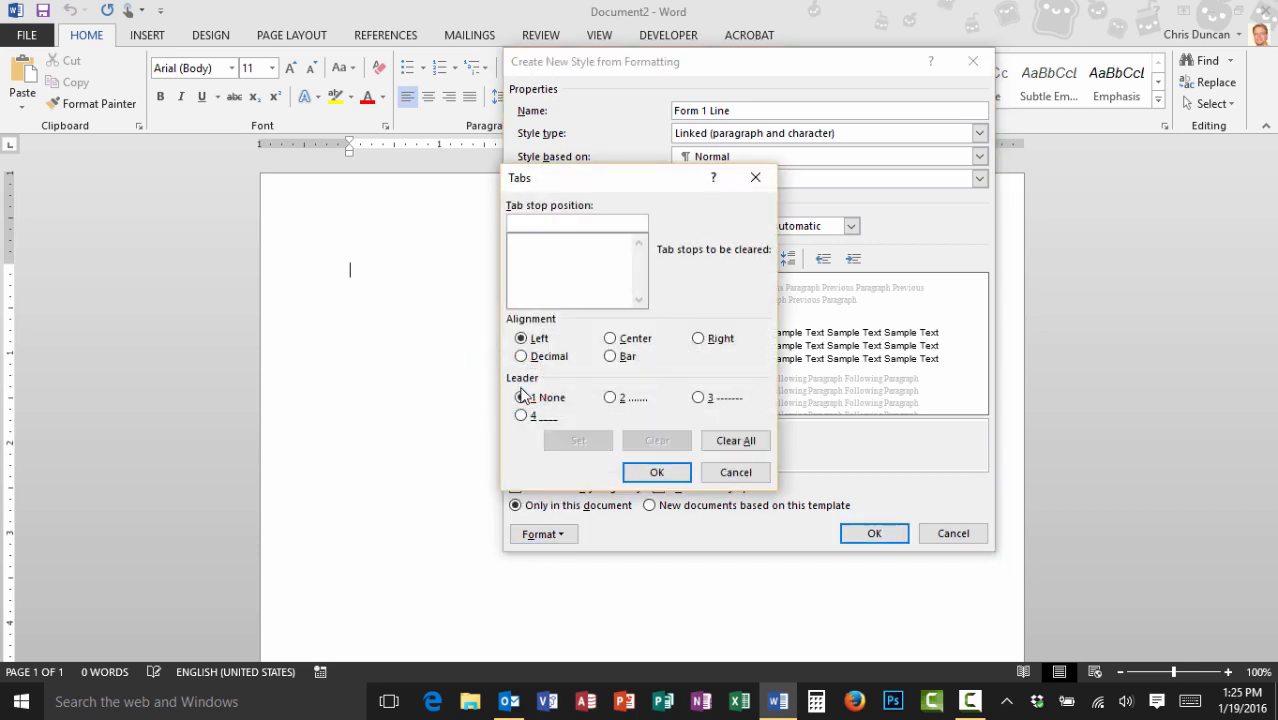
click(576, 224)
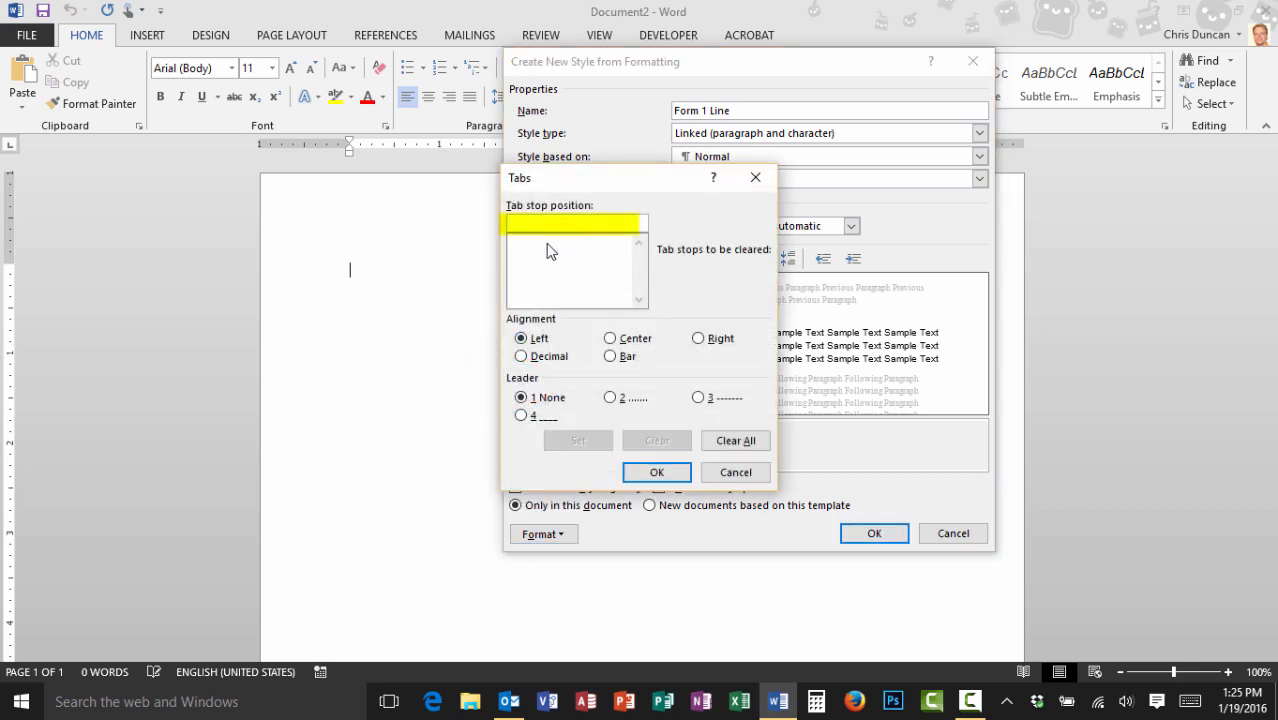
text(6.5)
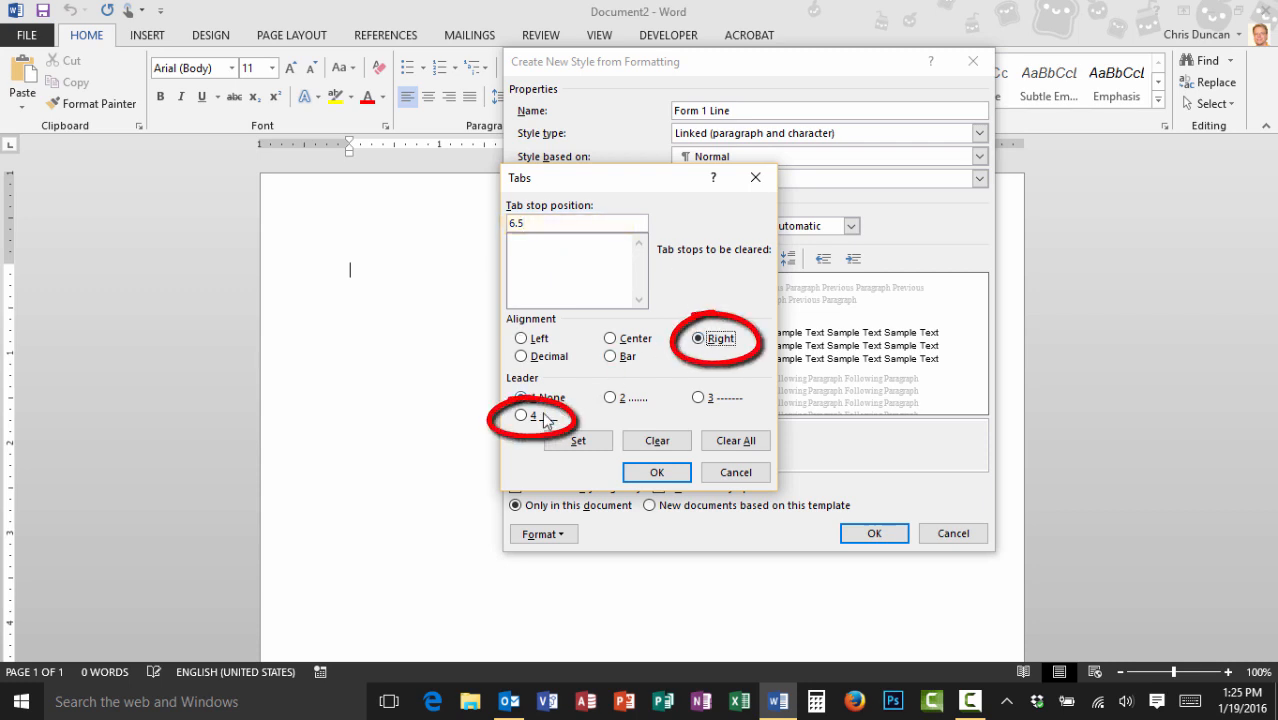
click(521, 415)
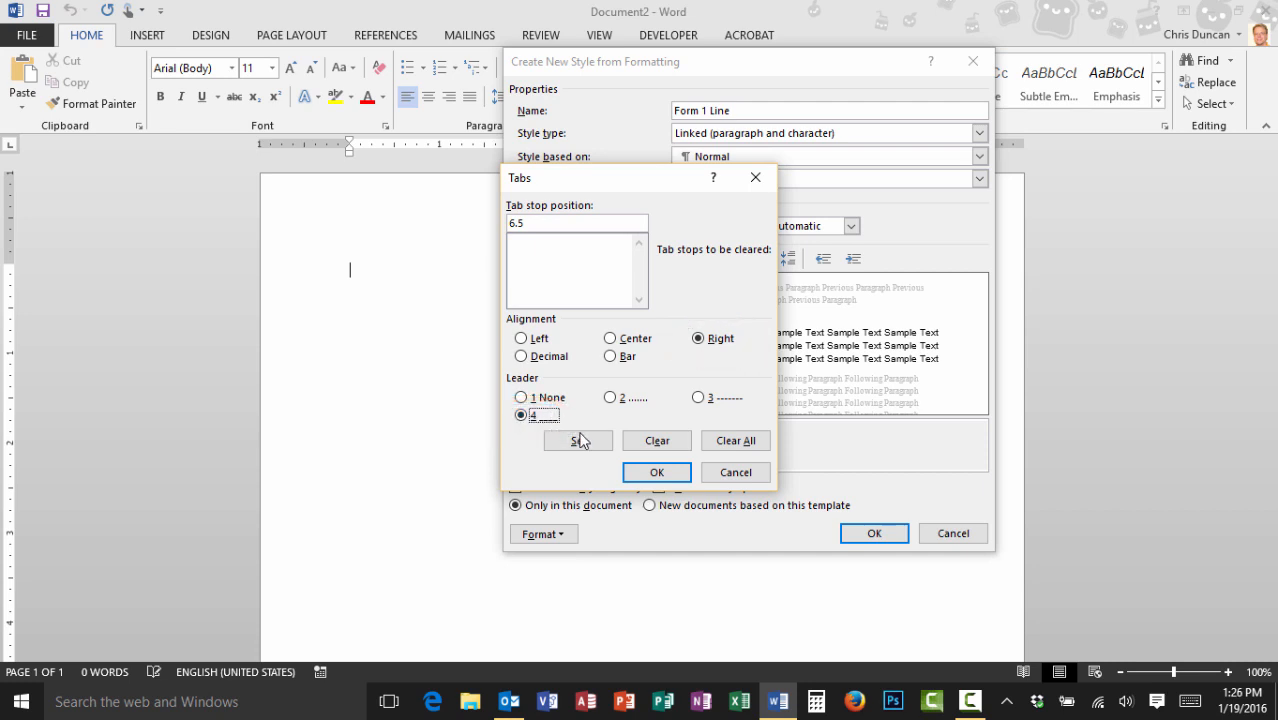
click(578, 440)
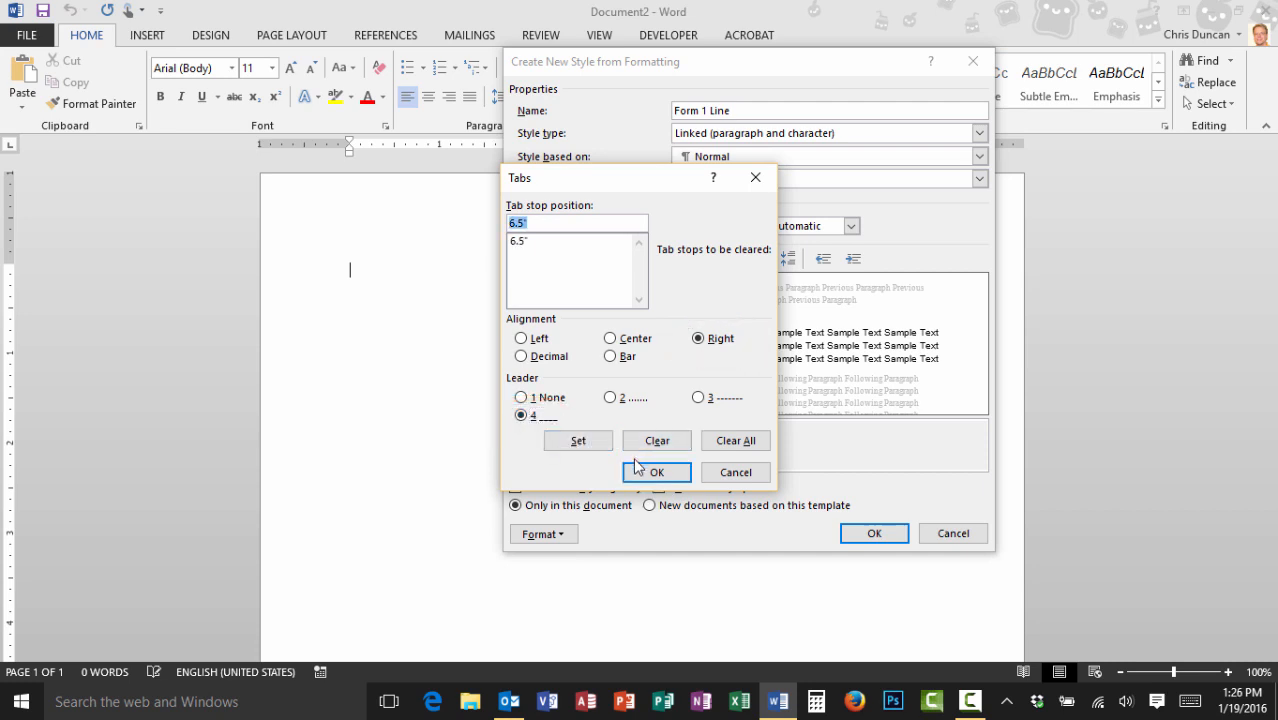
click(657, 472)
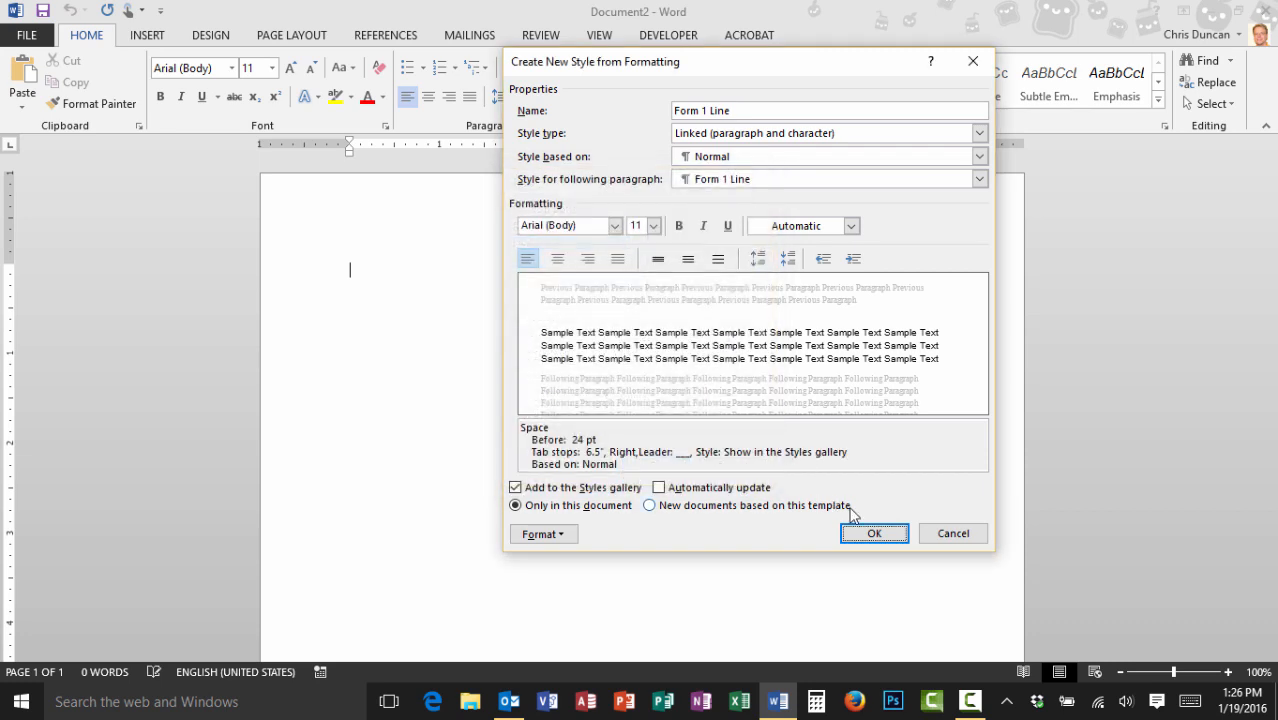
click(874, 533)
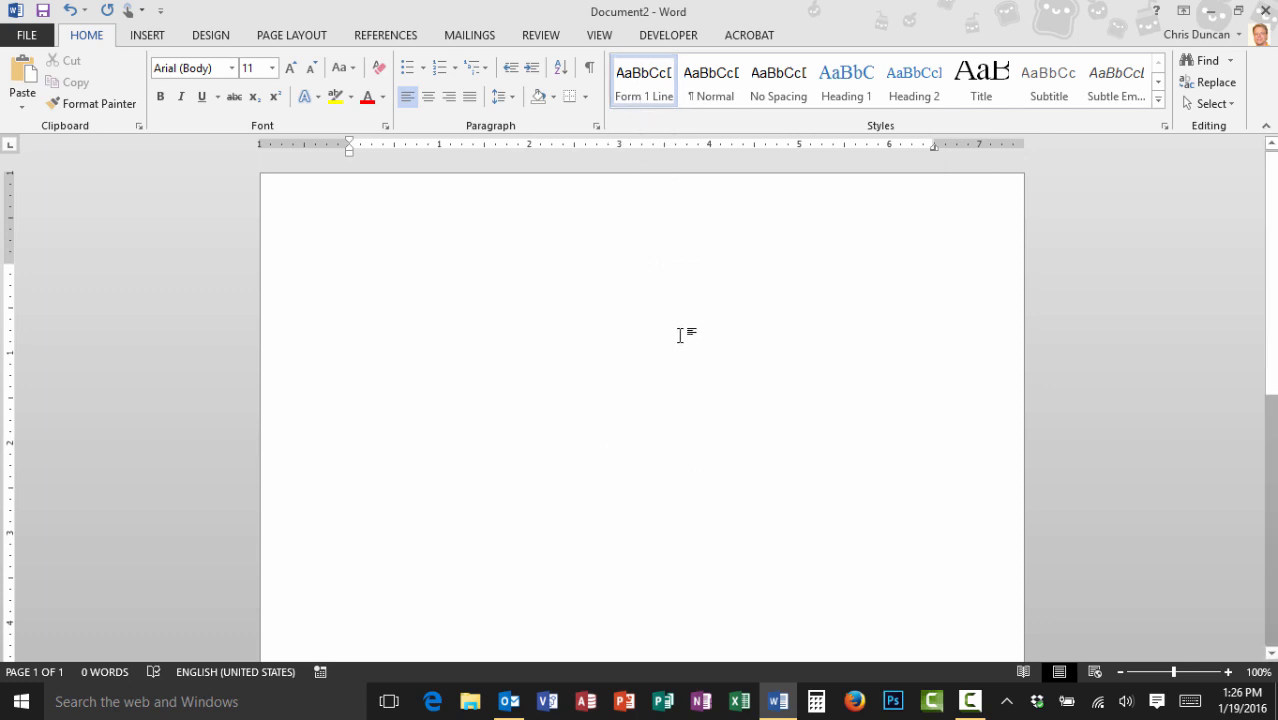
Type 'Name' and 'Email' lines, each followed by a tabbed underline to the margin.
text(Name)
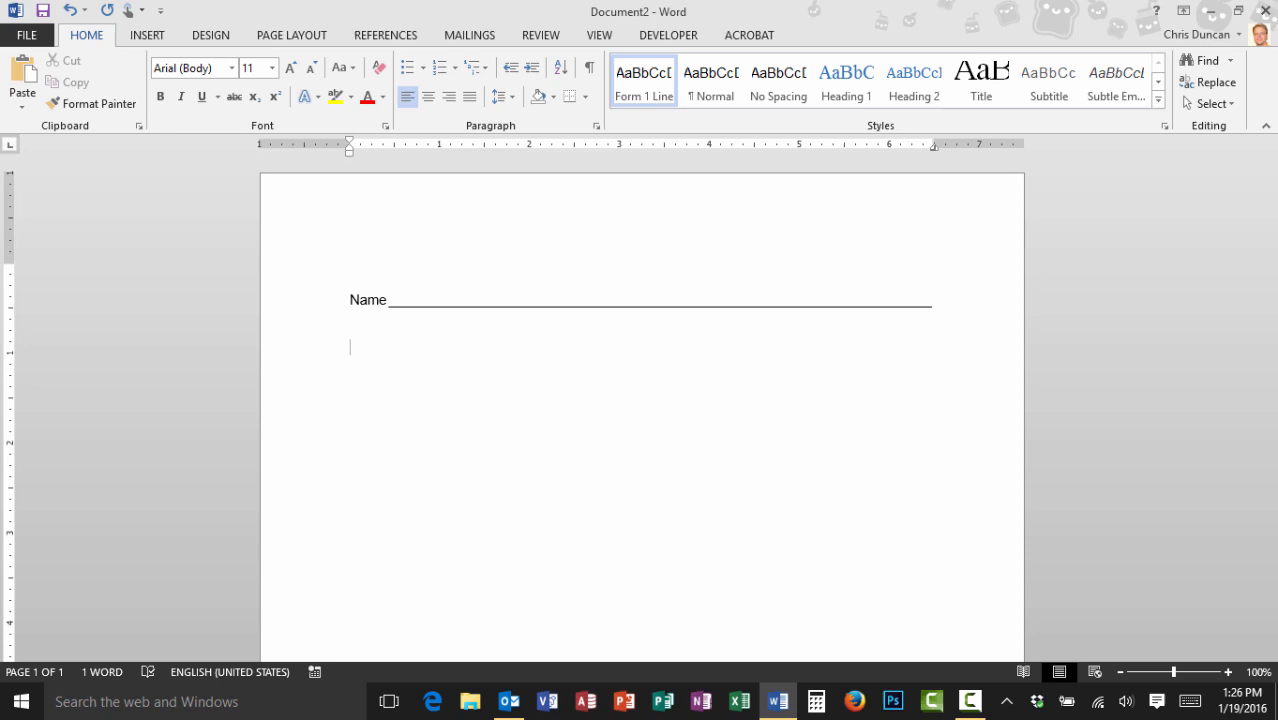
text(Email)
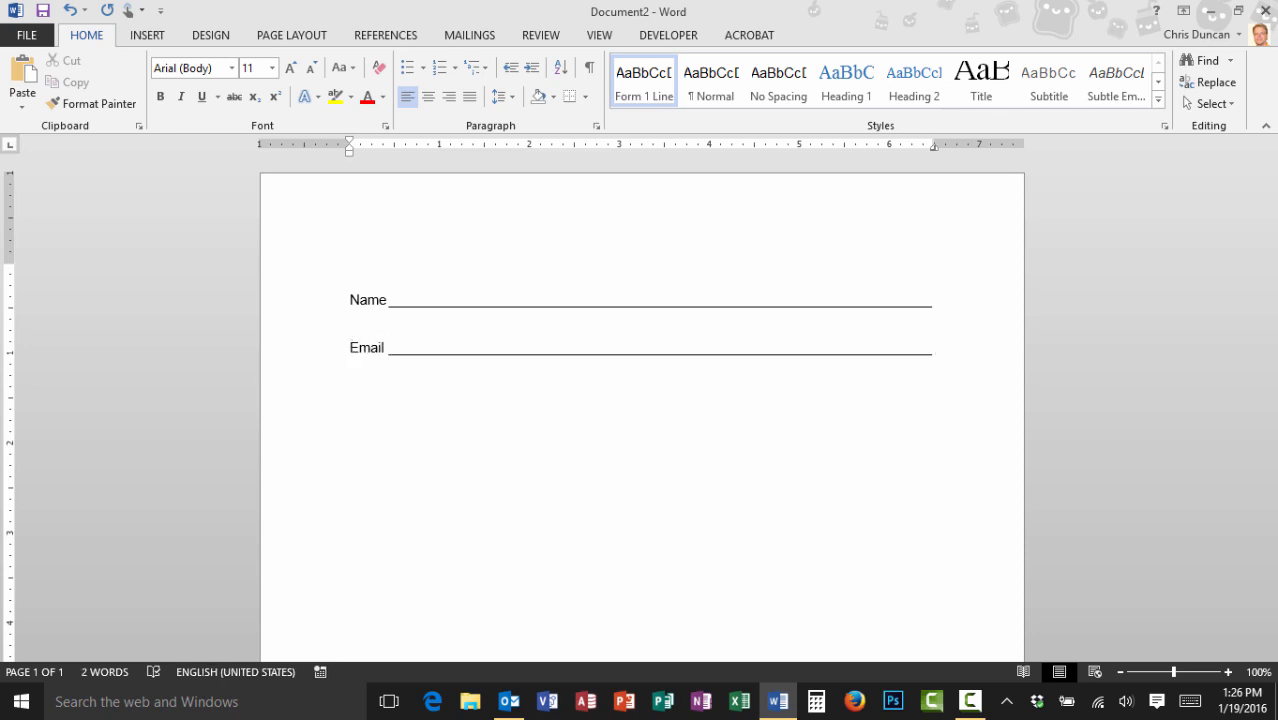
click(930, 347)
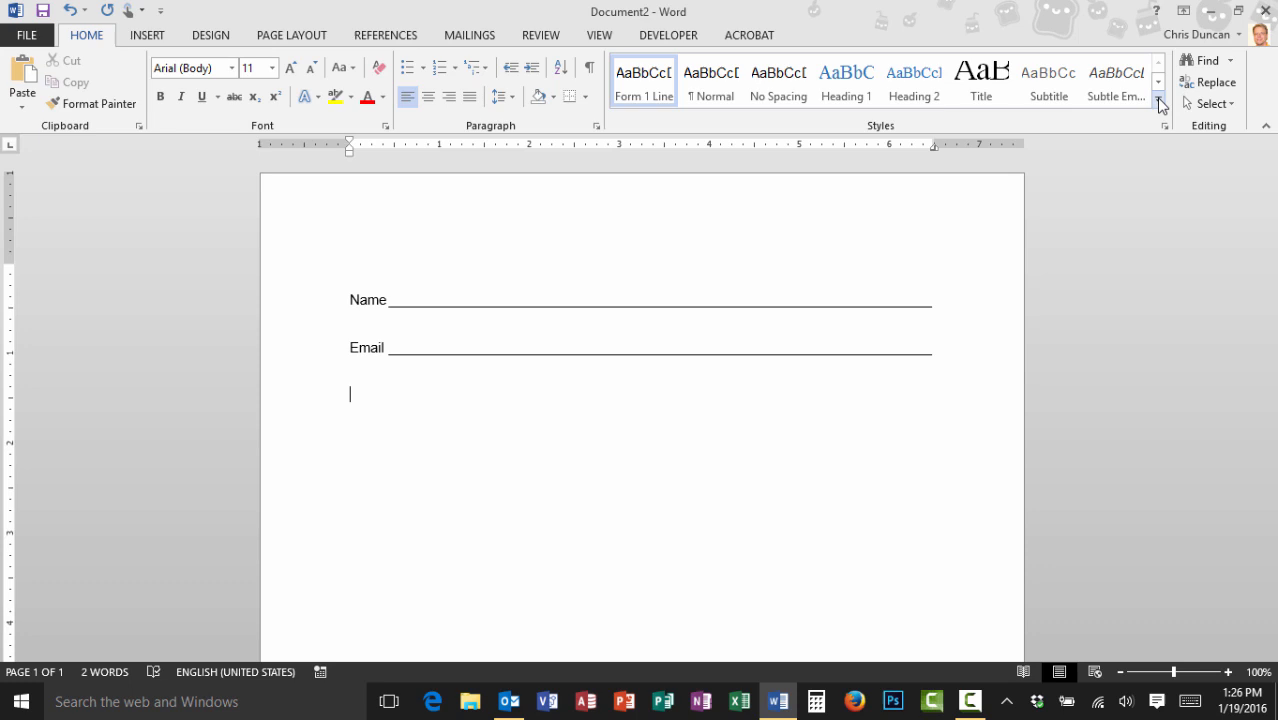
Start a new style named 'Form 1/2 Line' and open its full settings.
click(1158, 110)
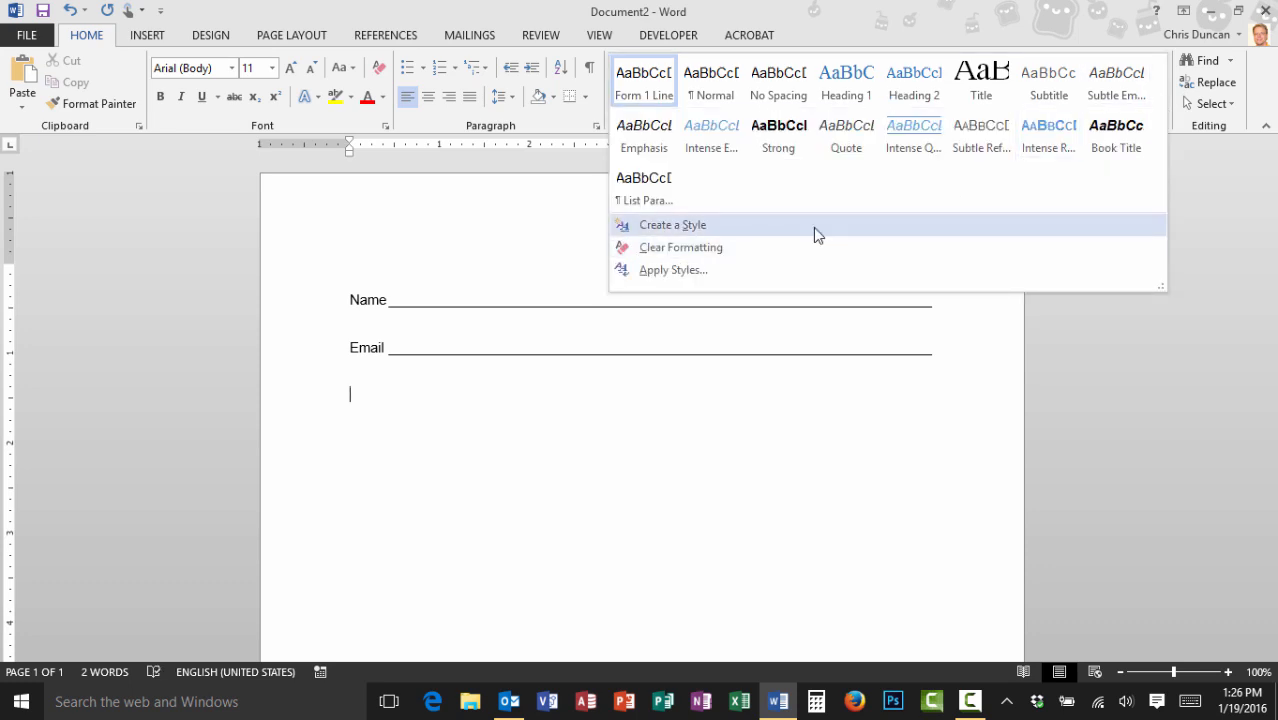
click(672, 224)
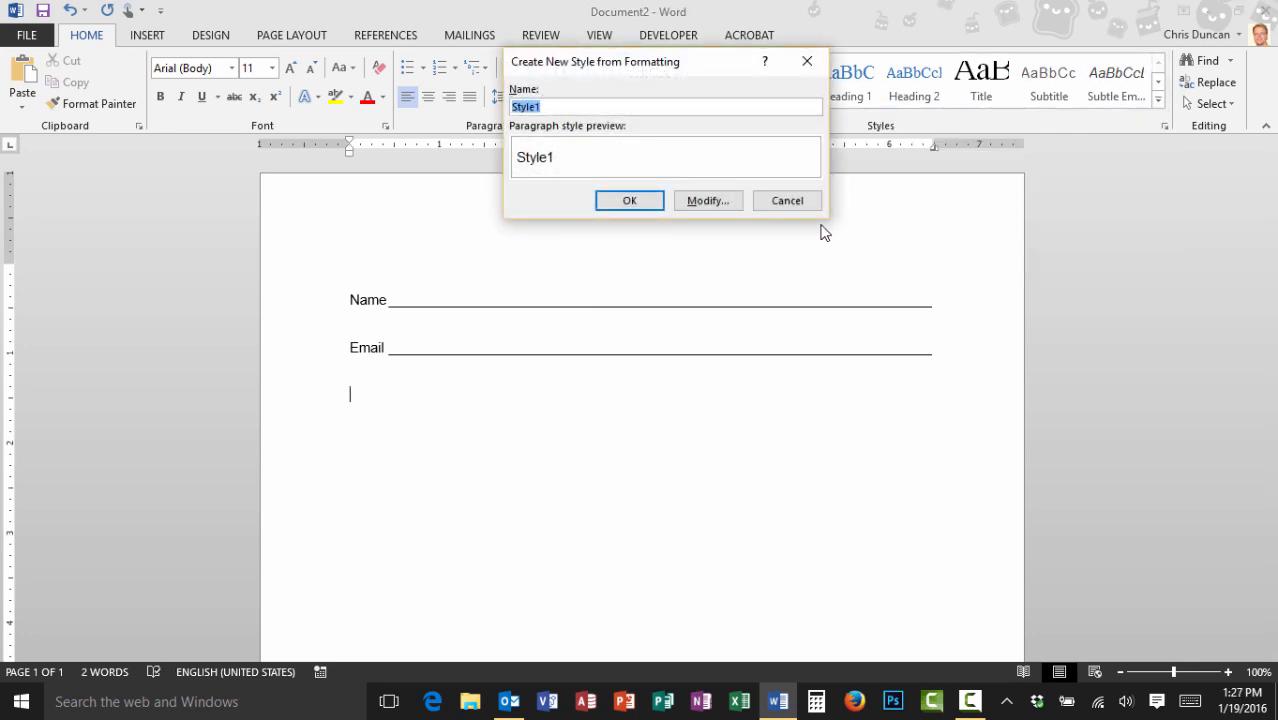
text(Form 1/2 Line)
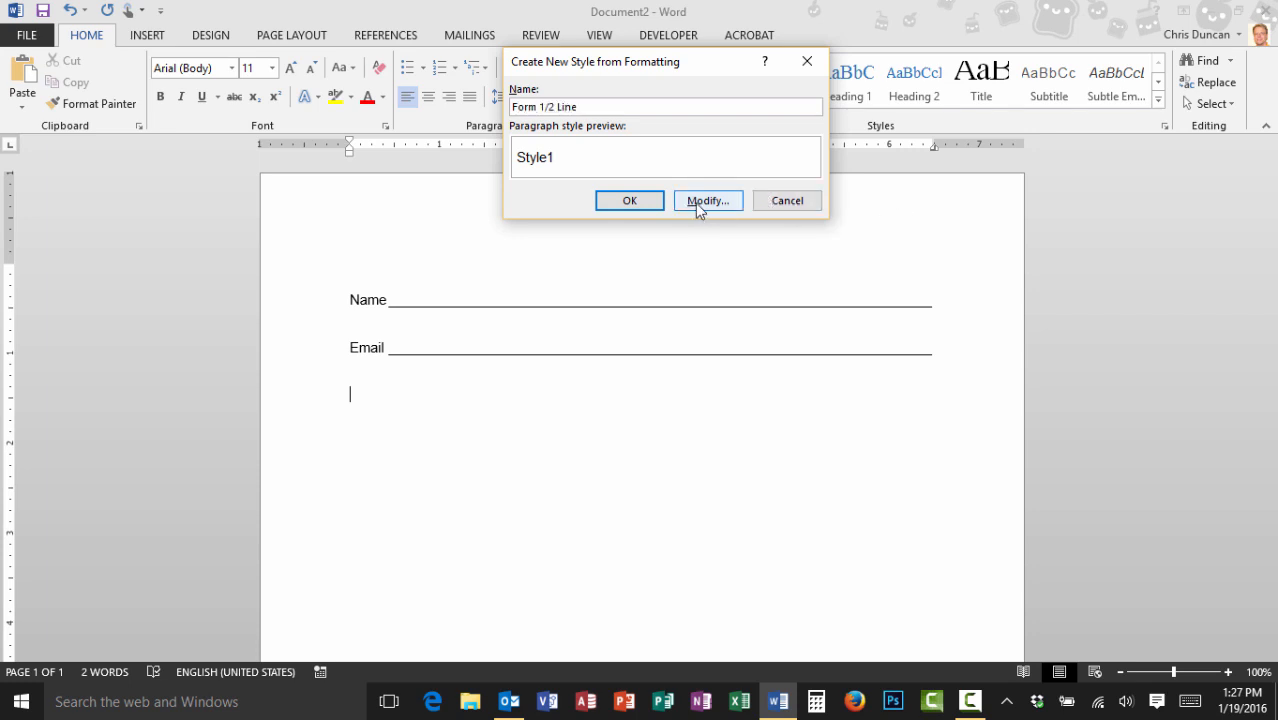
click(708, 200)
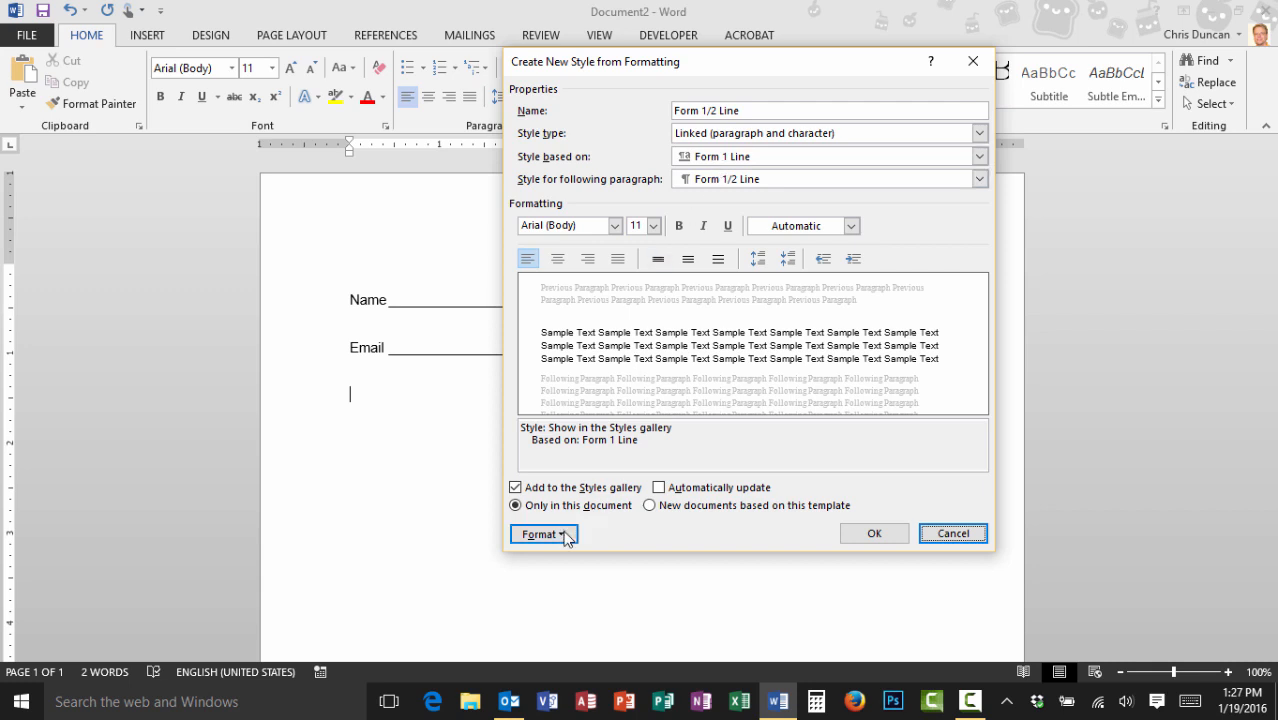
Give it a 3.1-inch right underline-leader tab and a 3.3-inch left tab, then save.
click(543, 533)
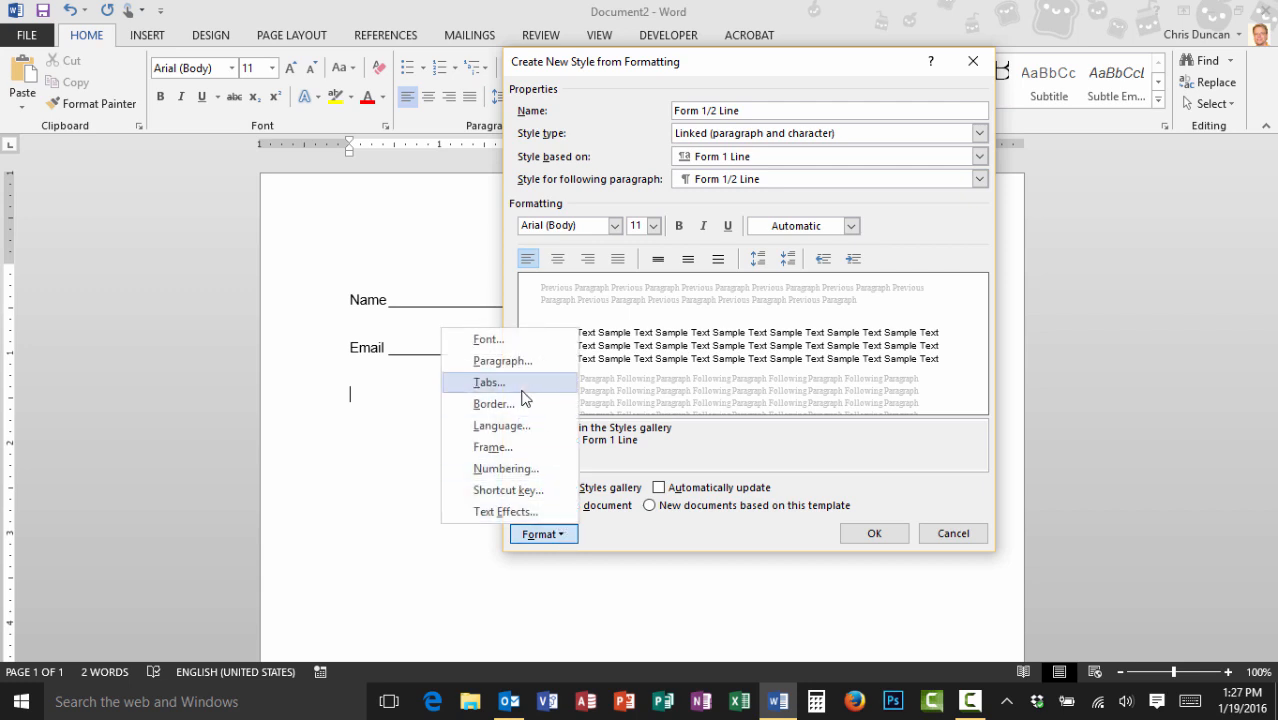
click(488, 382)
text(3)
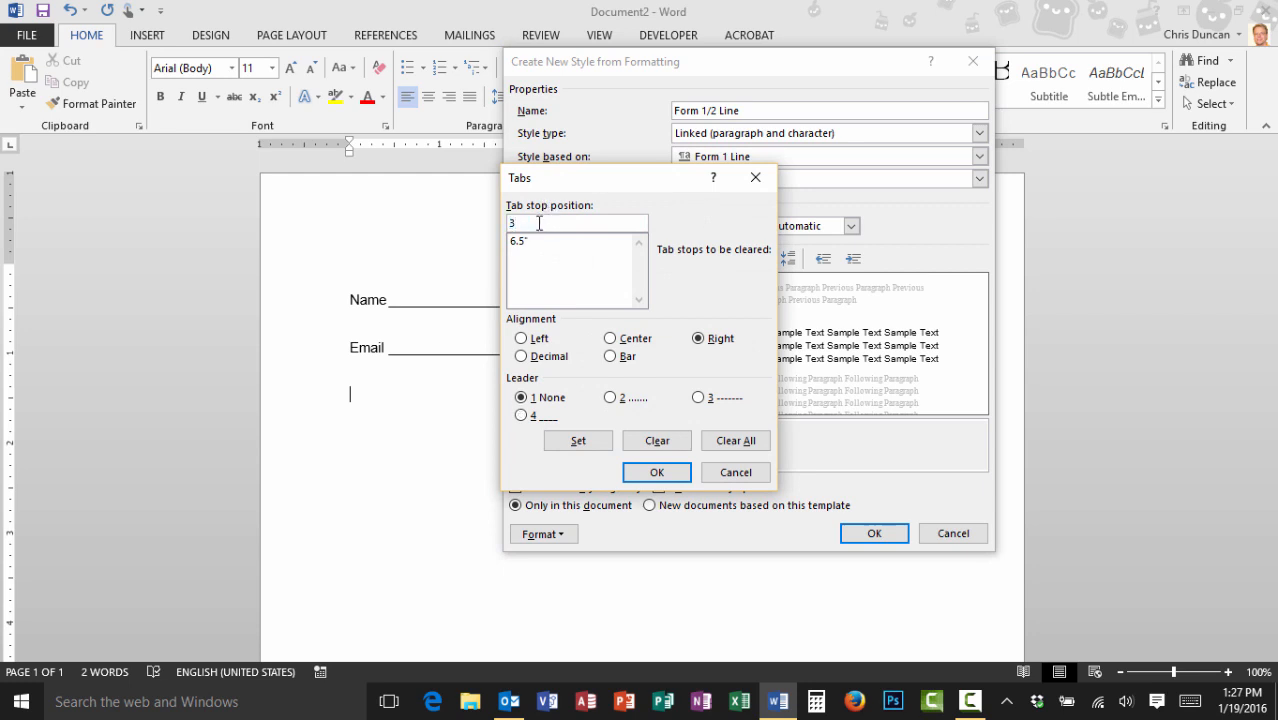
text(.1)
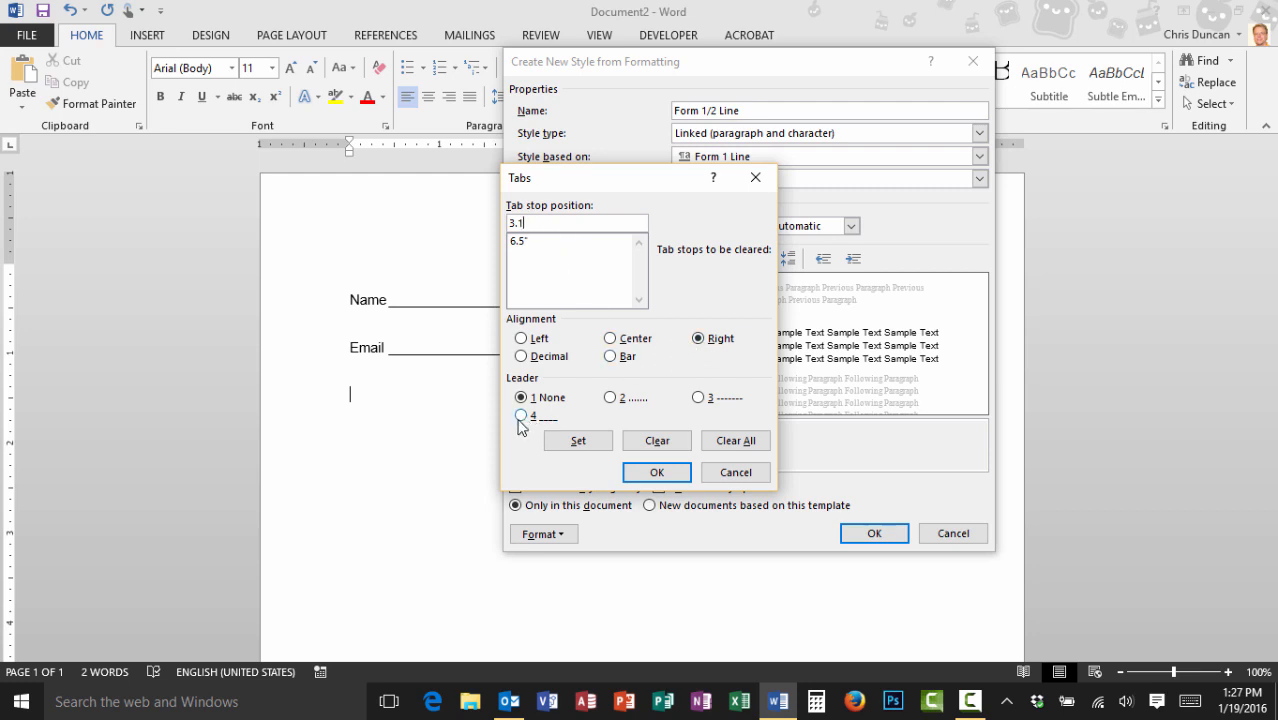
click(520, 415)
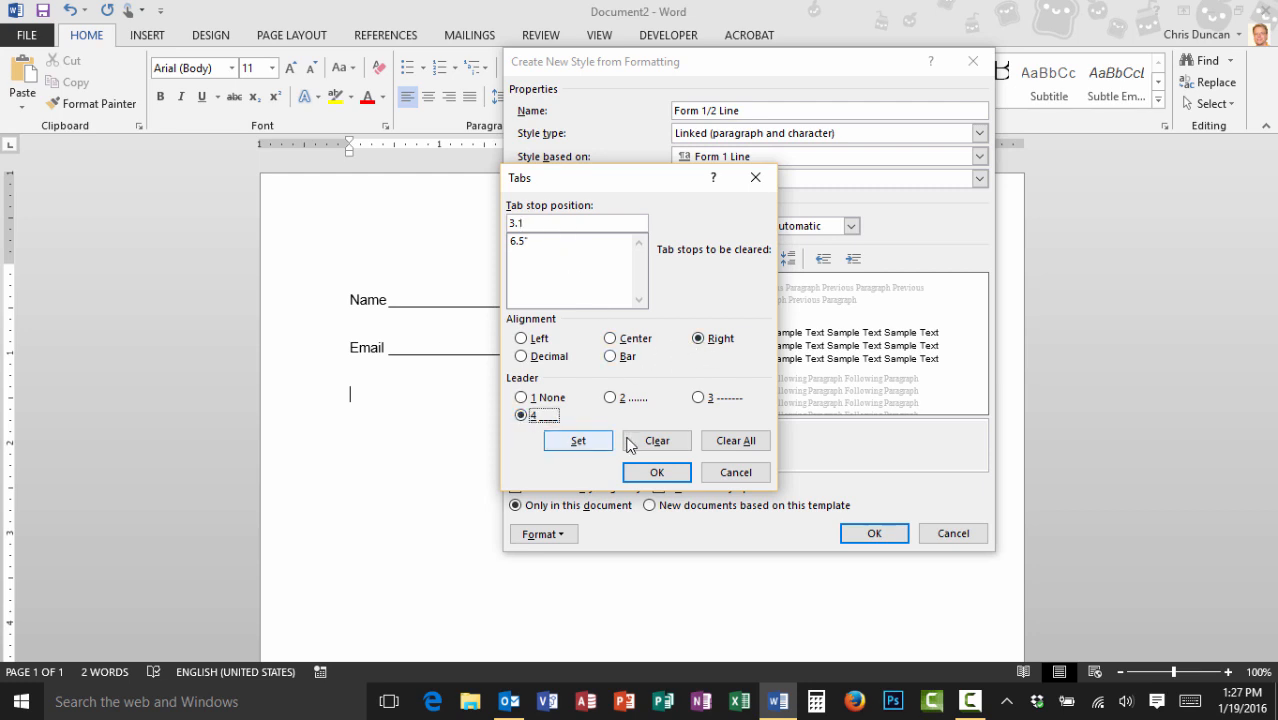
click(577, 441)
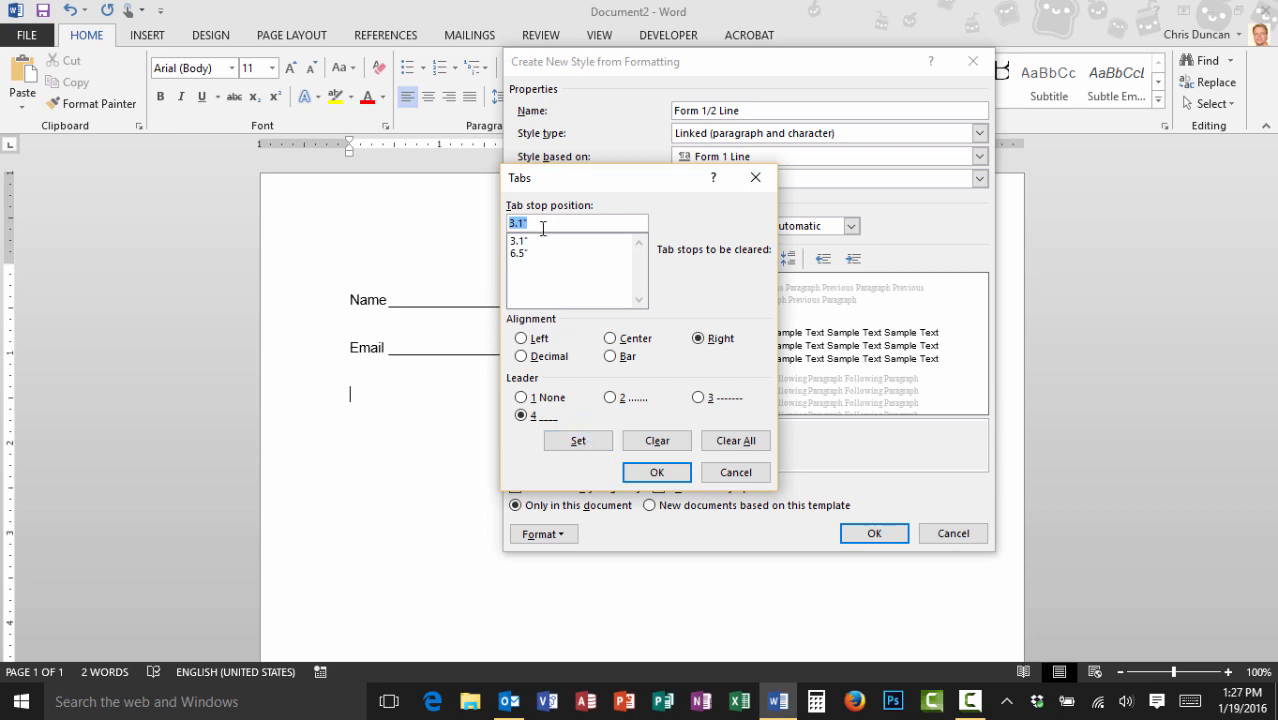
text(3.3)
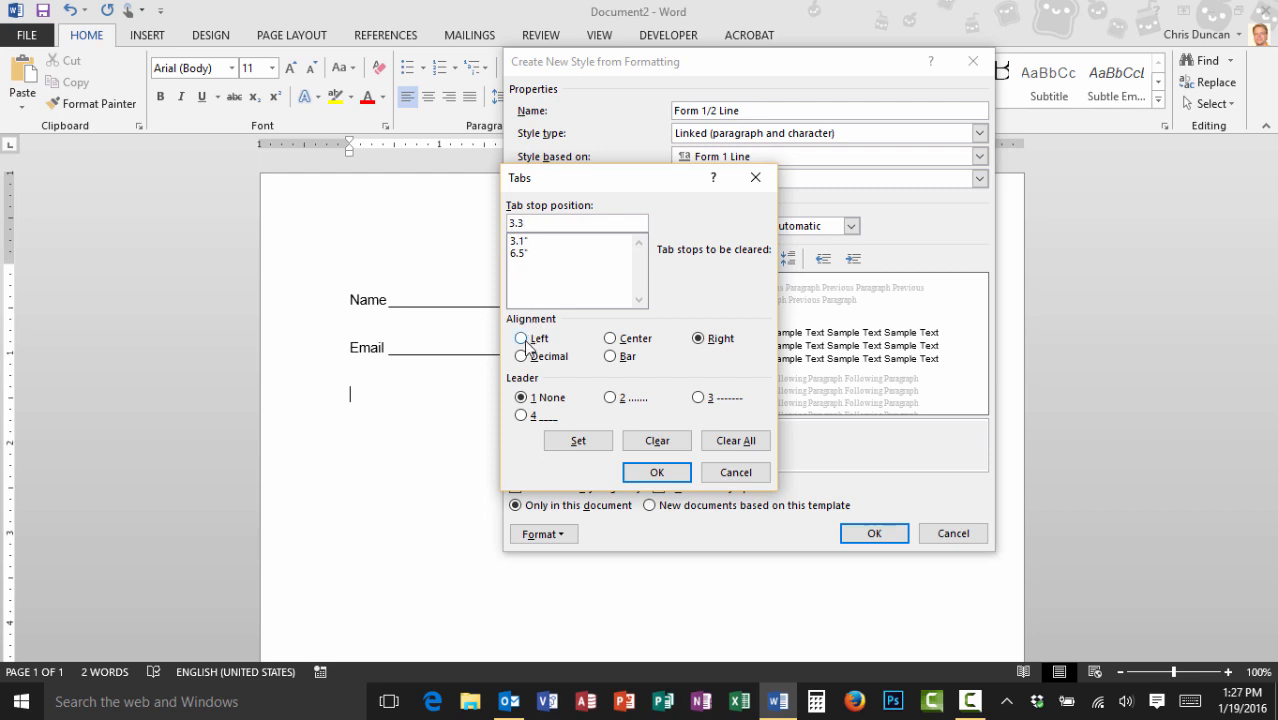
click(521, 338)
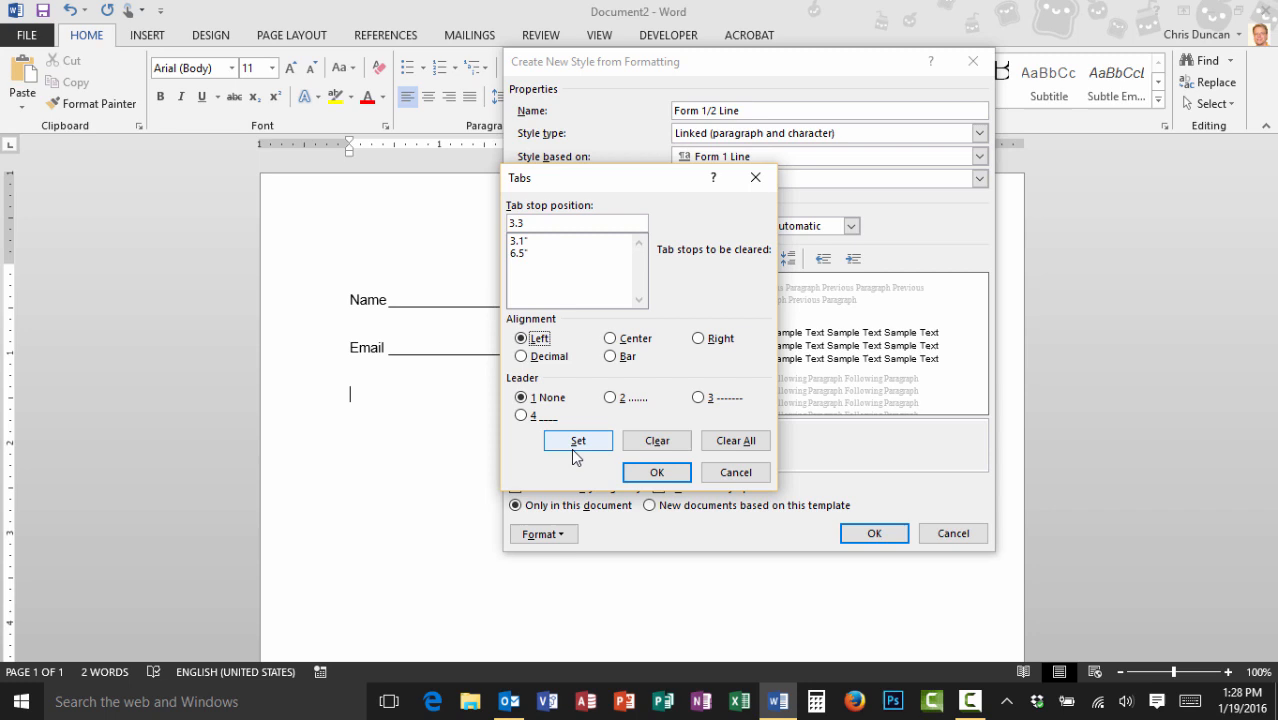
click(577, 440)
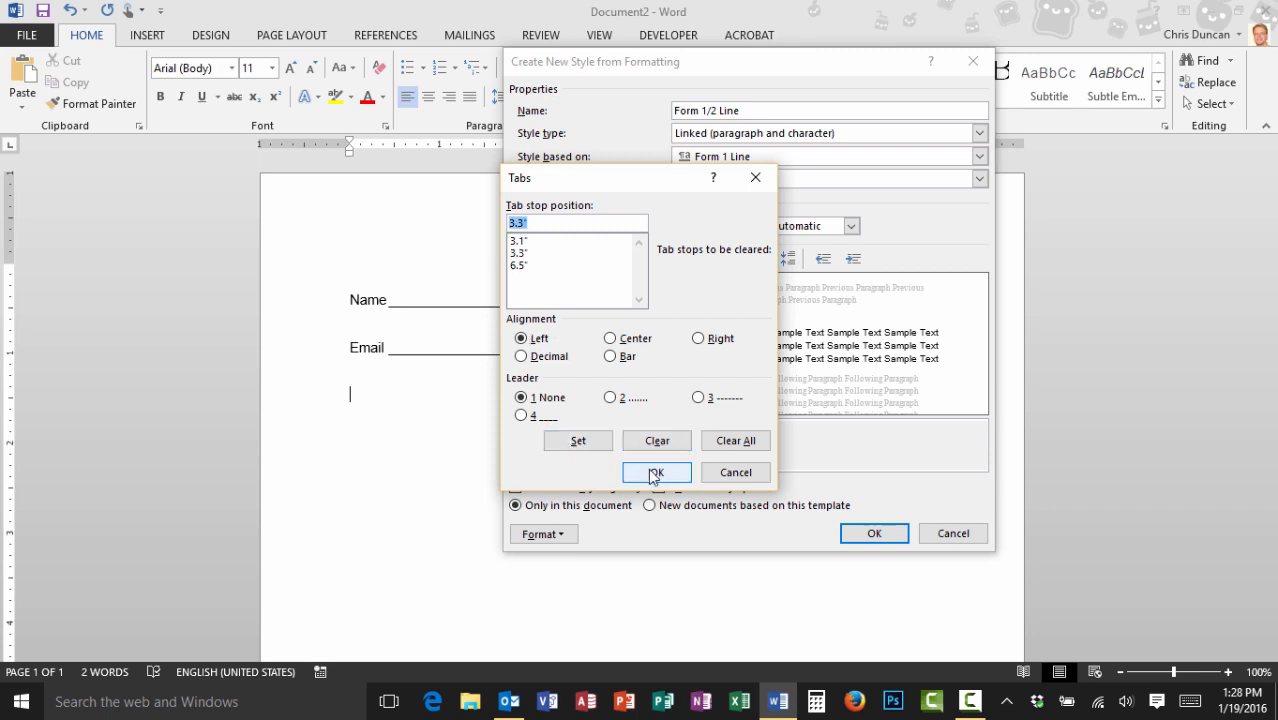
click(656, 472)
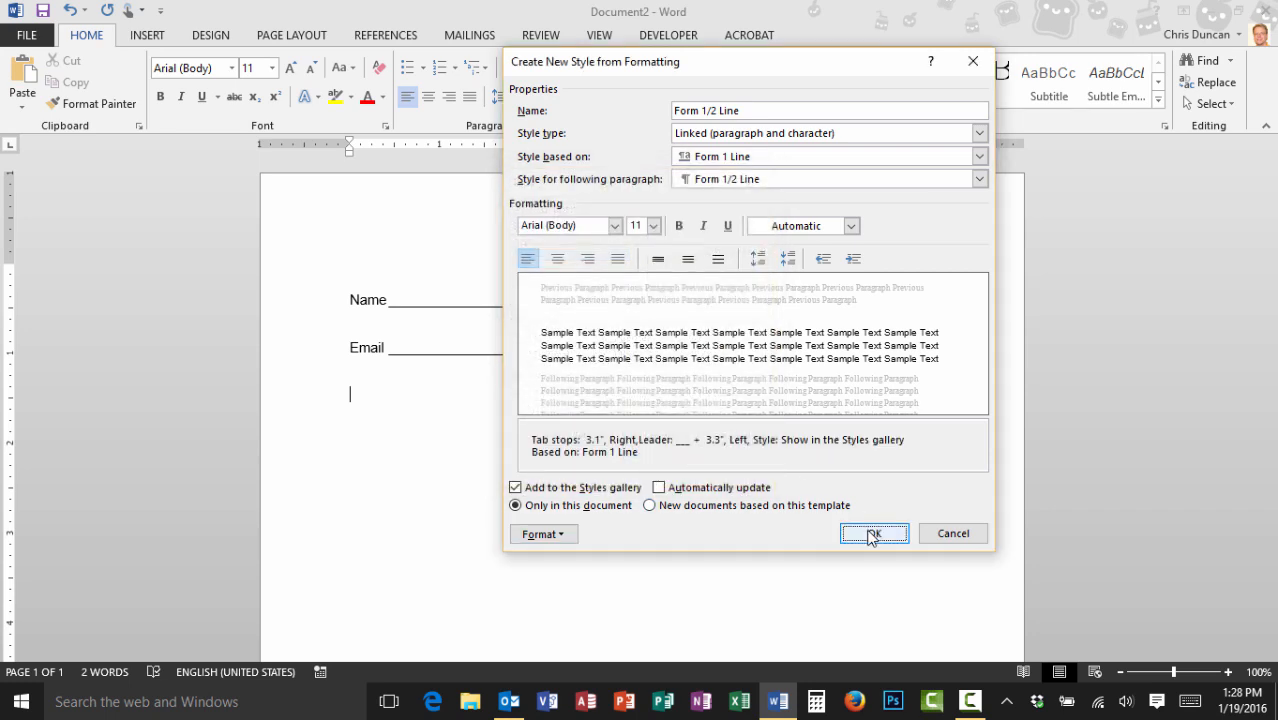
click(873, 533)
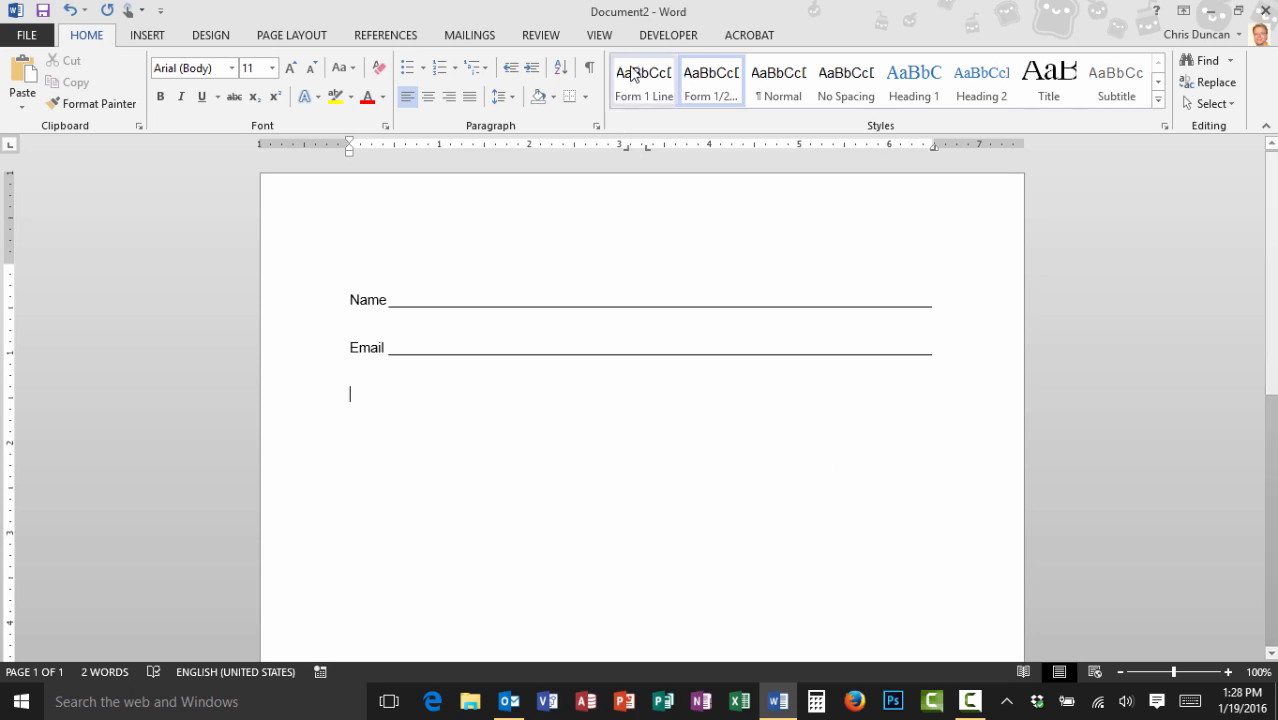
mouse_move(711, 82)
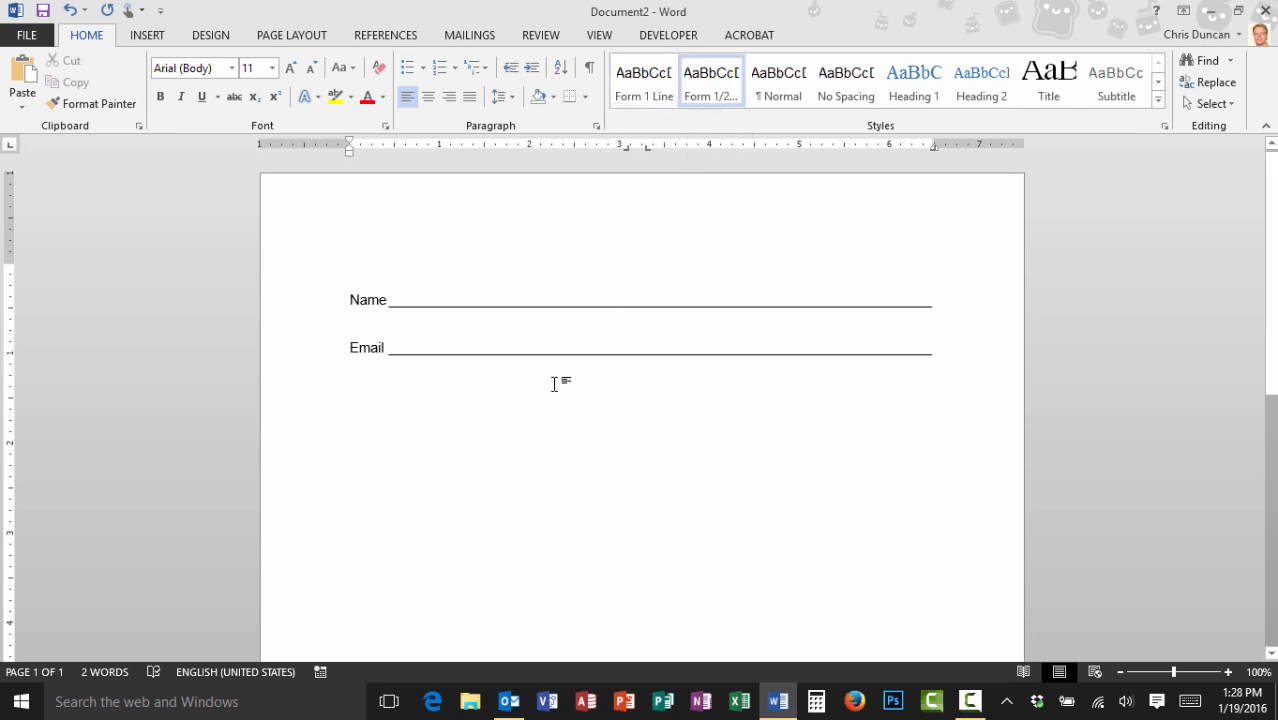
Type 'Work Phone' and 'Home Phone' on a new line, each with a tabbed blank.
text(Work Phone)
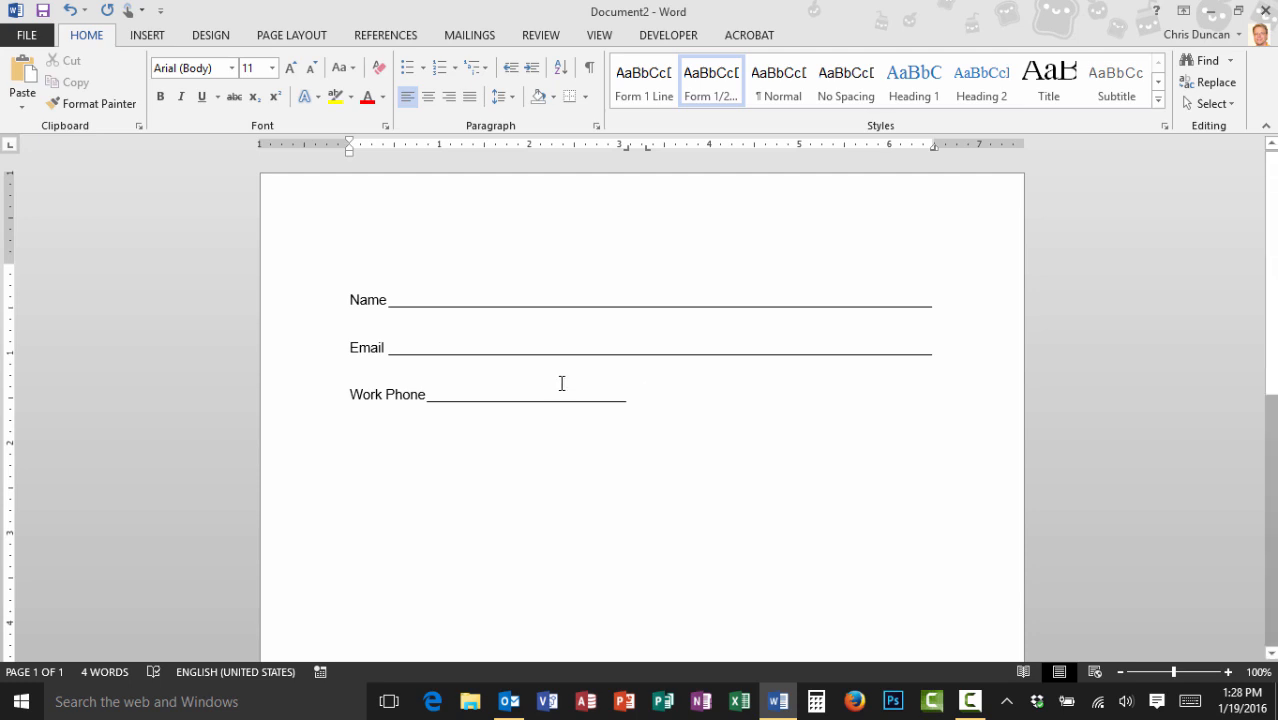
text(Home)
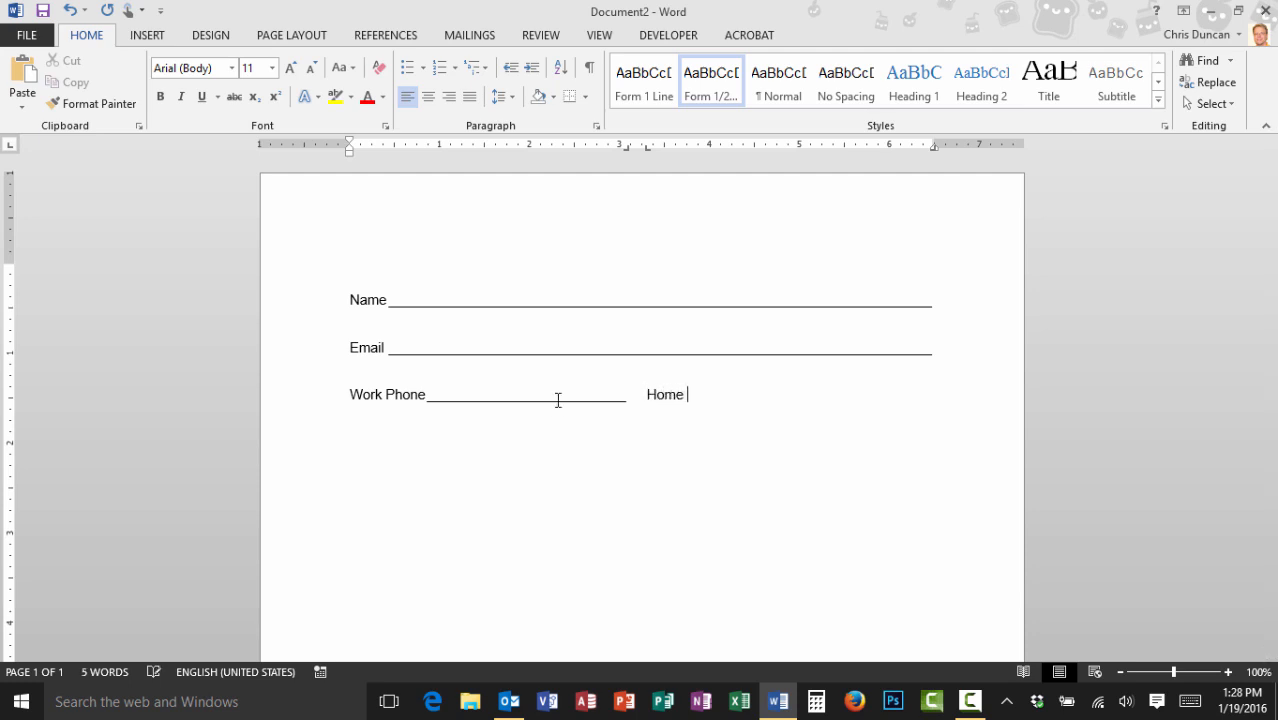
text(Phone)
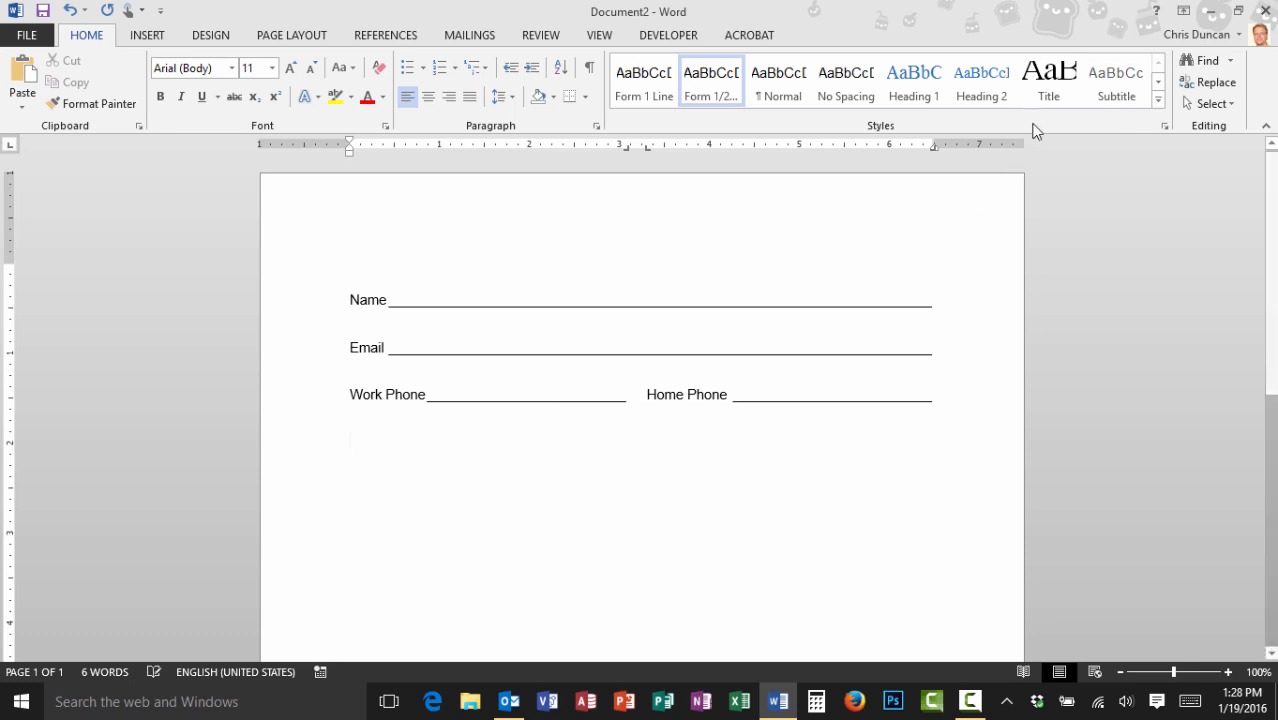
Create a style named 'Form 1/3 Line' and base it on Form 1 Line.
click(1158, 82)
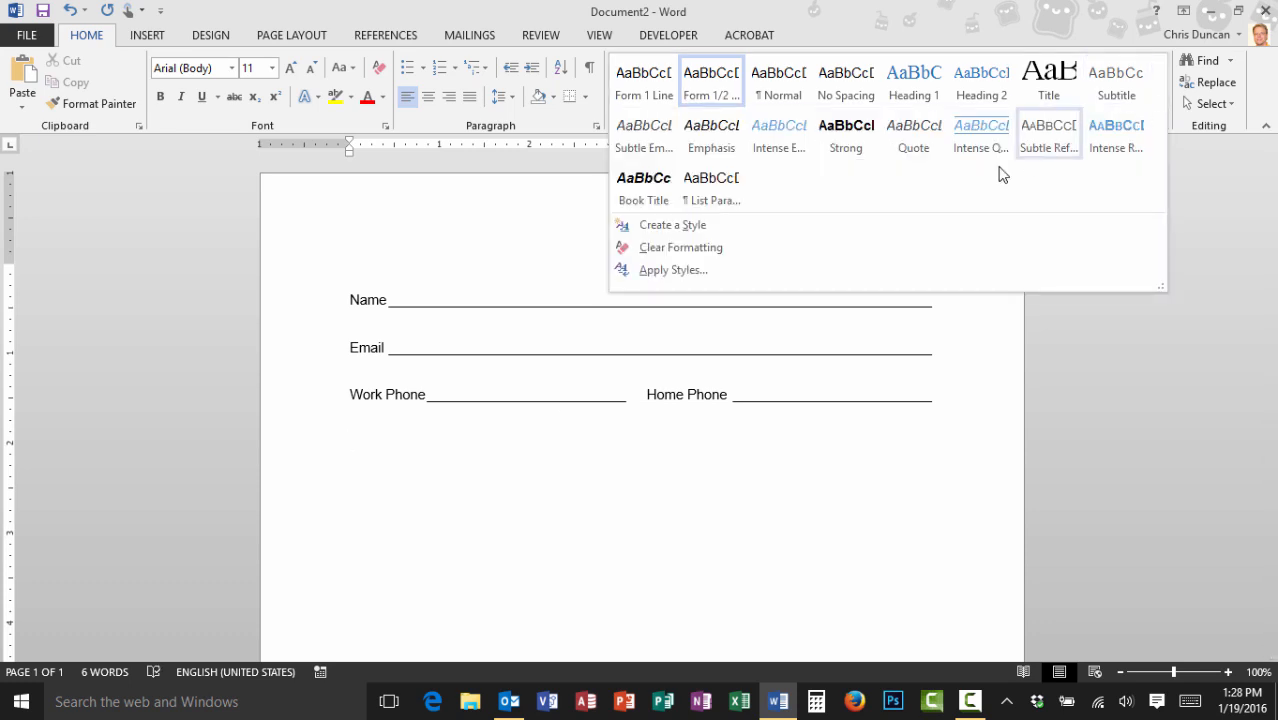
click(671, 224)
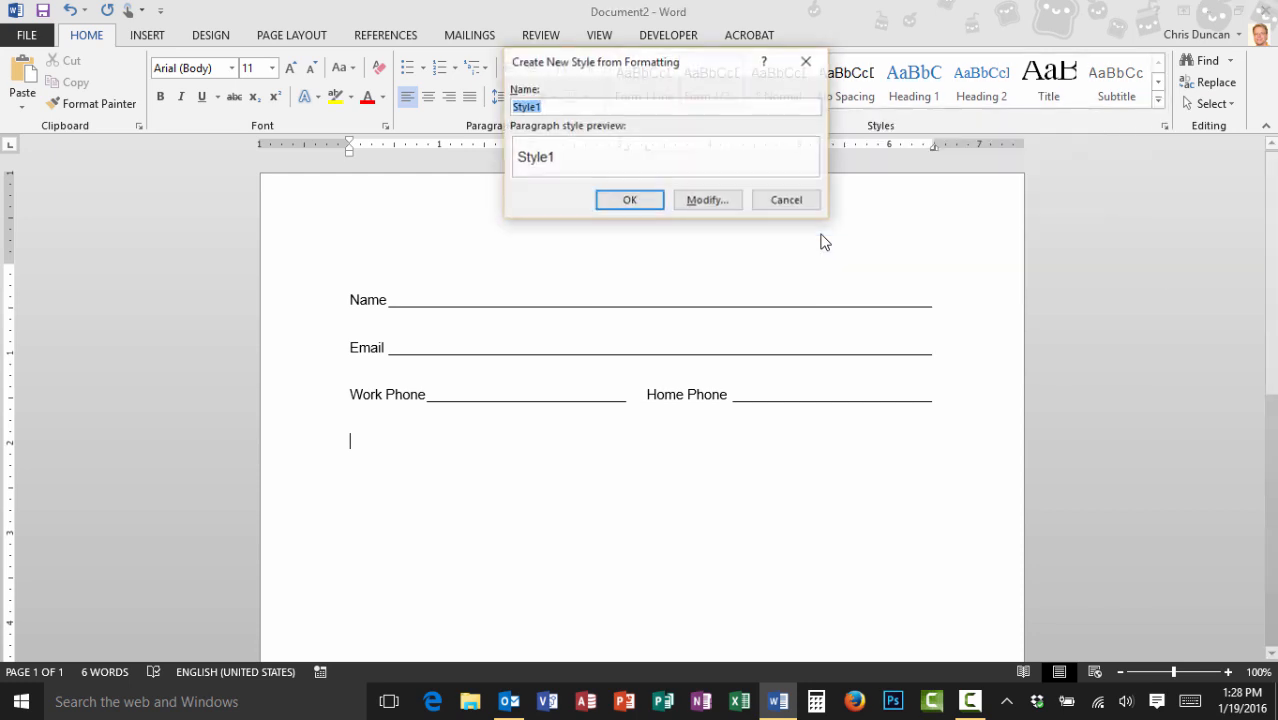
text(Form 1/3 Line)
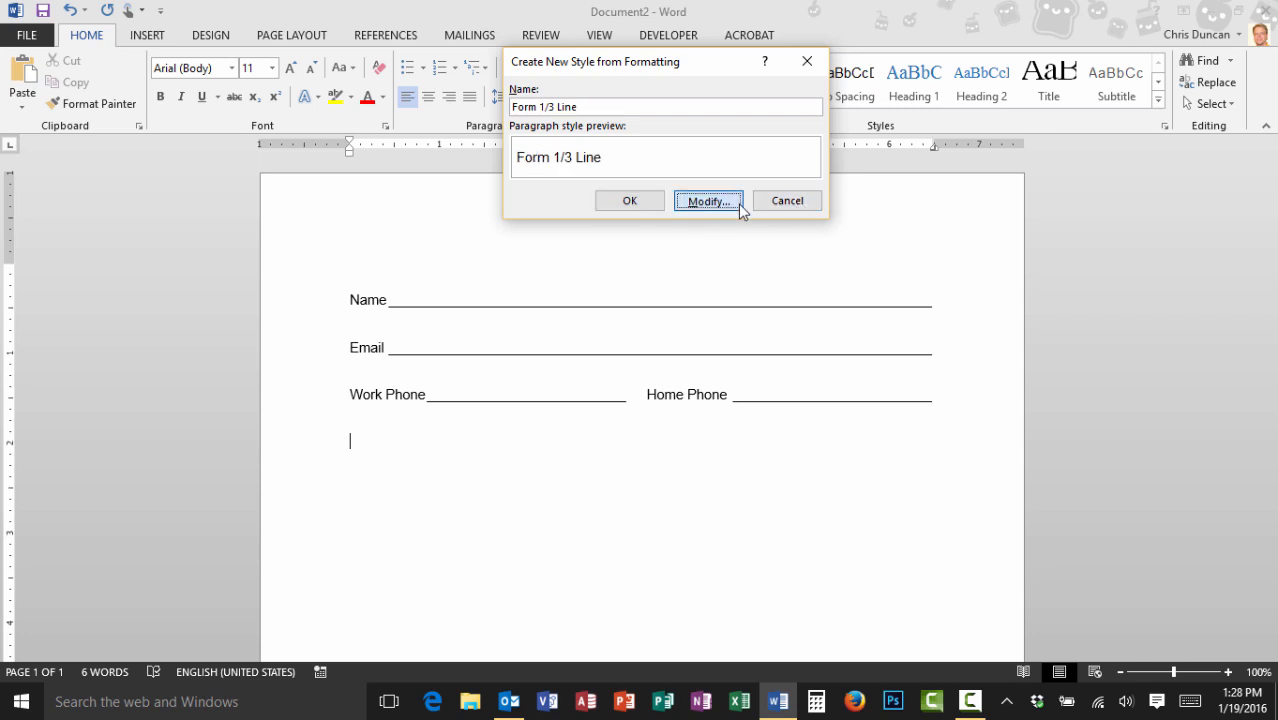
click(708, 200)
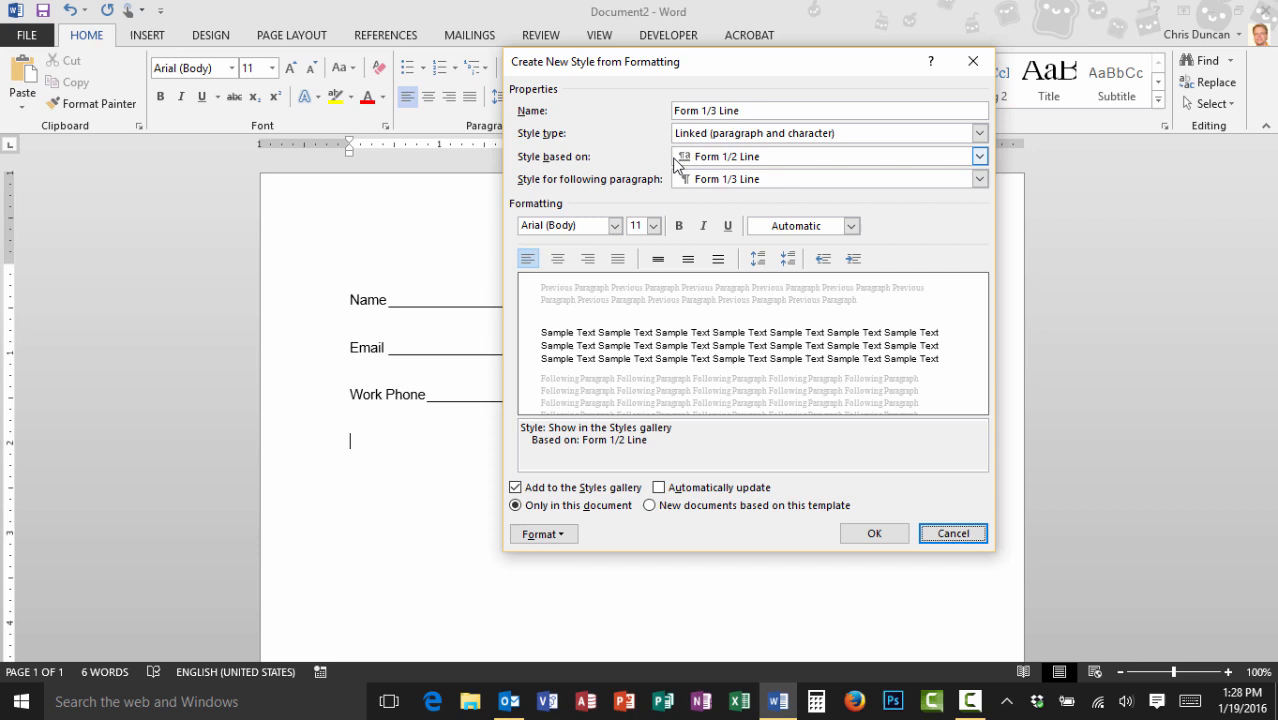
mouse_move(710, 166)
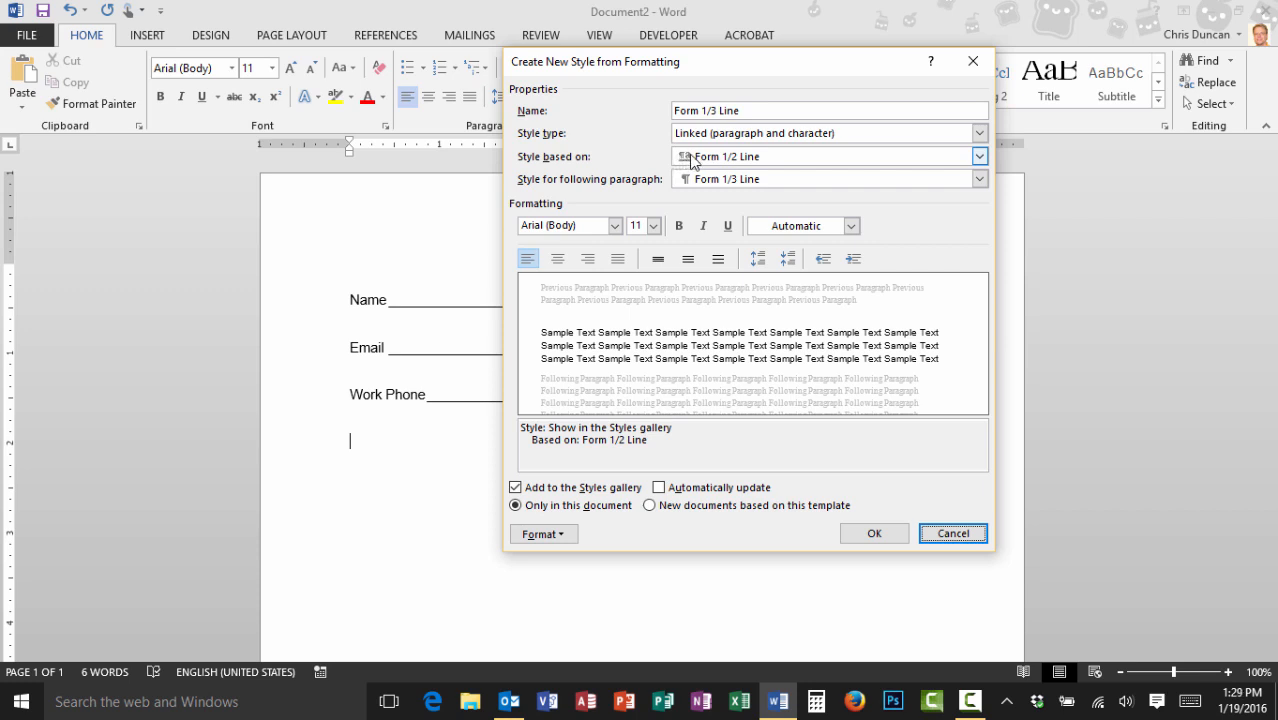
click(979, 156)
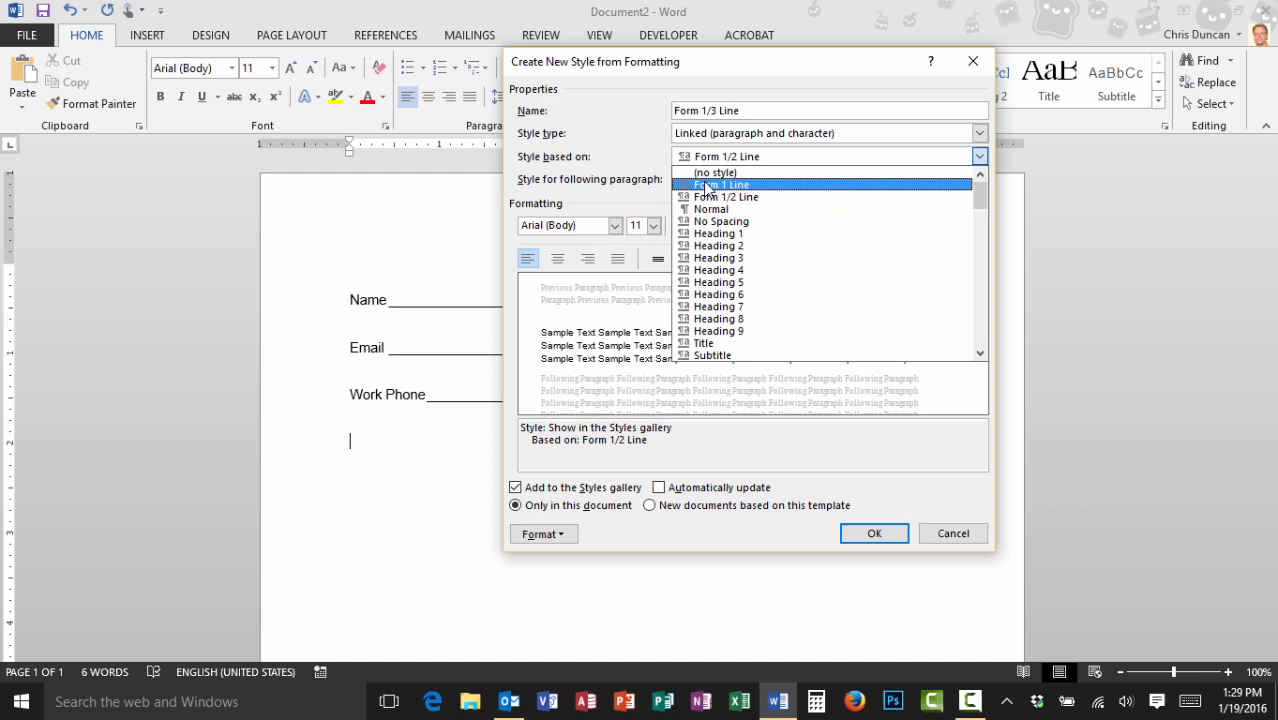
click(722, 184)
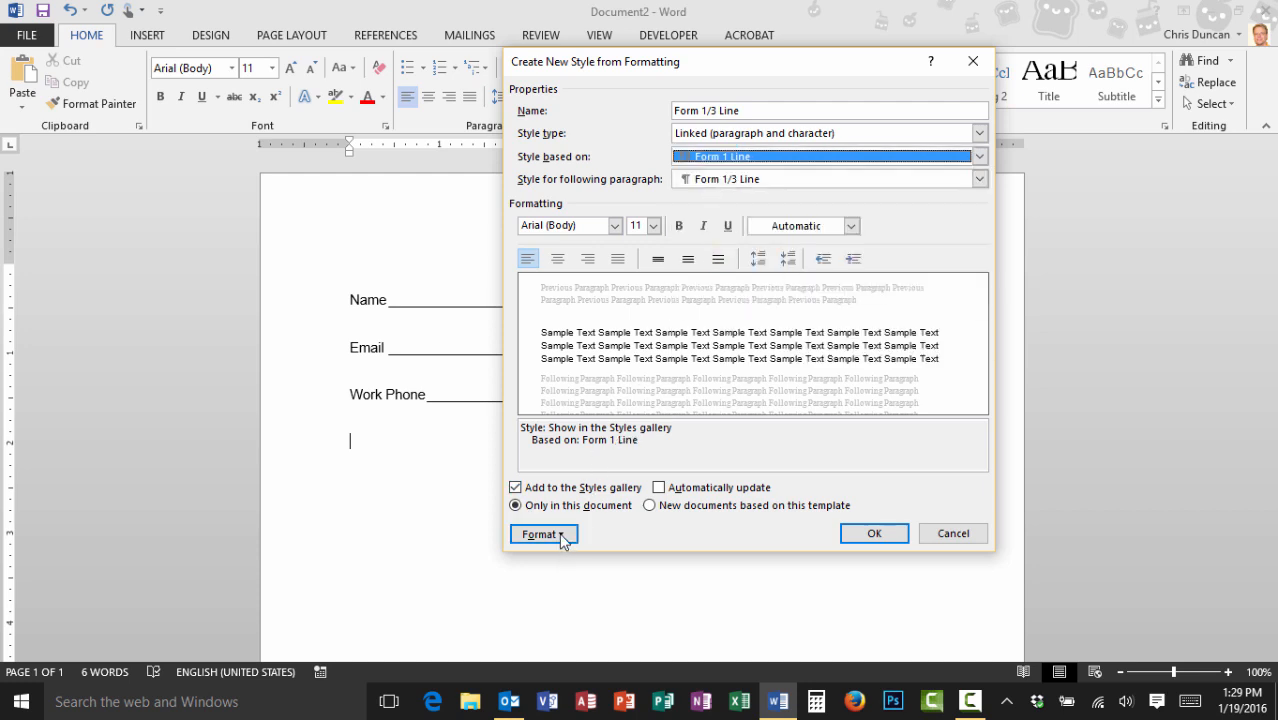
Add a 2.25-inch right underline-leader tab and a 2.5-inch left tab.
click(544, 533)
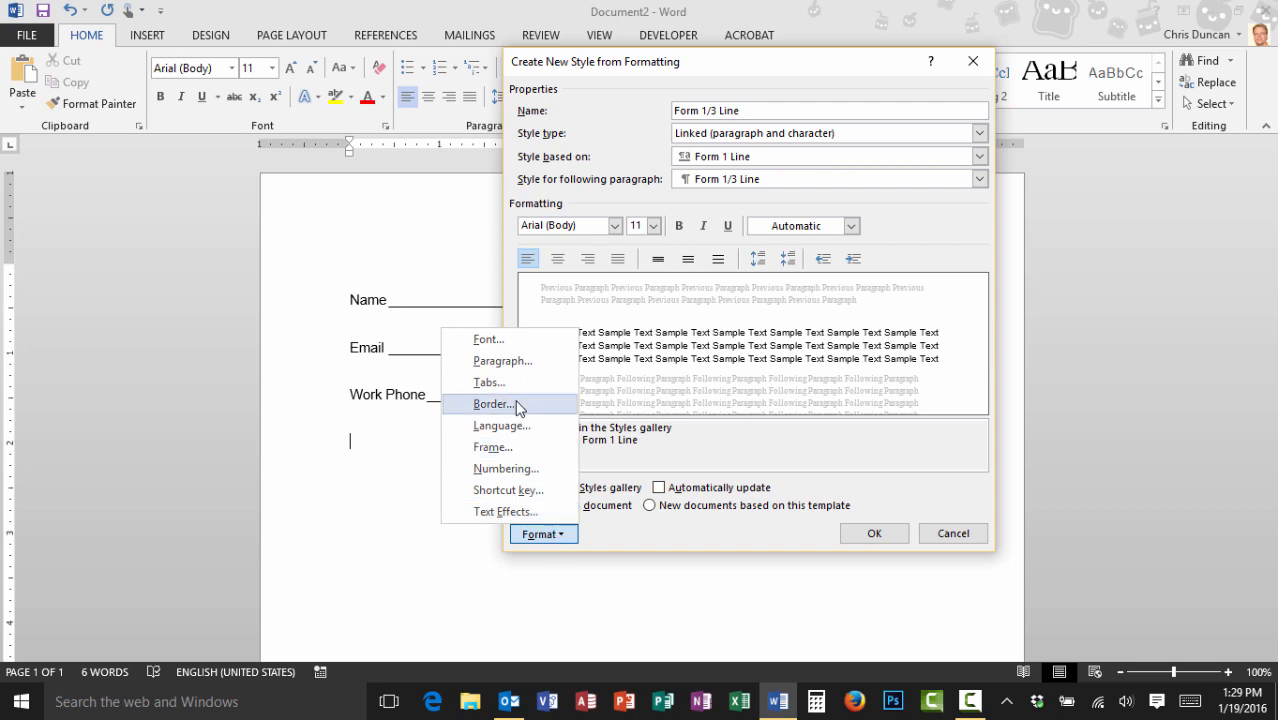
click(489, 382)
text(2.25)
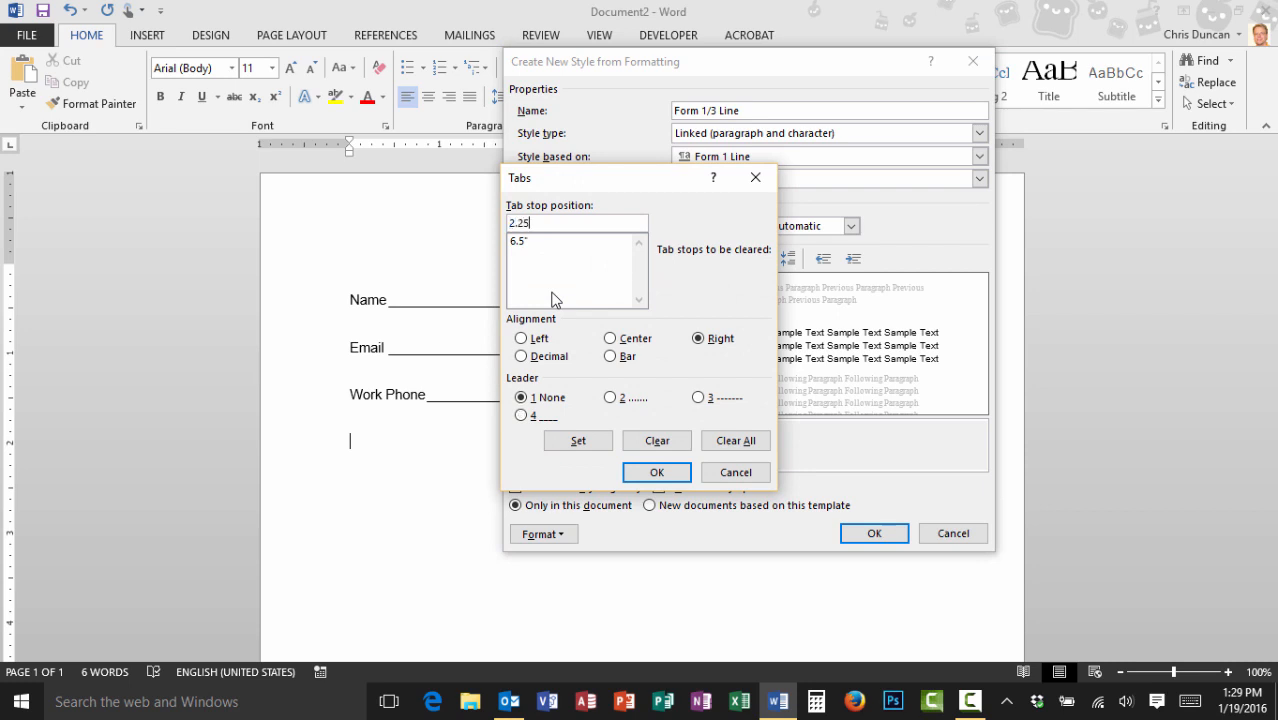
mouse_move(680, 353)
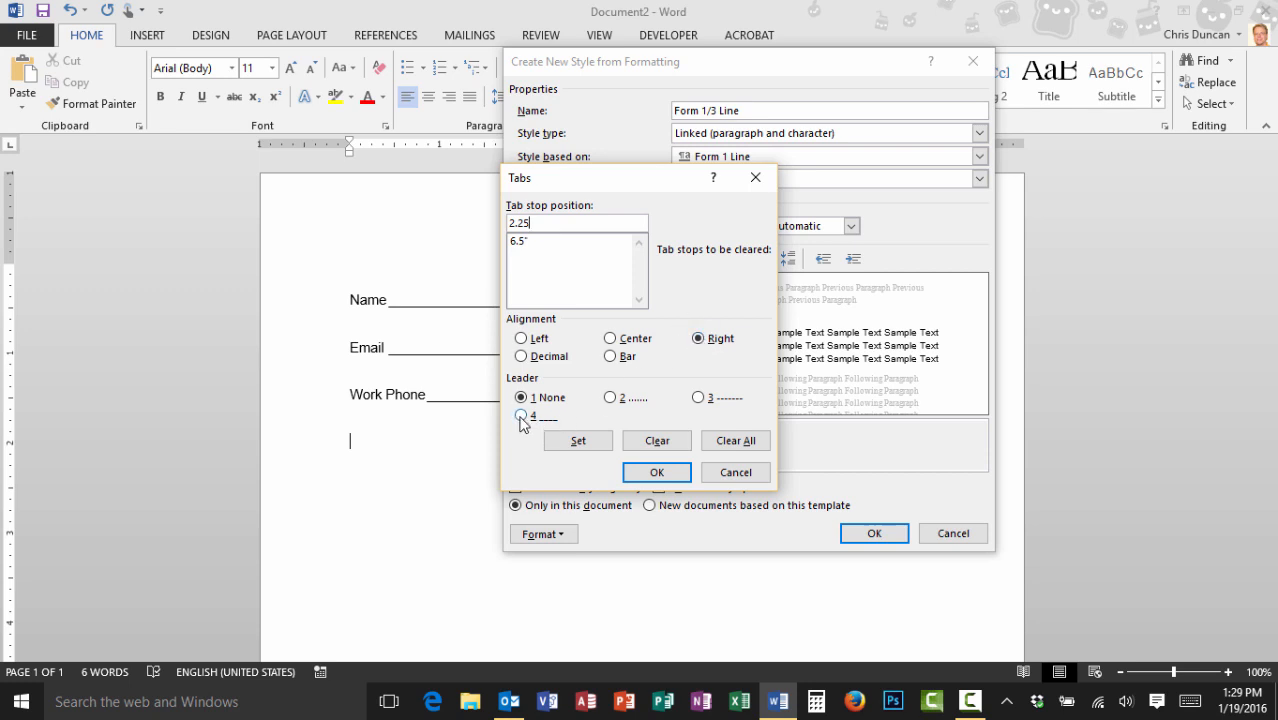
click(521, 415)
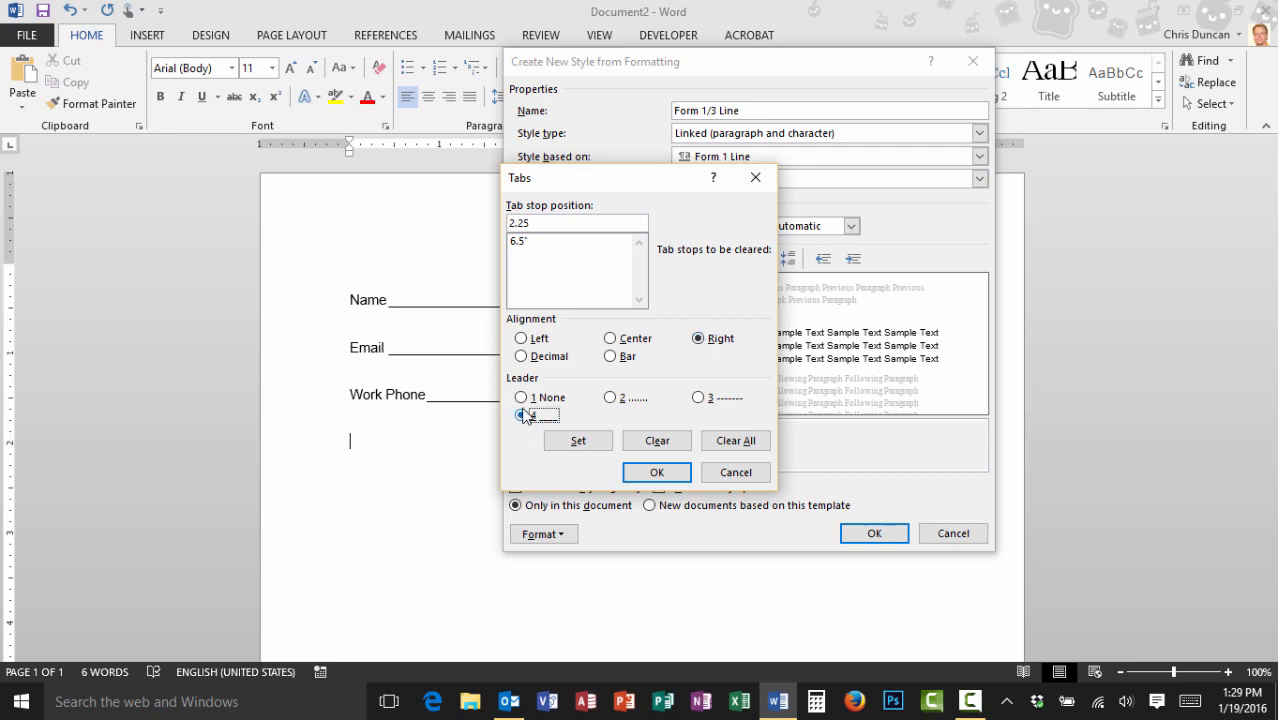
click(578, 441)
text(2.5)
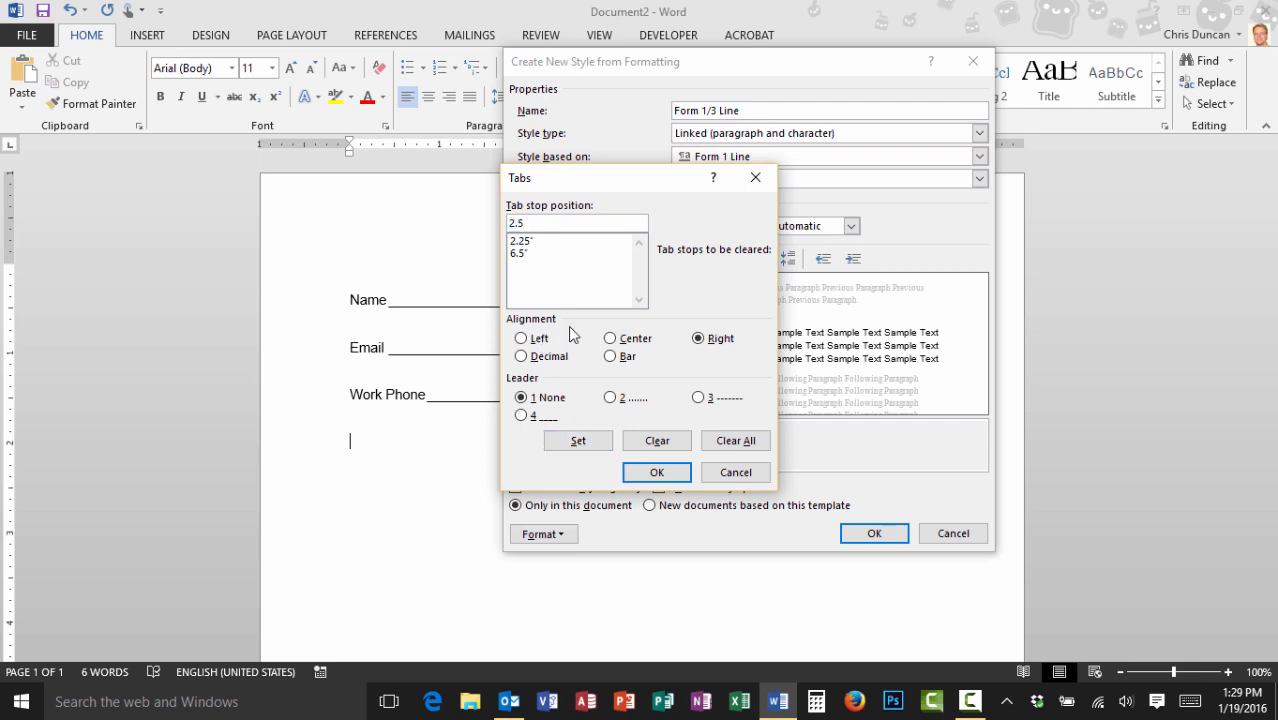
click(521, 338)
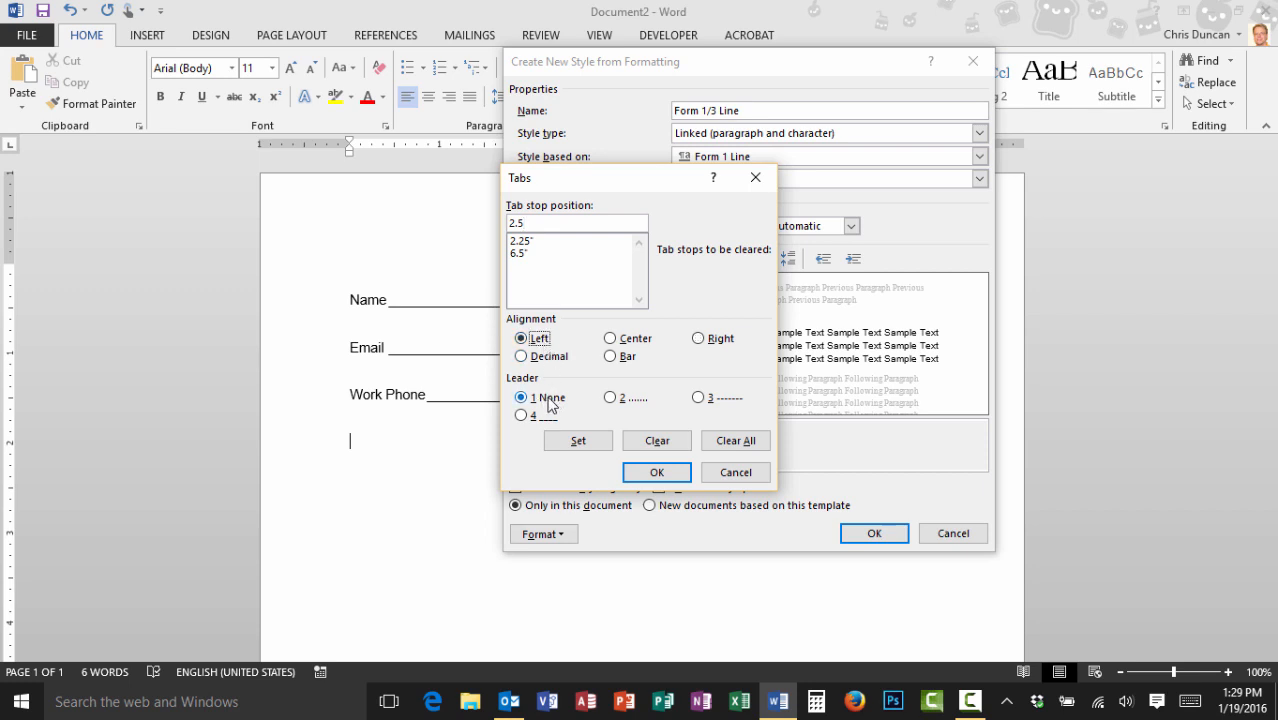
click(577, 441)
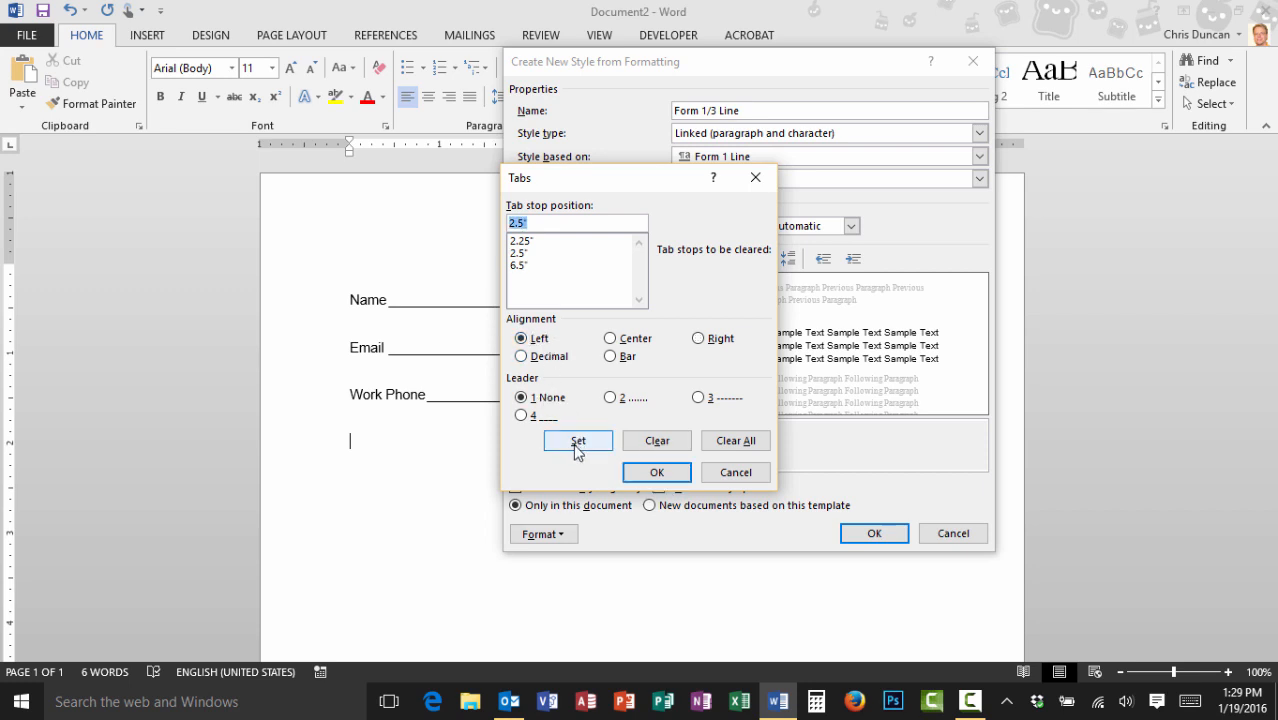
Add a 4.25-inch right underline-leader tab and a 4.5-inch left tab, then save.
click(577, 441)
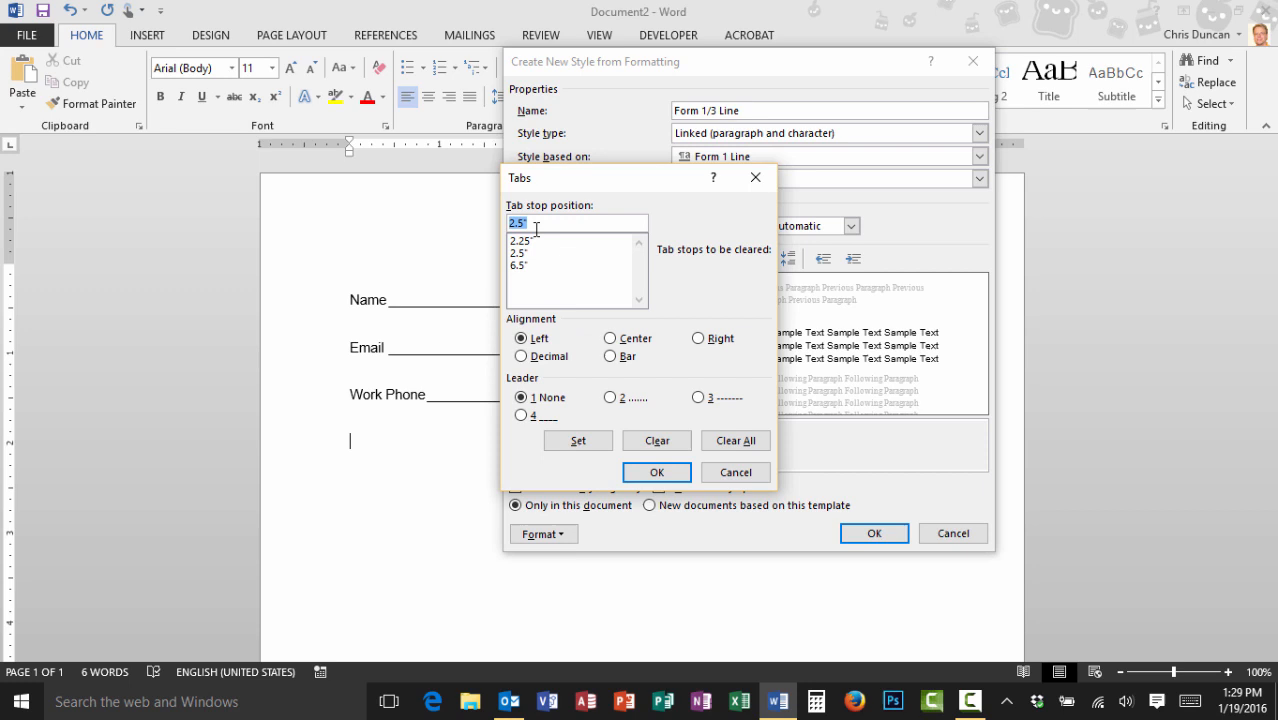
text(4.2)
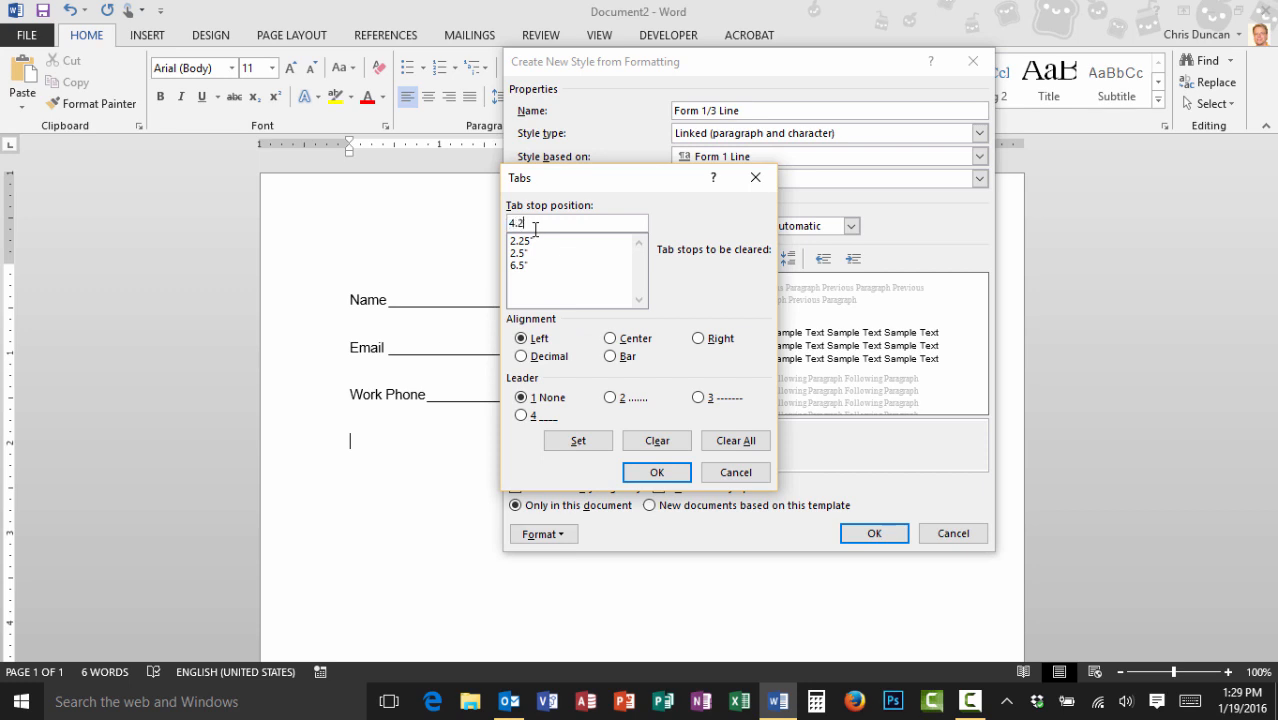
click(698, 337)
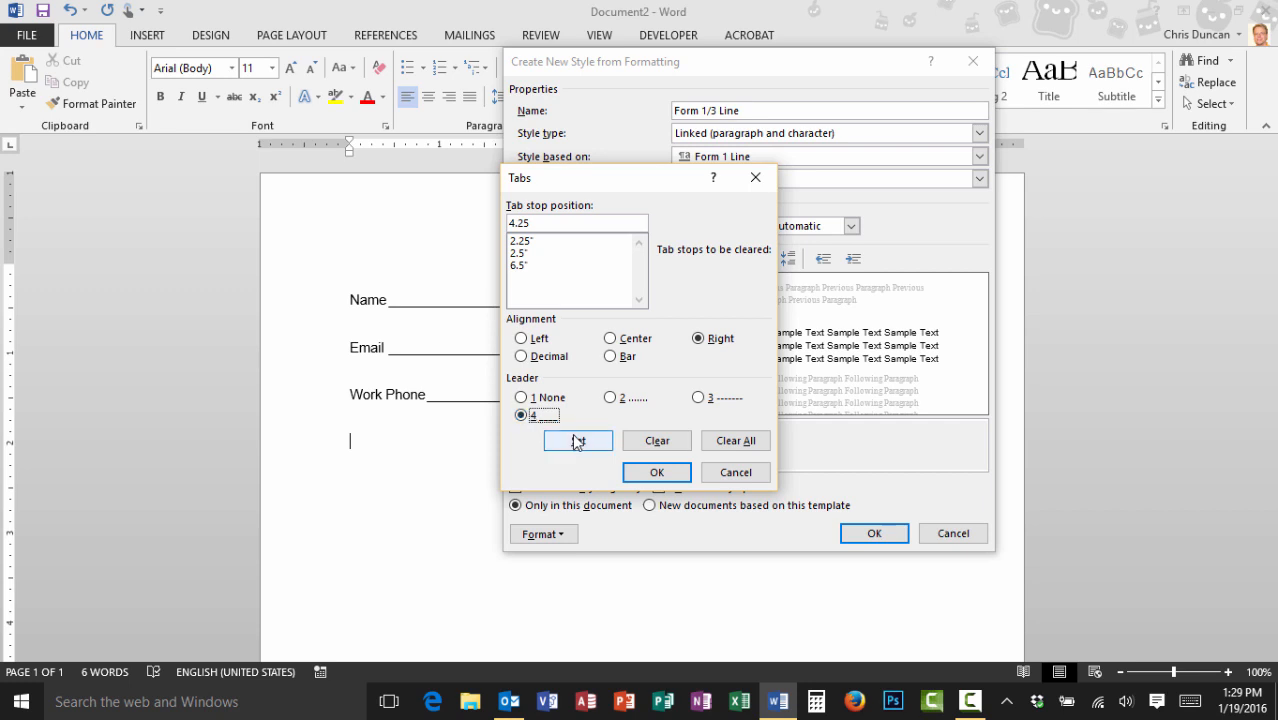
click(577, 440)
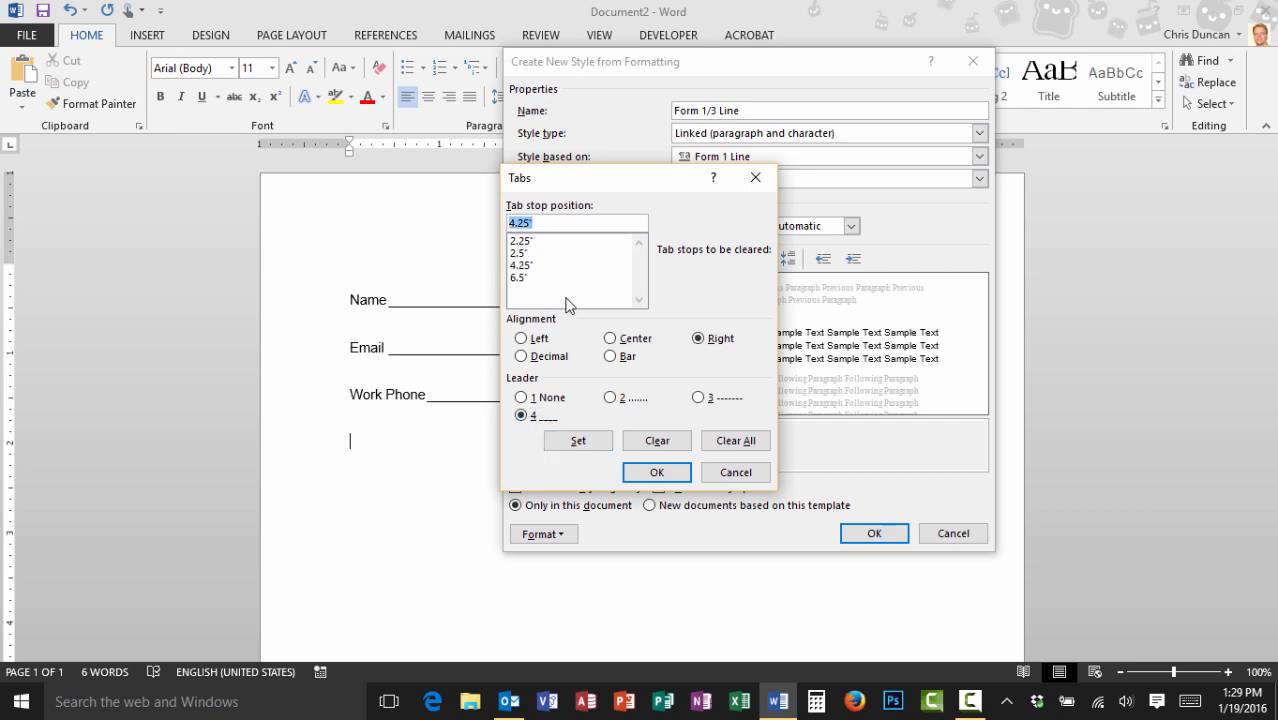
click(520, 397)
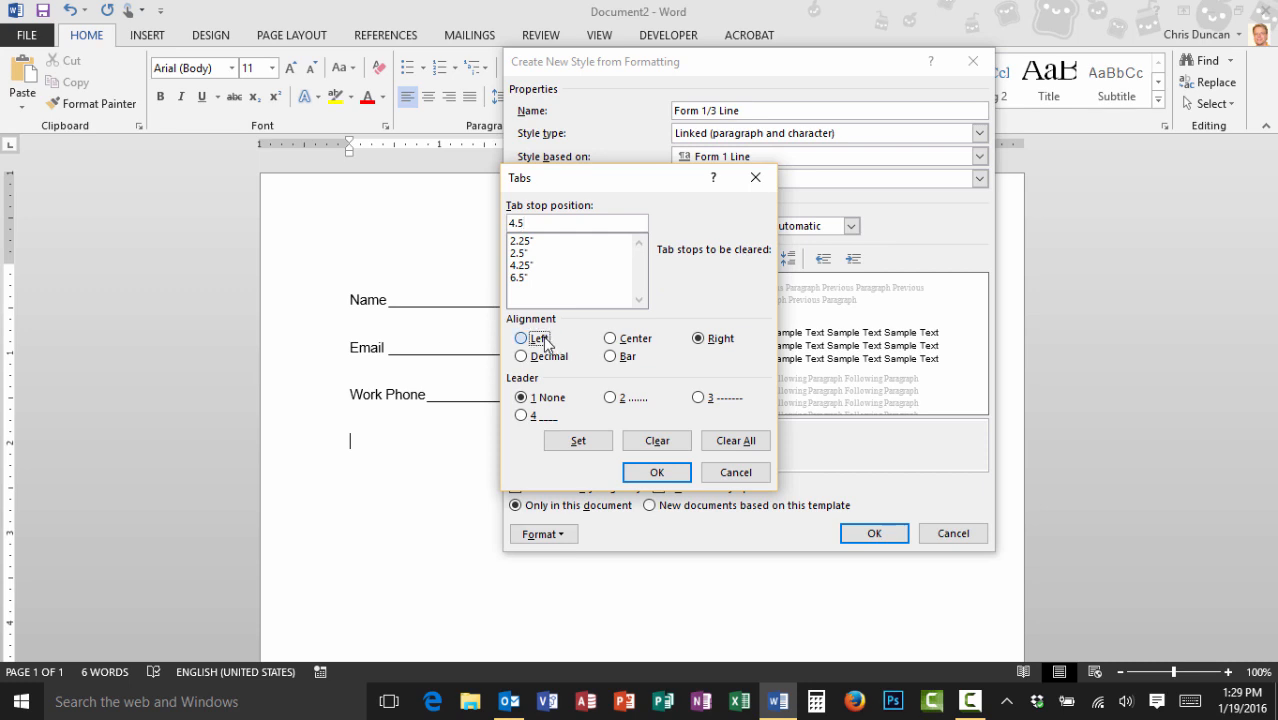
click(521, 338)
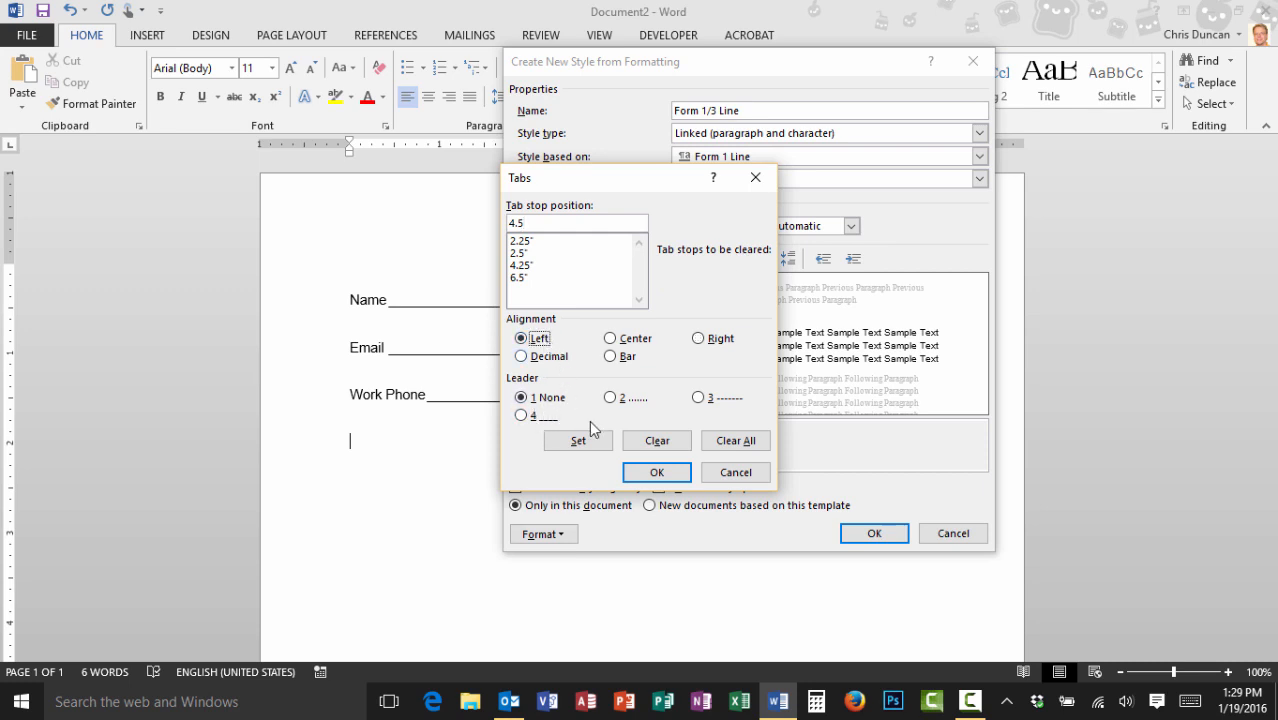
click(577, 440)
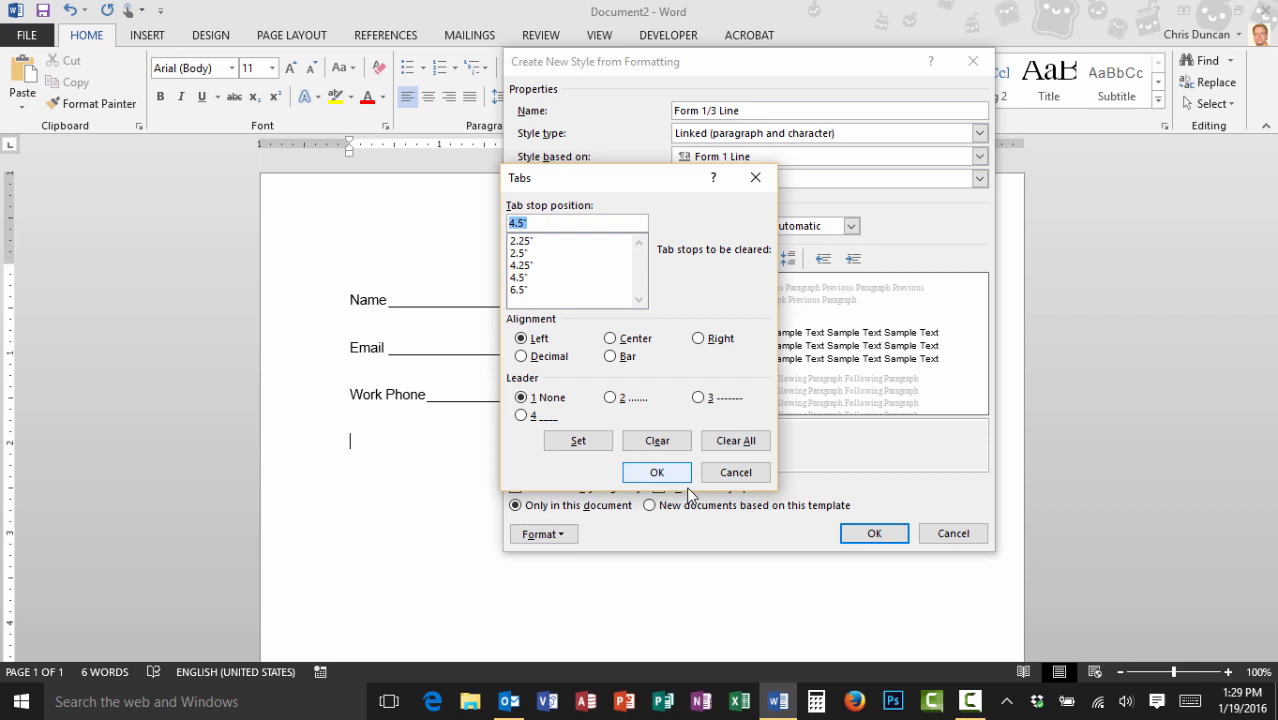
click(656, 472)
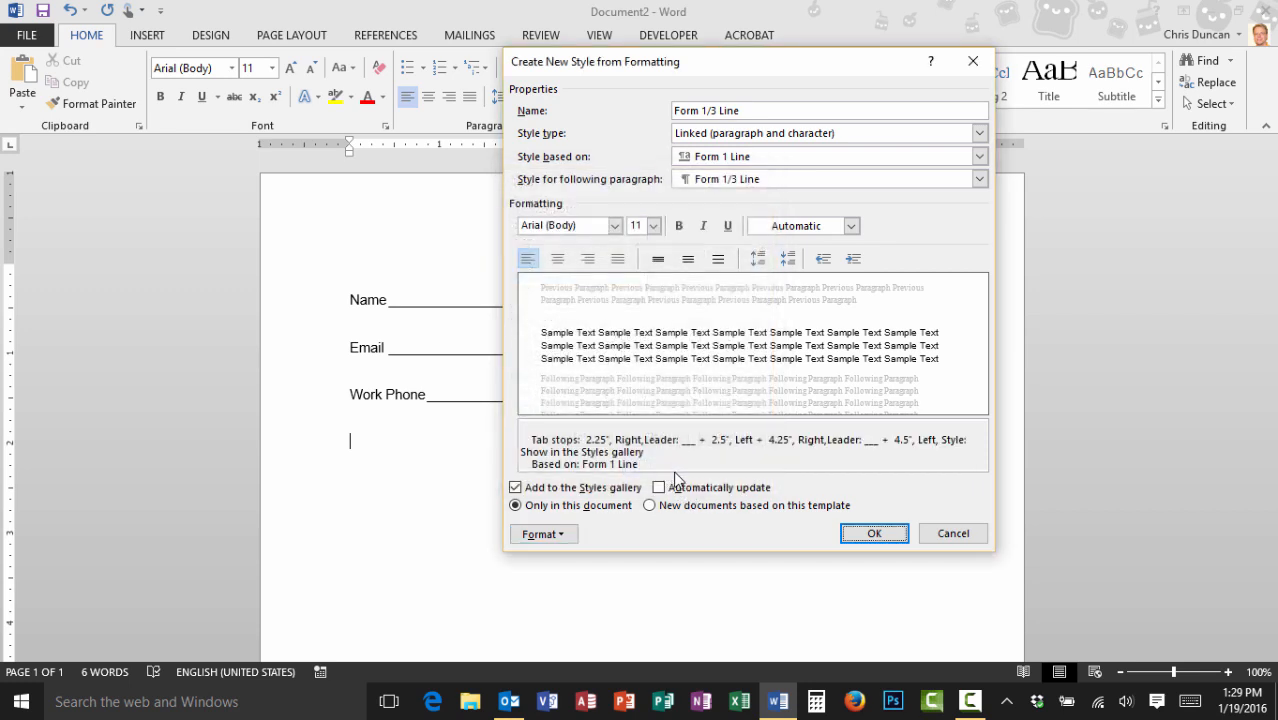
click(873, 533)
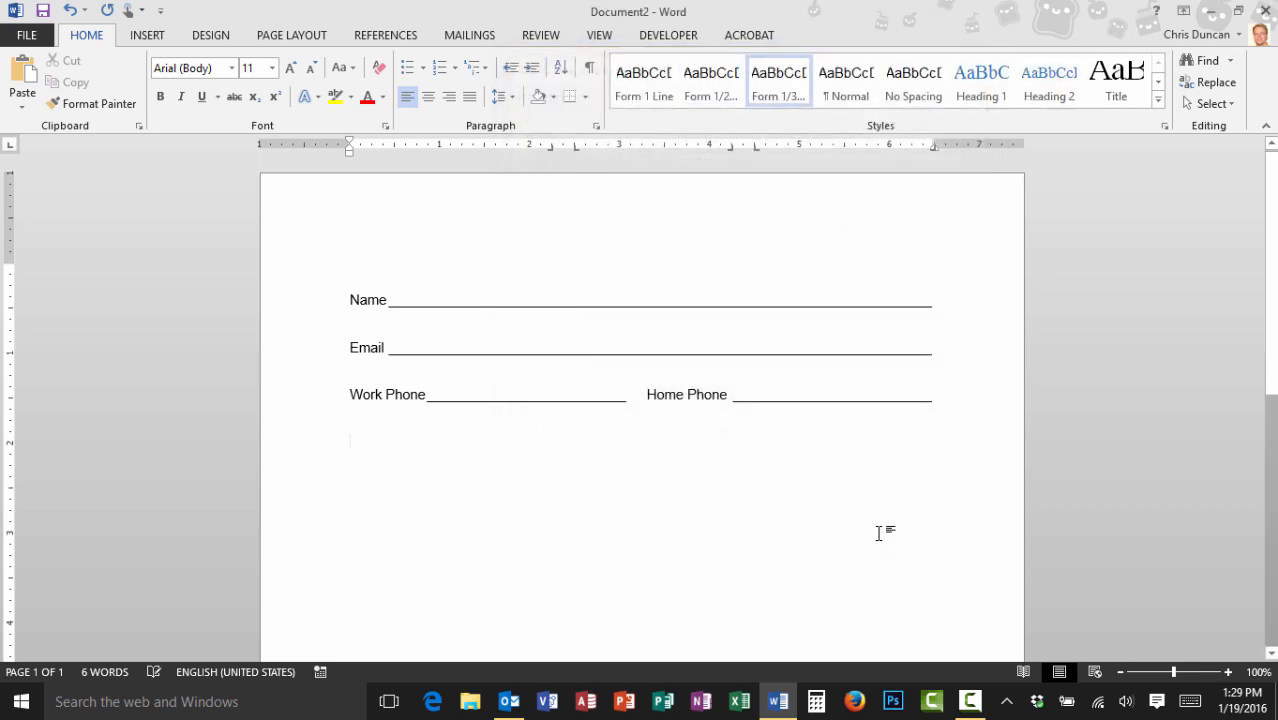
Type City, State and Zip with tabbed blanks, then begin the Directions line.
text(City State Zip)
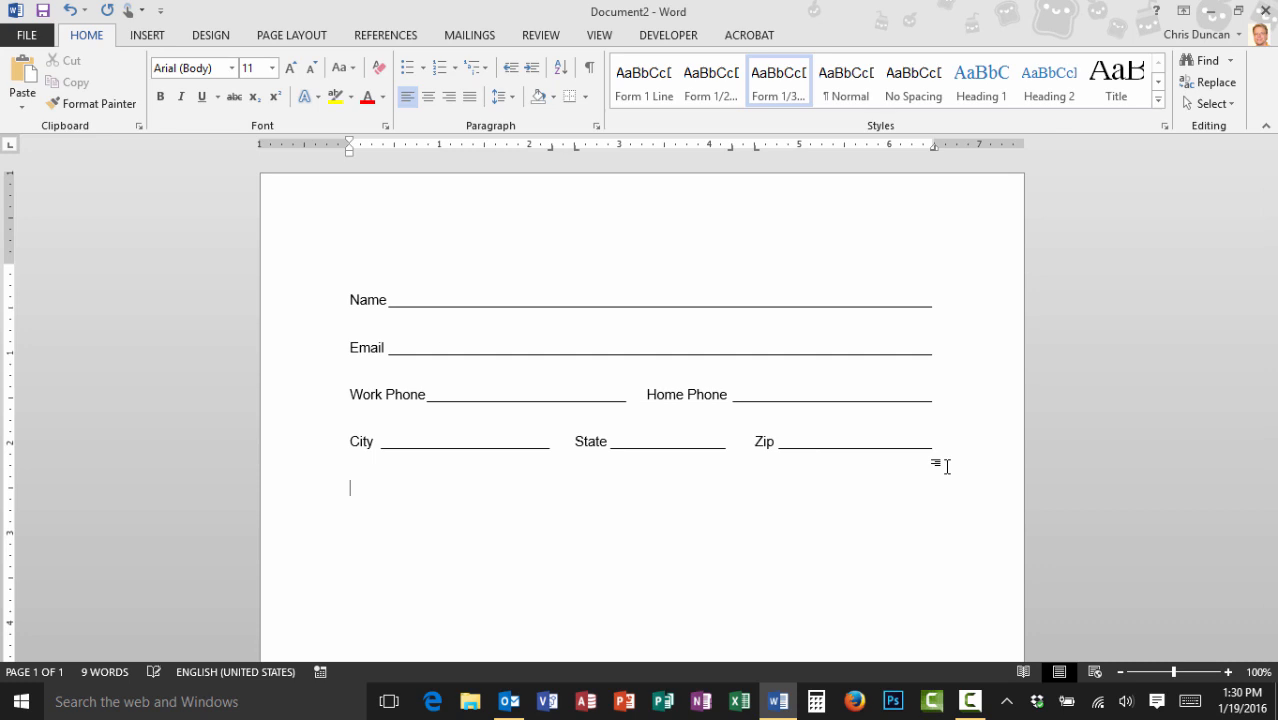
text(Directions_________________)
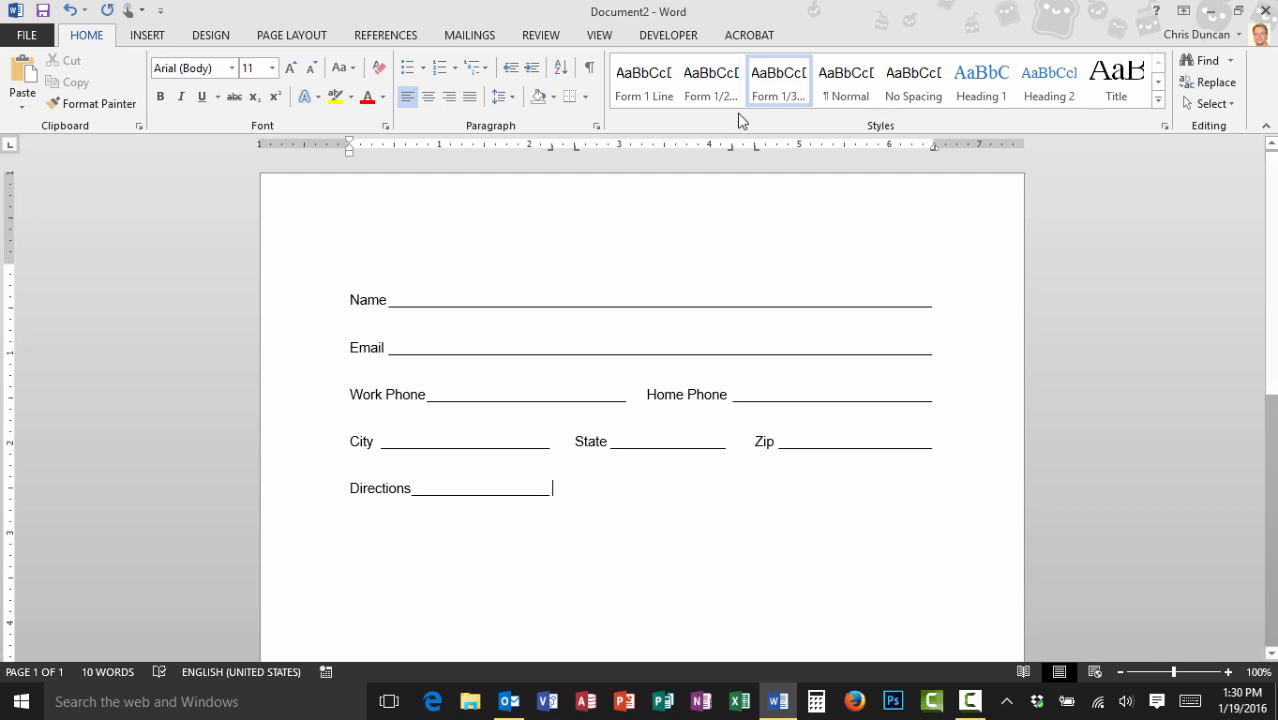
mouse_move(778, 80)
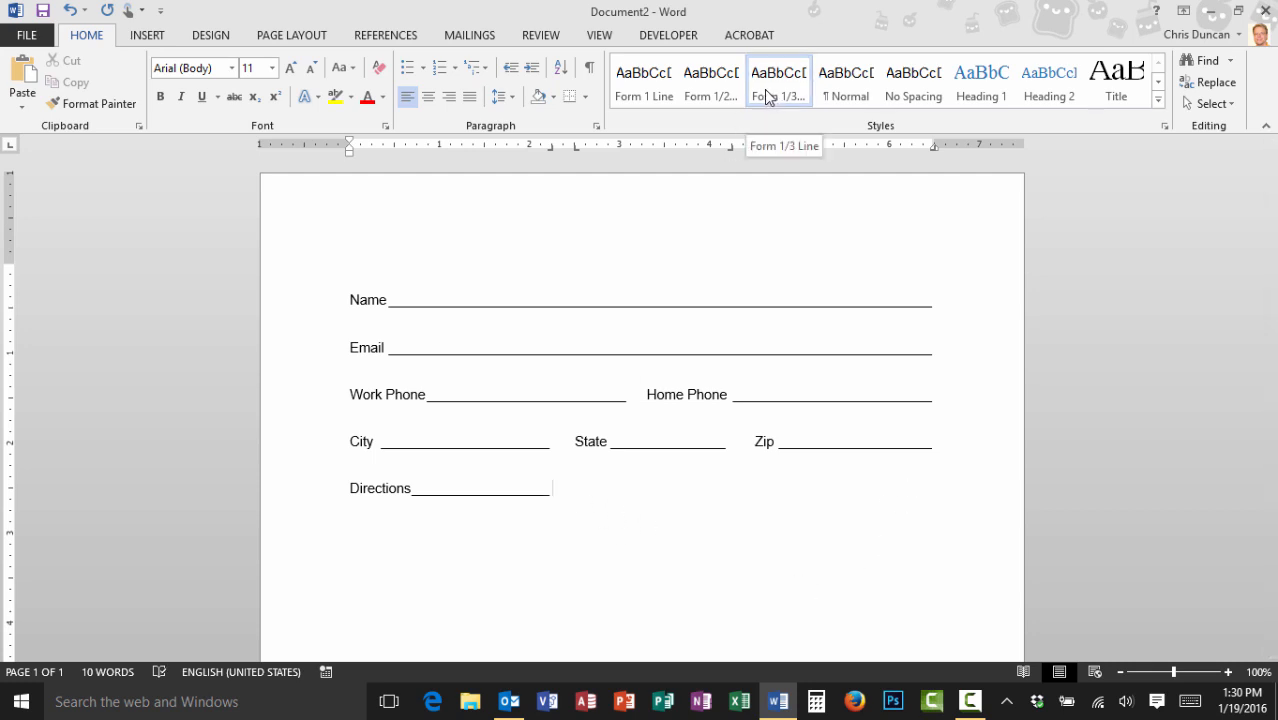